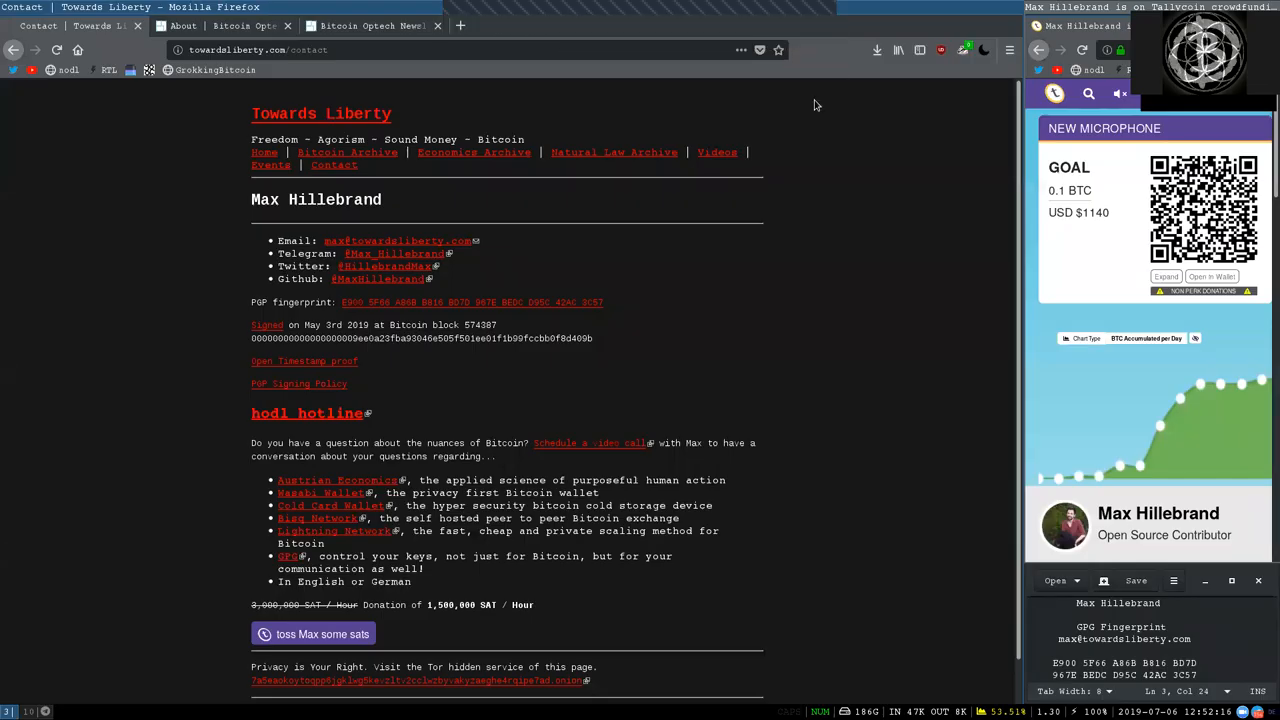
pyautogui.moveTo(281, 73)
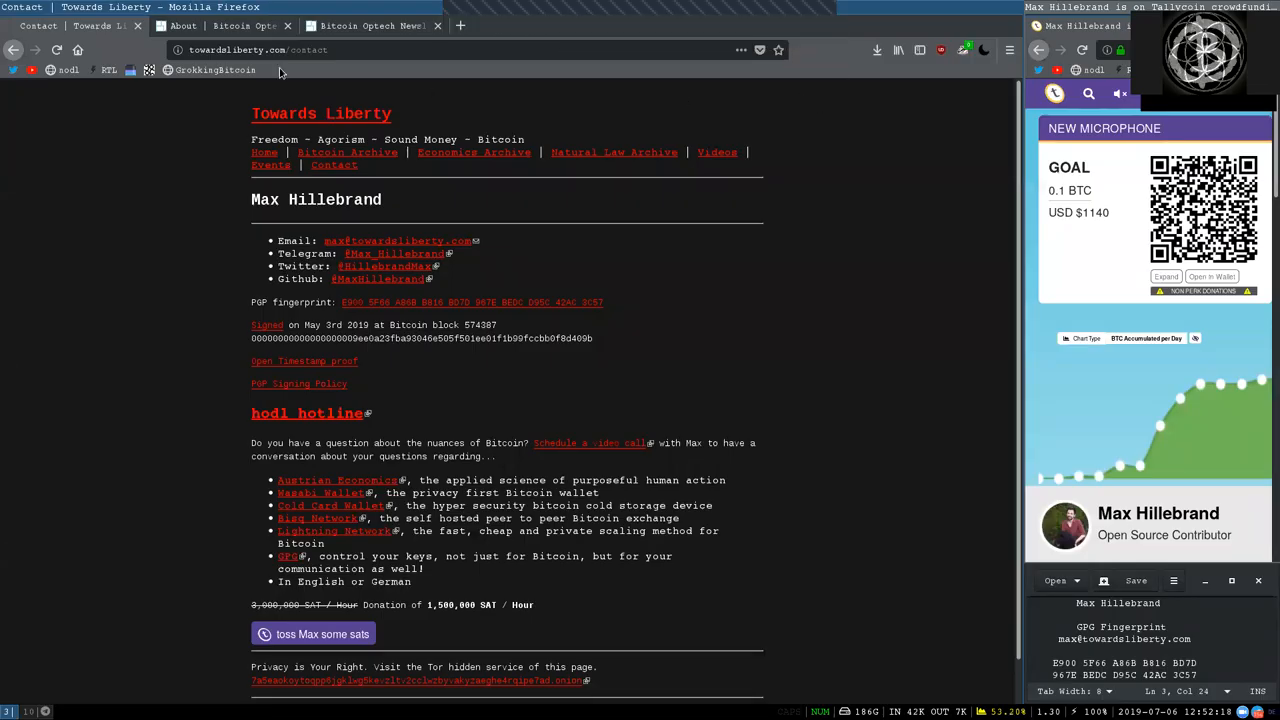
# Switch to the About | Bitcoin Optech tab and scroll to the principals and founding sponsors.
pyautogui.click(183, 25)
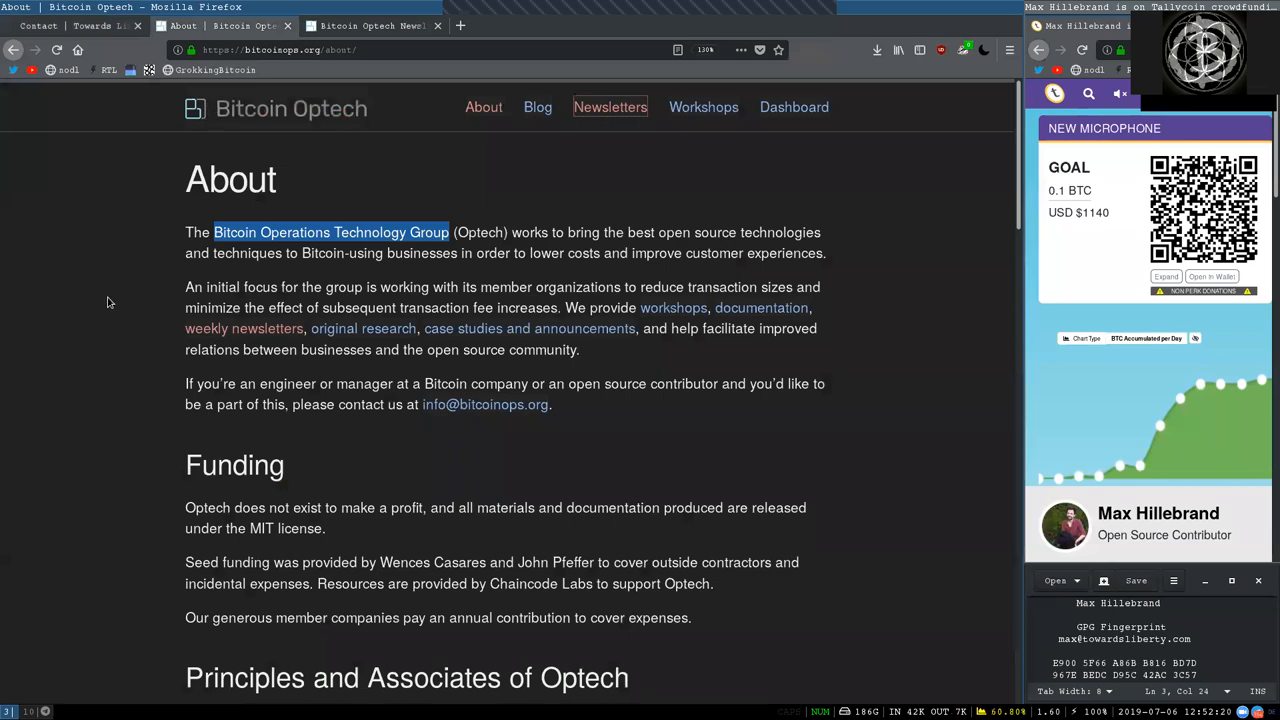
pyautogui.scroll(-3)
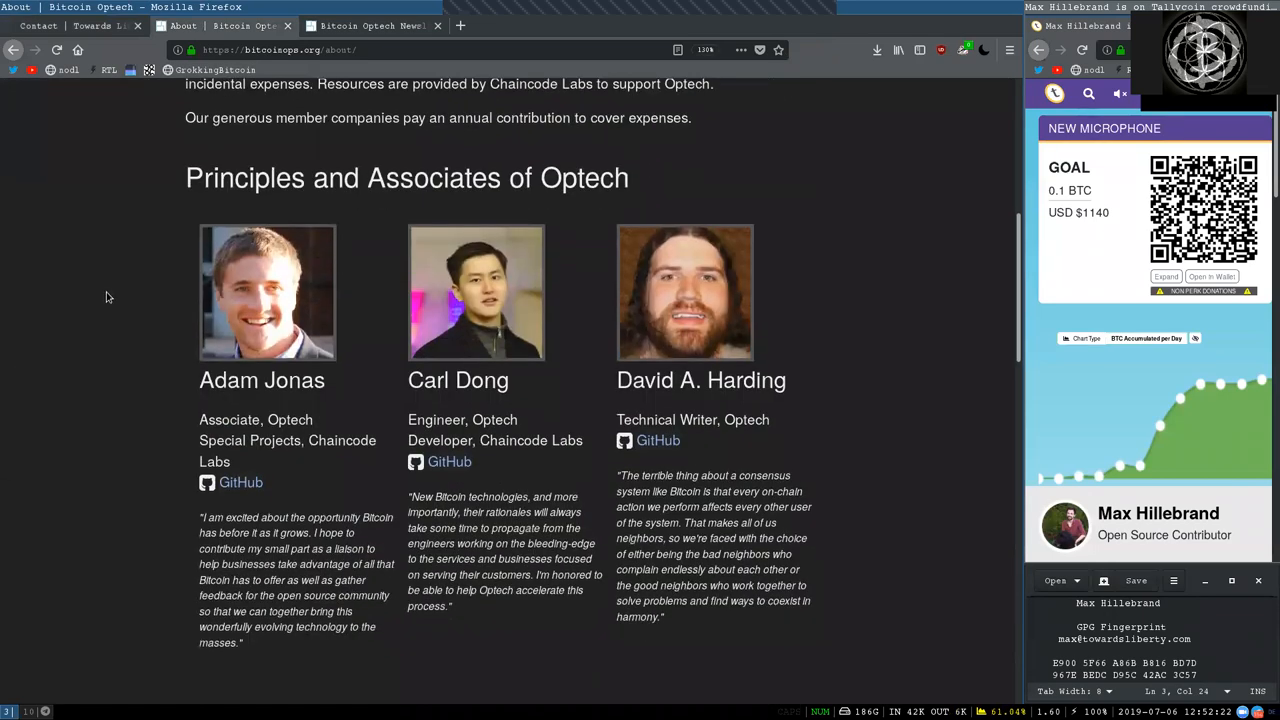
pyautogui.scroll(-3)
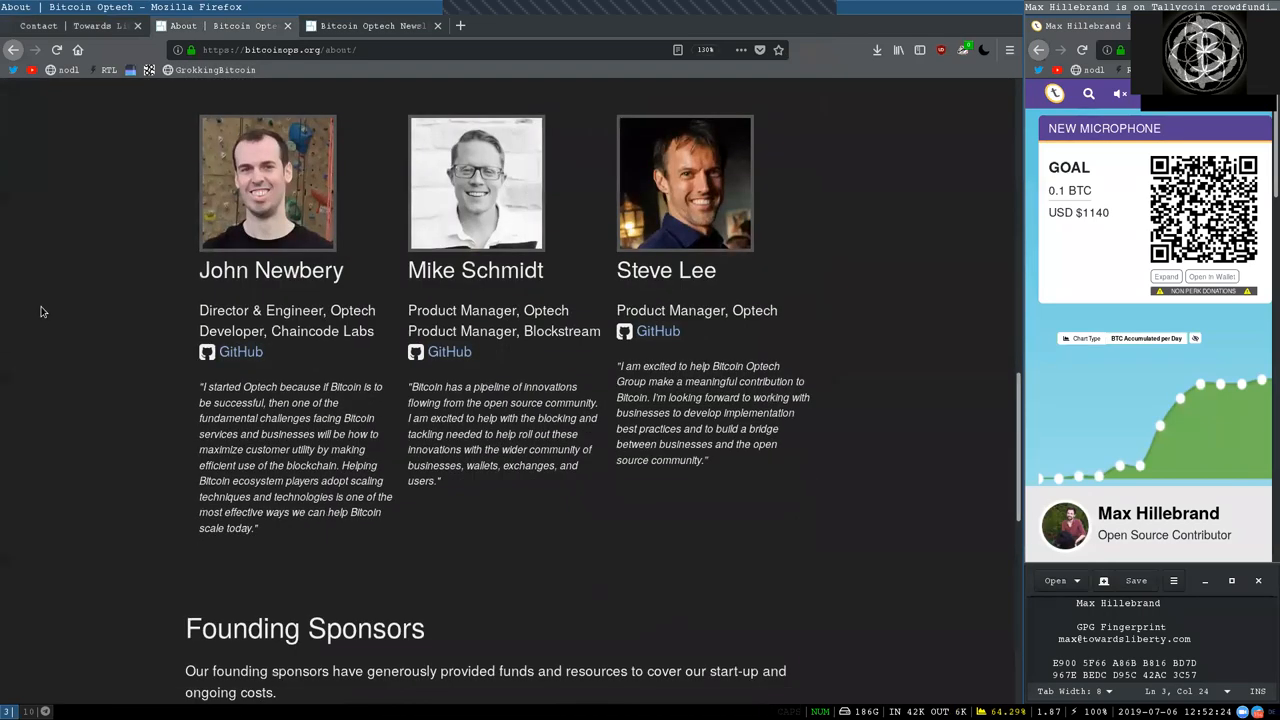
pyautogui.scroll(-3)
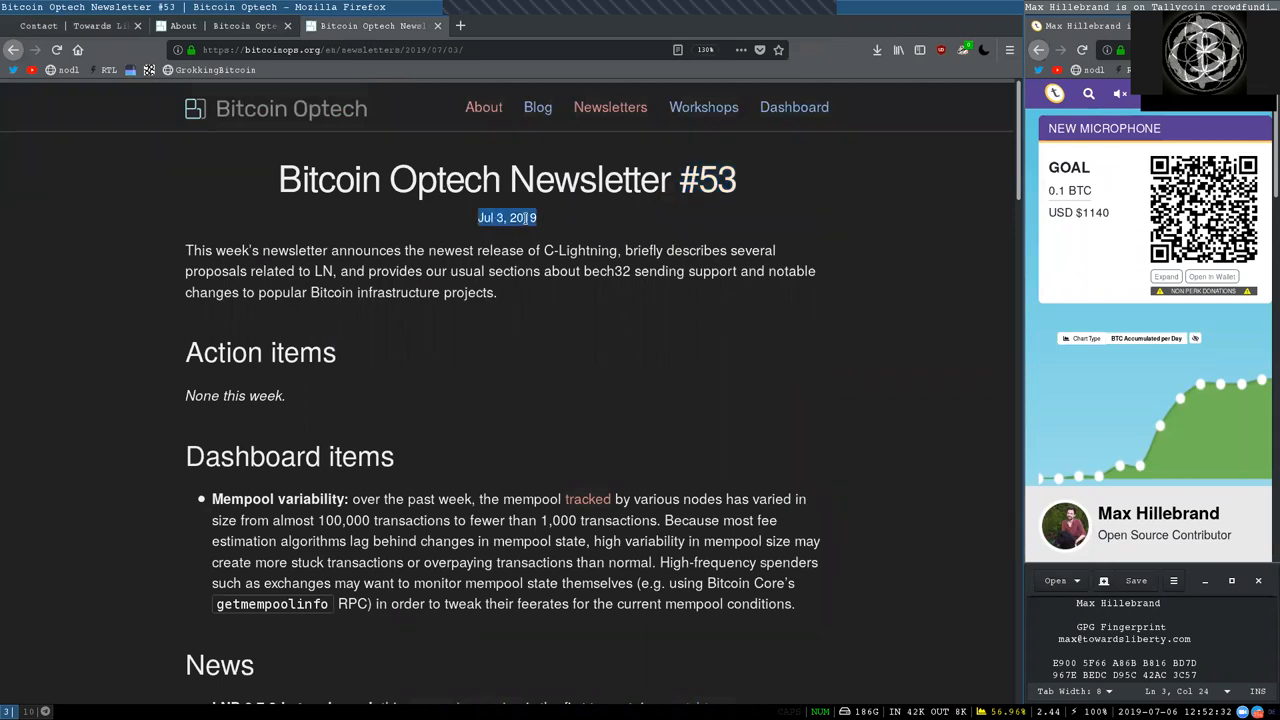
# Highlight words in Newsletter #53's introduction, including 'newsletter' and 'popular Bitcoin infrastructure'.
pyautogui.doubleClick(294, 250)
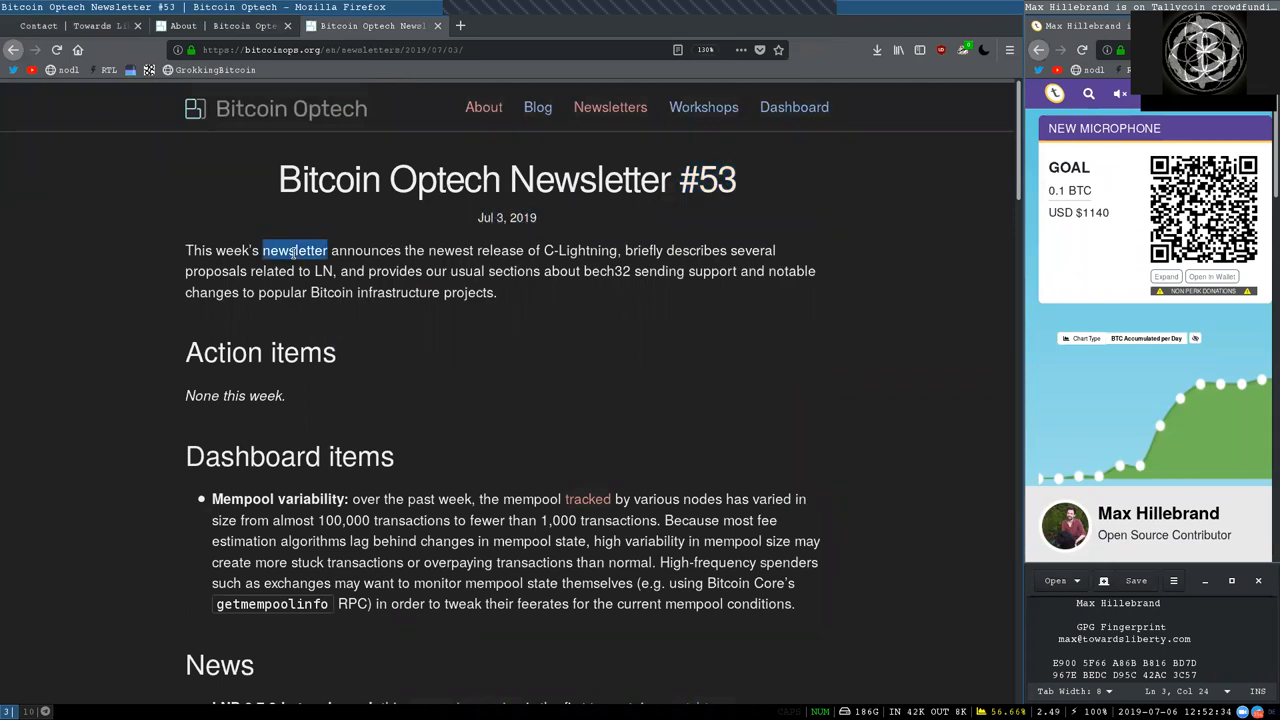
pyautogui.doubleClick(475, 250)
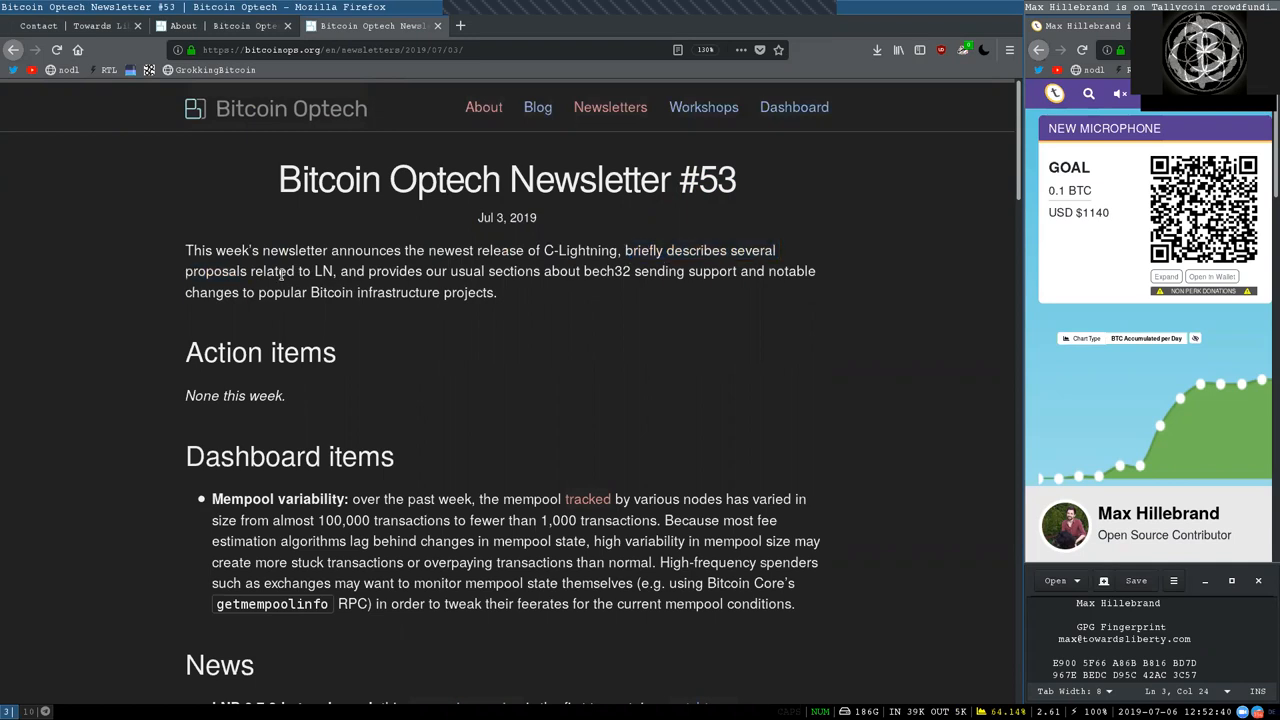
pyautogui.doubleClick(394, 271)
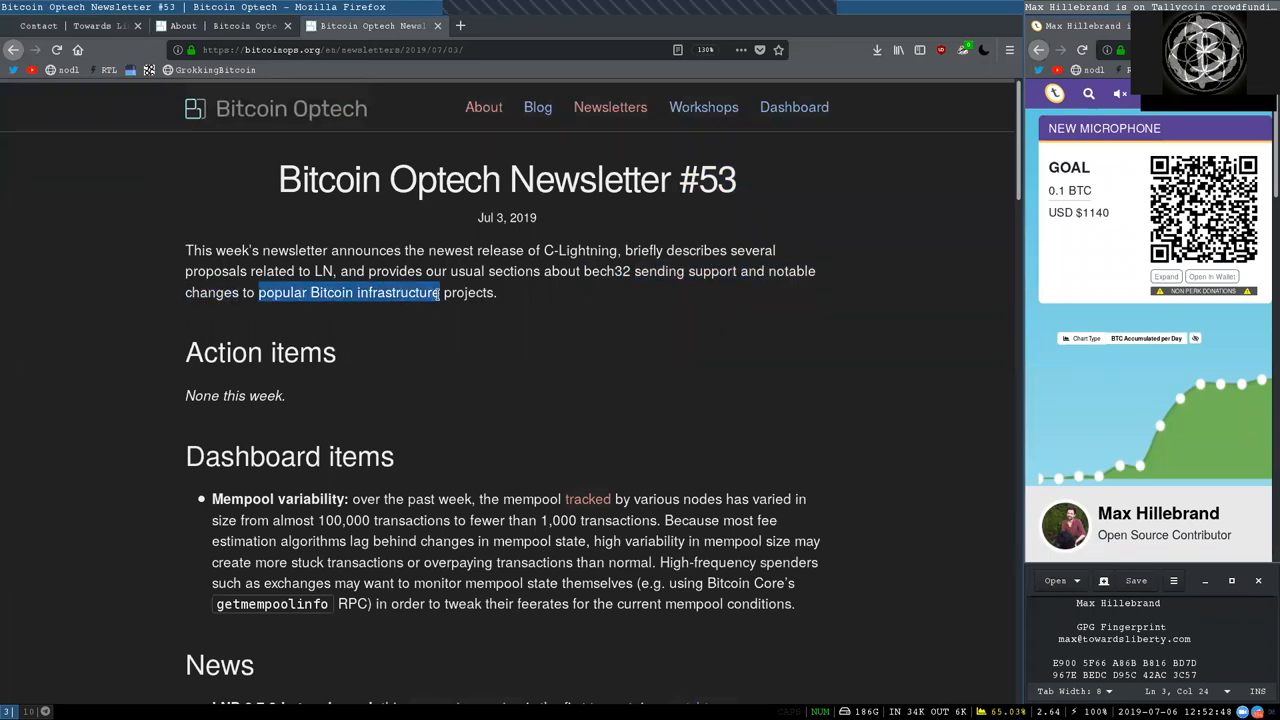
pyautogui.doubleClick(260, 352)
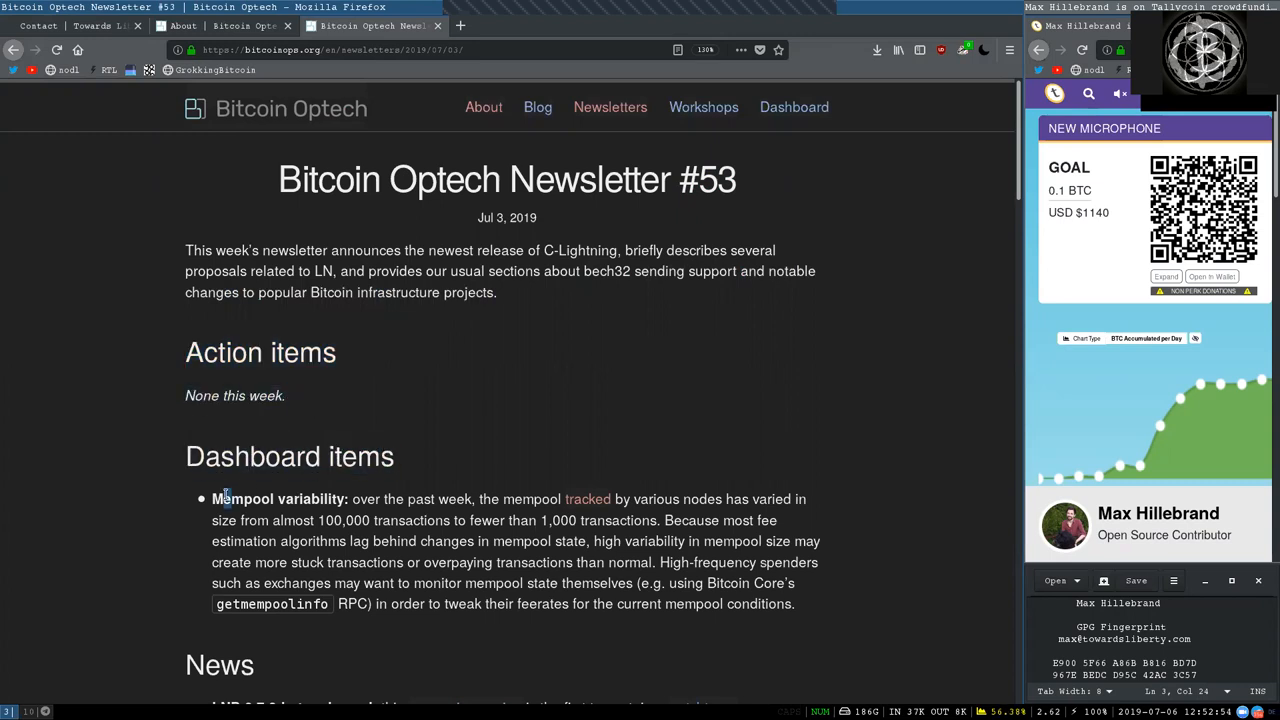
pyautogui.doubleClick(278, 499)
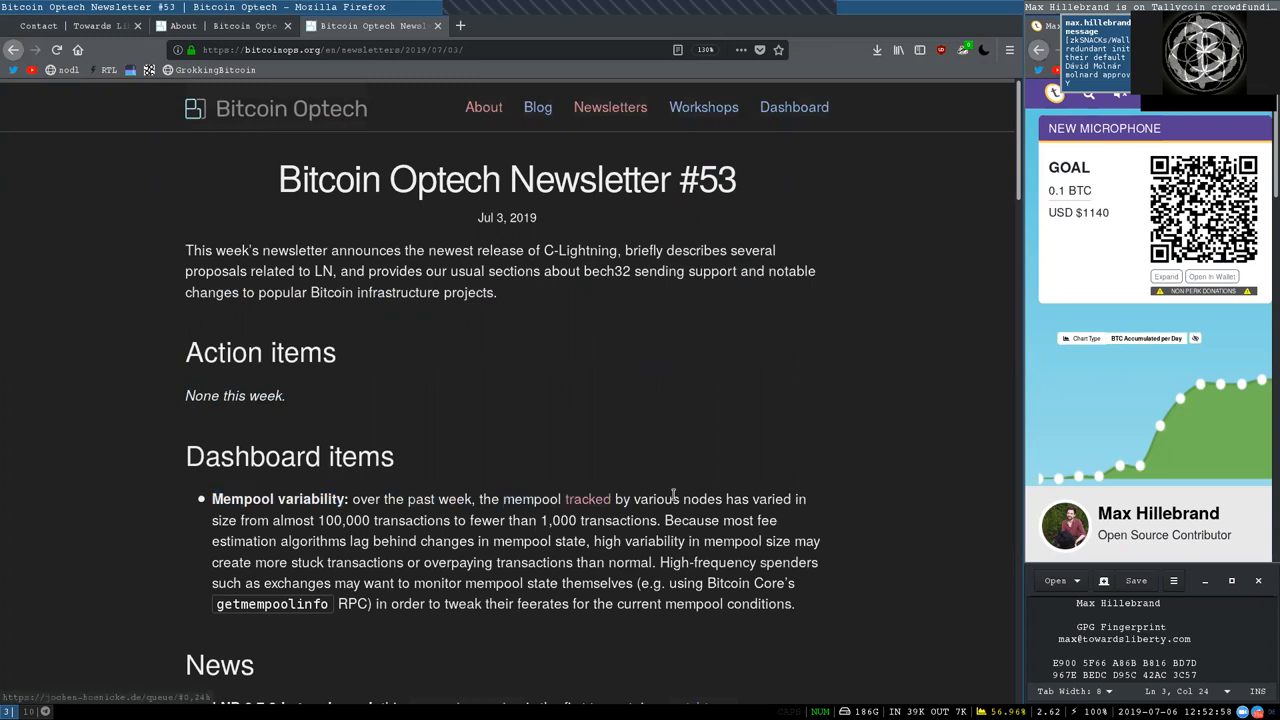
pyautogui.doubleClick(237, 520)
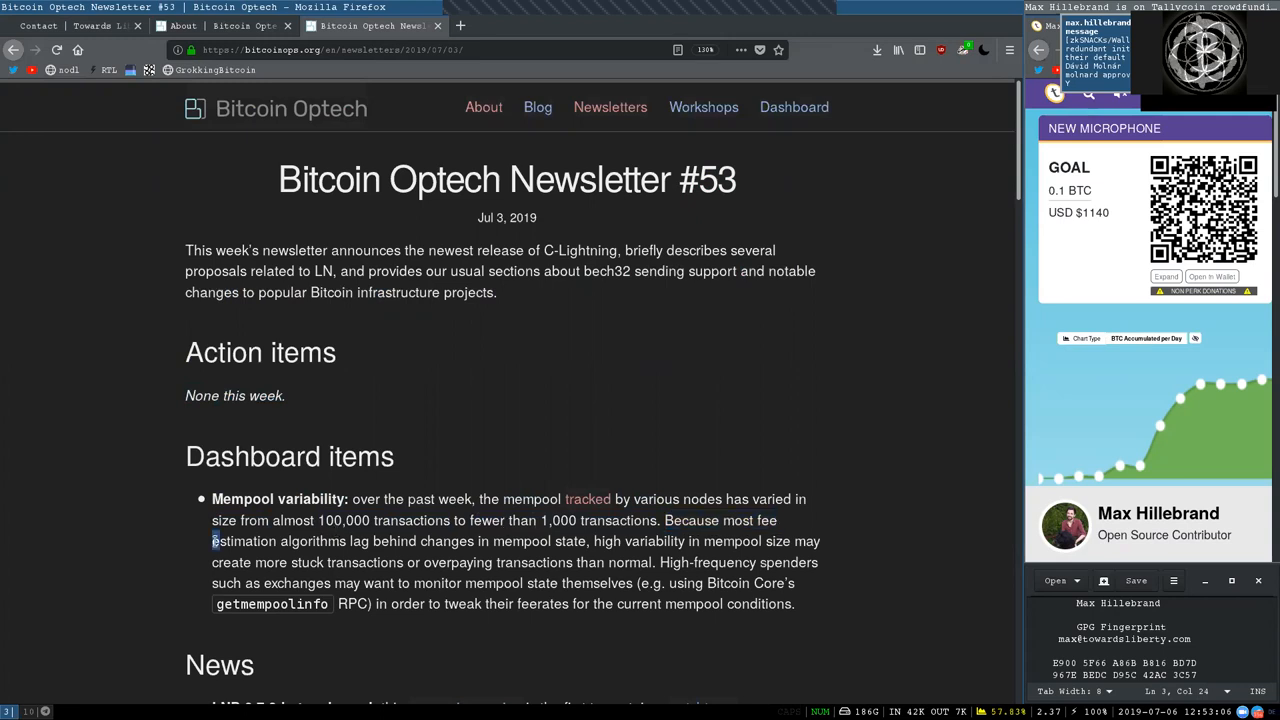
pyautogui.doubleClick(393, 541)
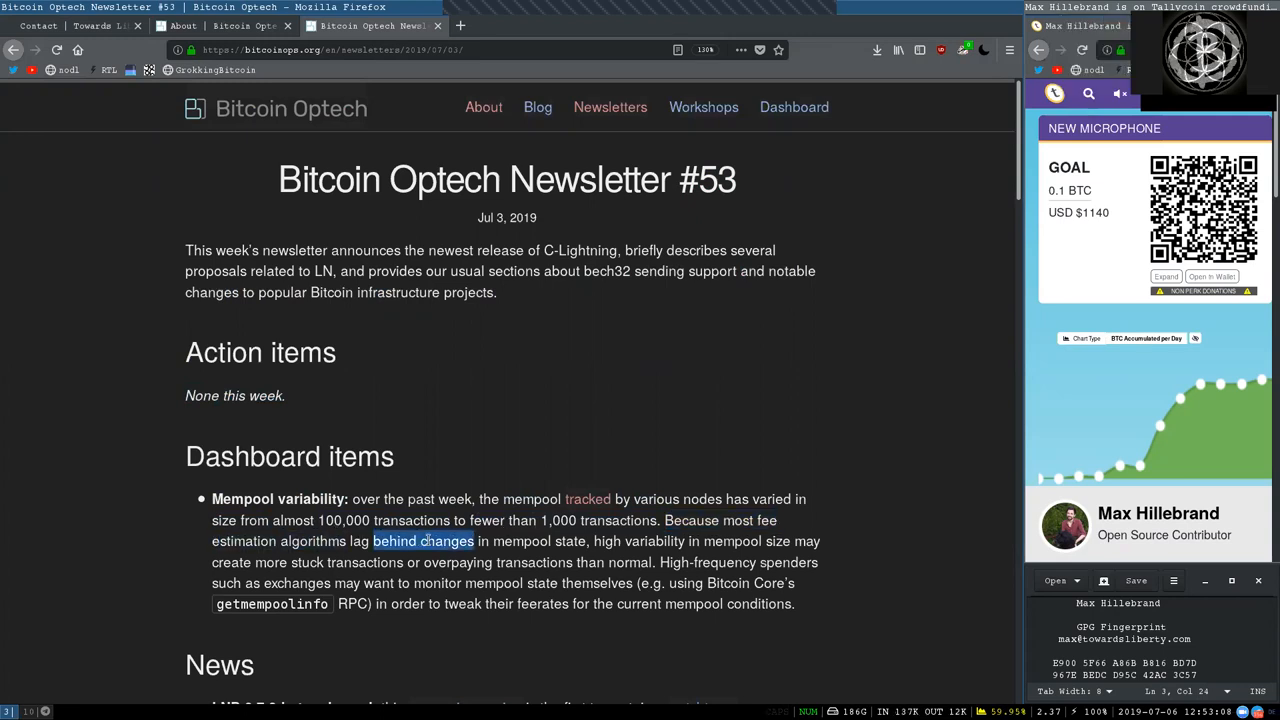
pyautogui.doubleClick(607, 541)
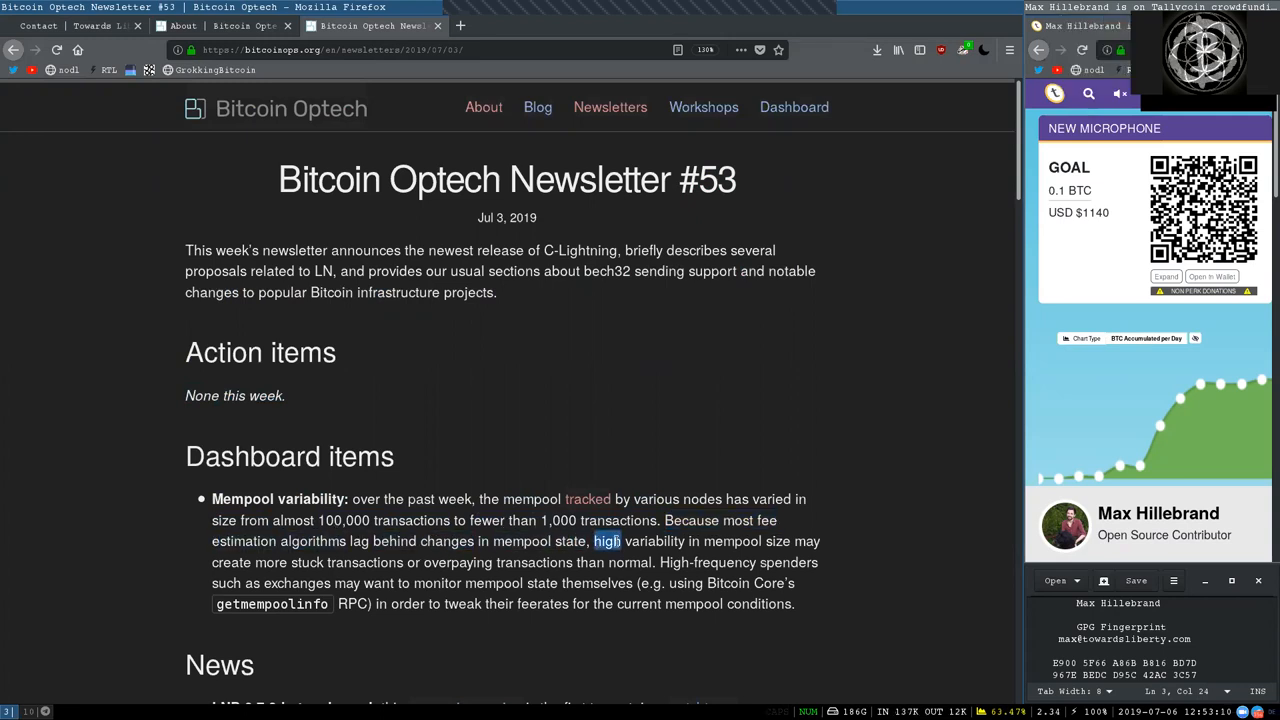
pyautogui.moveTo(607, 541); pyautogui.dragTo(818, 541)
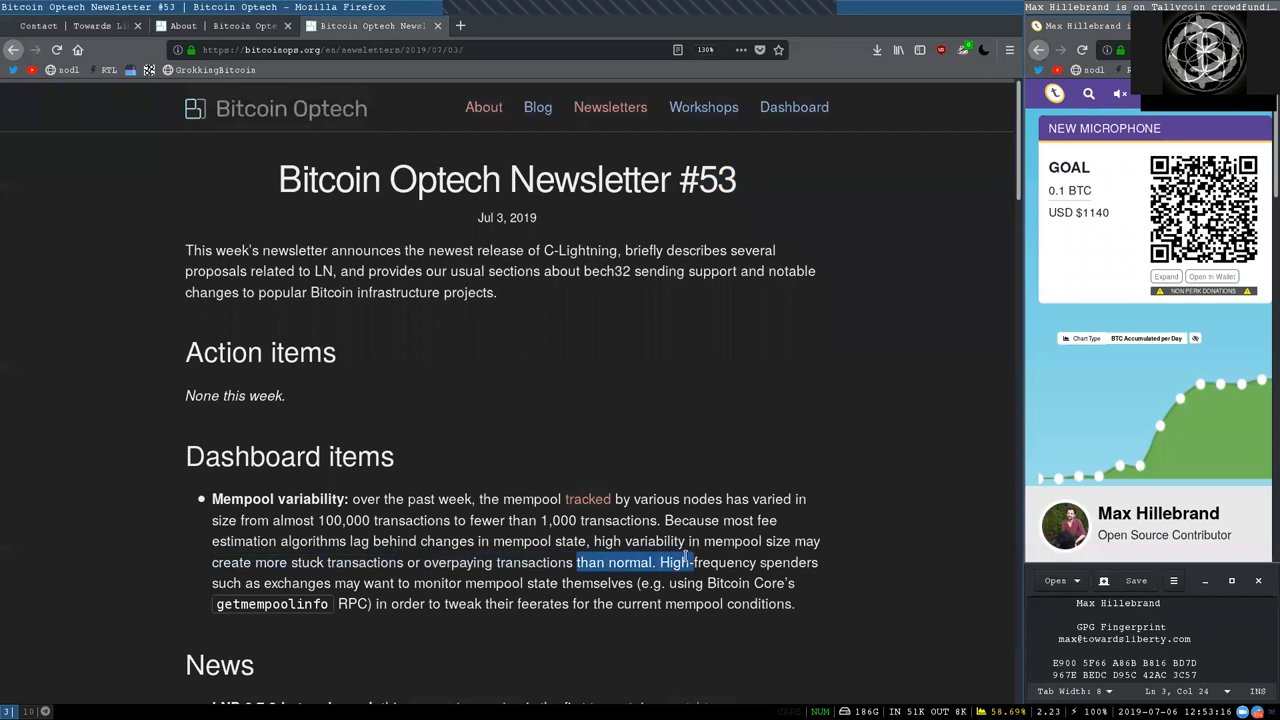
pyautogui.doubleClick(708, 562)
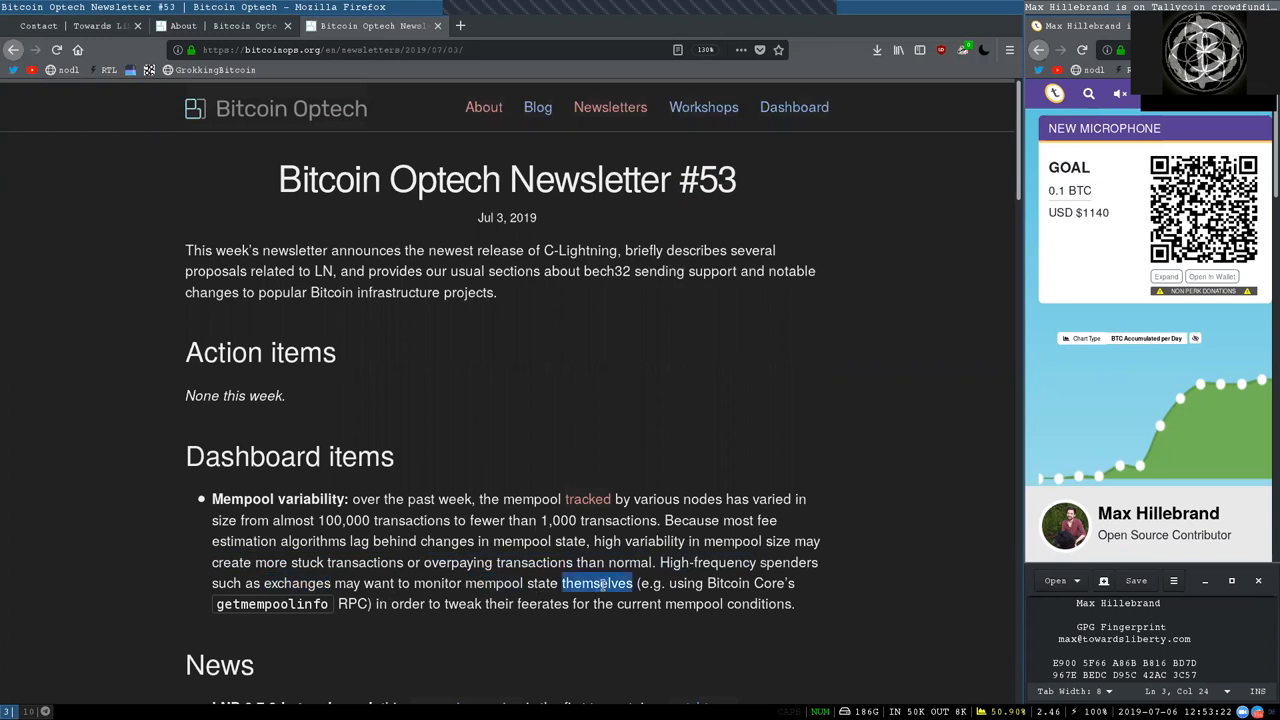
pyautogui.moveTo(596, 583); pyautogui.dragTo(793, 603)
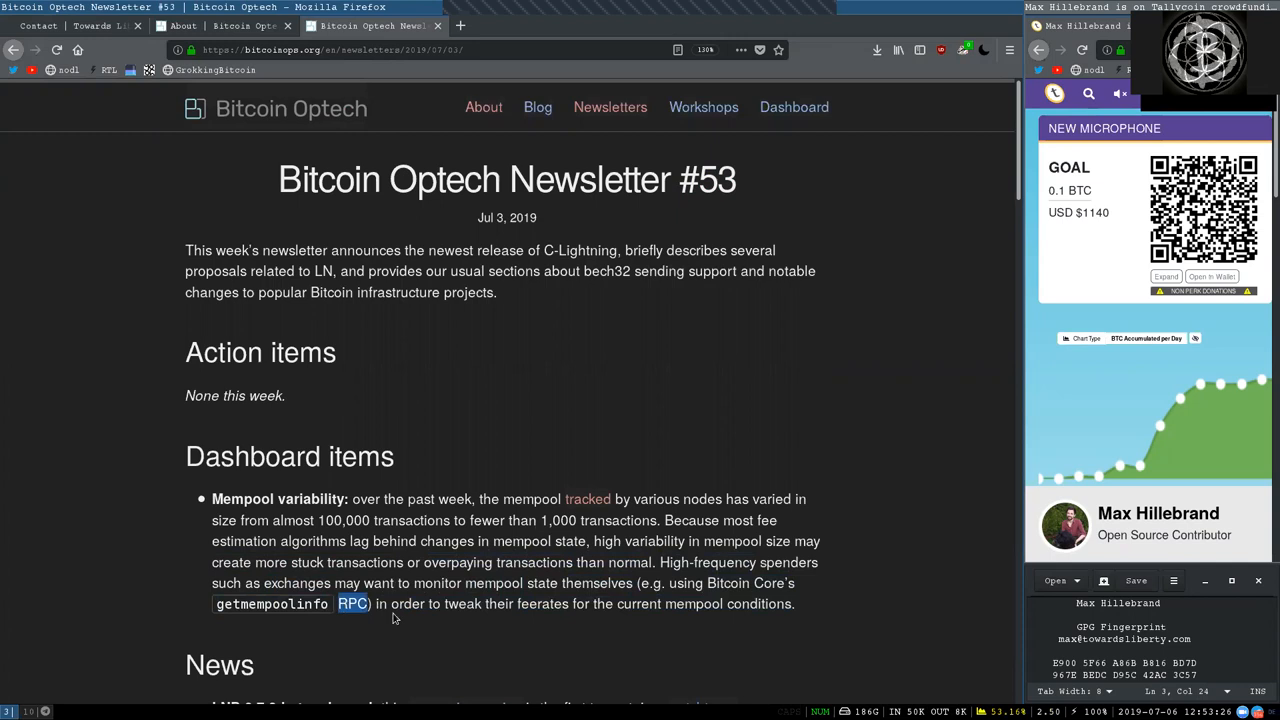
pyautogui.doubleClick(462, 603)
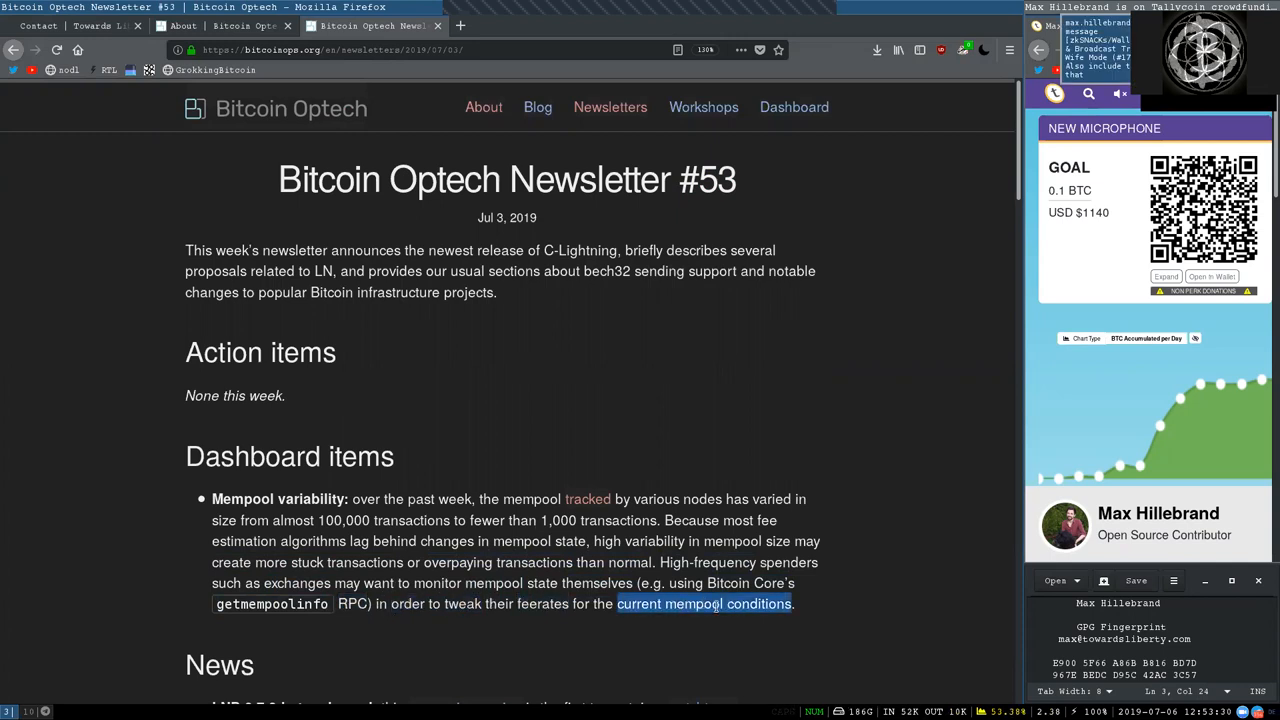
# Scroll to News and highlight words in the LND 0.7.0-beta and C-Lightning 0.7.1 items.
pyautogui.scroll(-3)
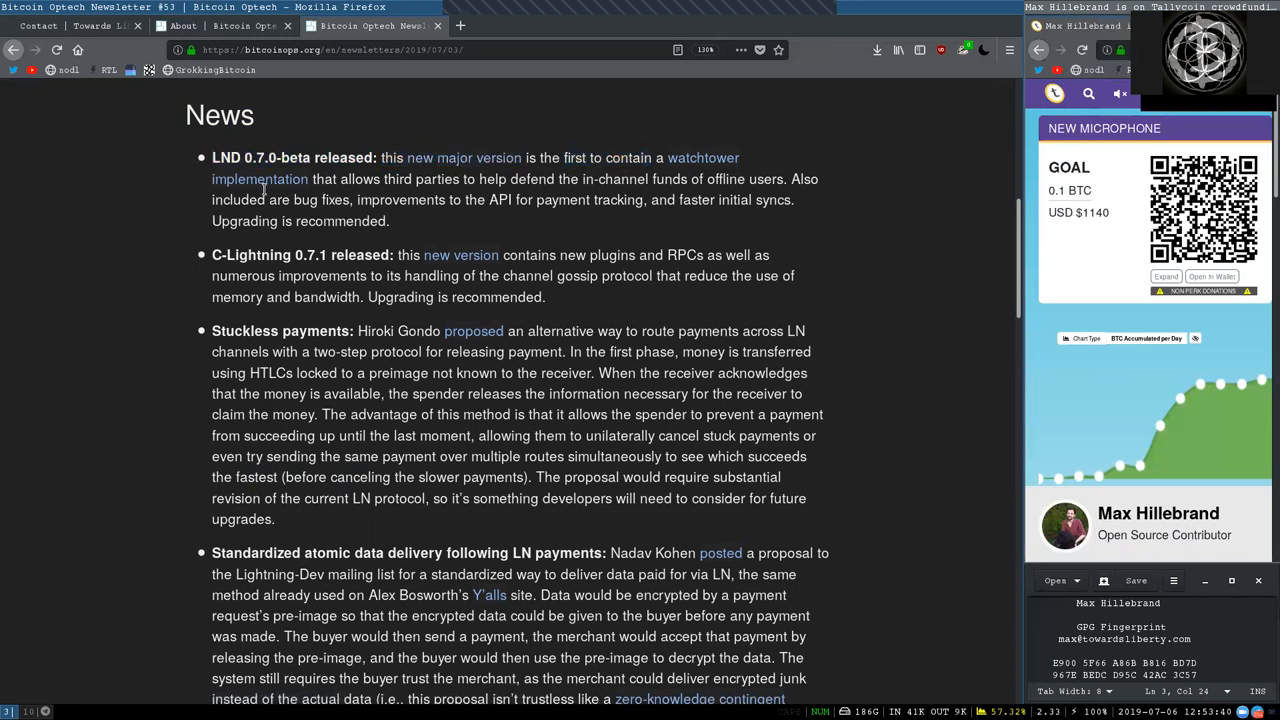
pyautogui.doubleClick(396, 179)
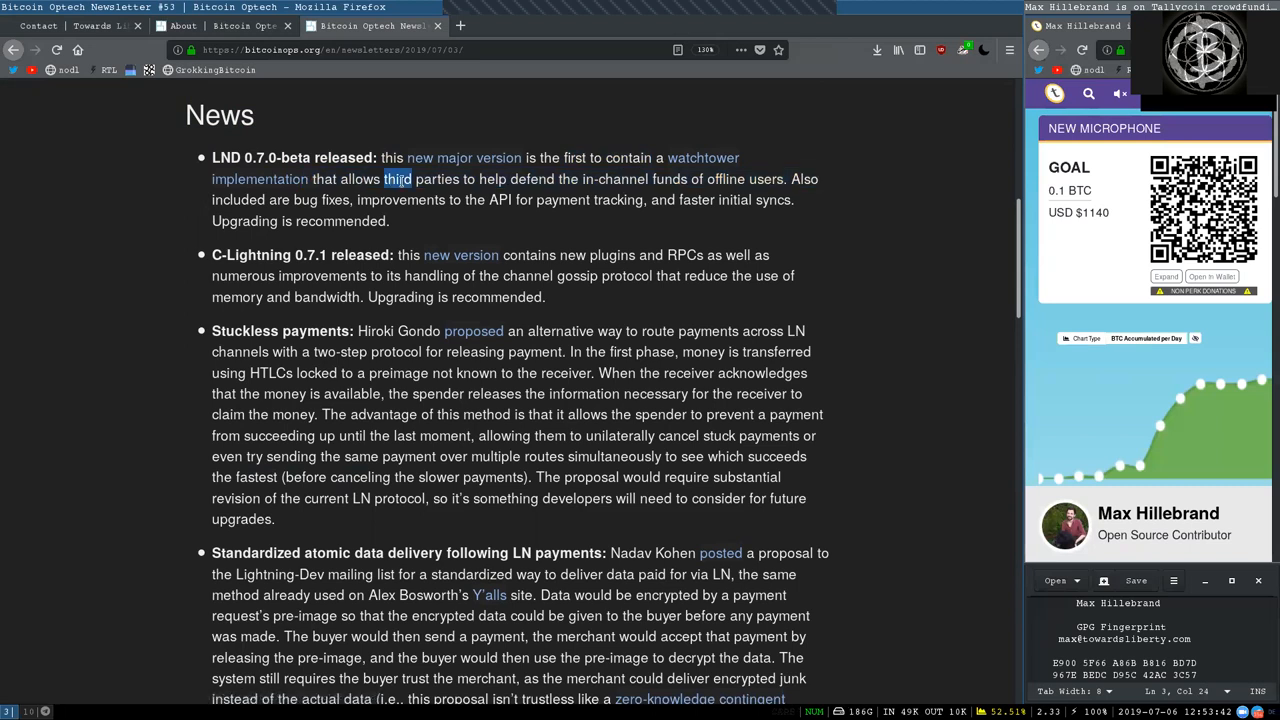
pyautogui.doubleClick(502, 179)
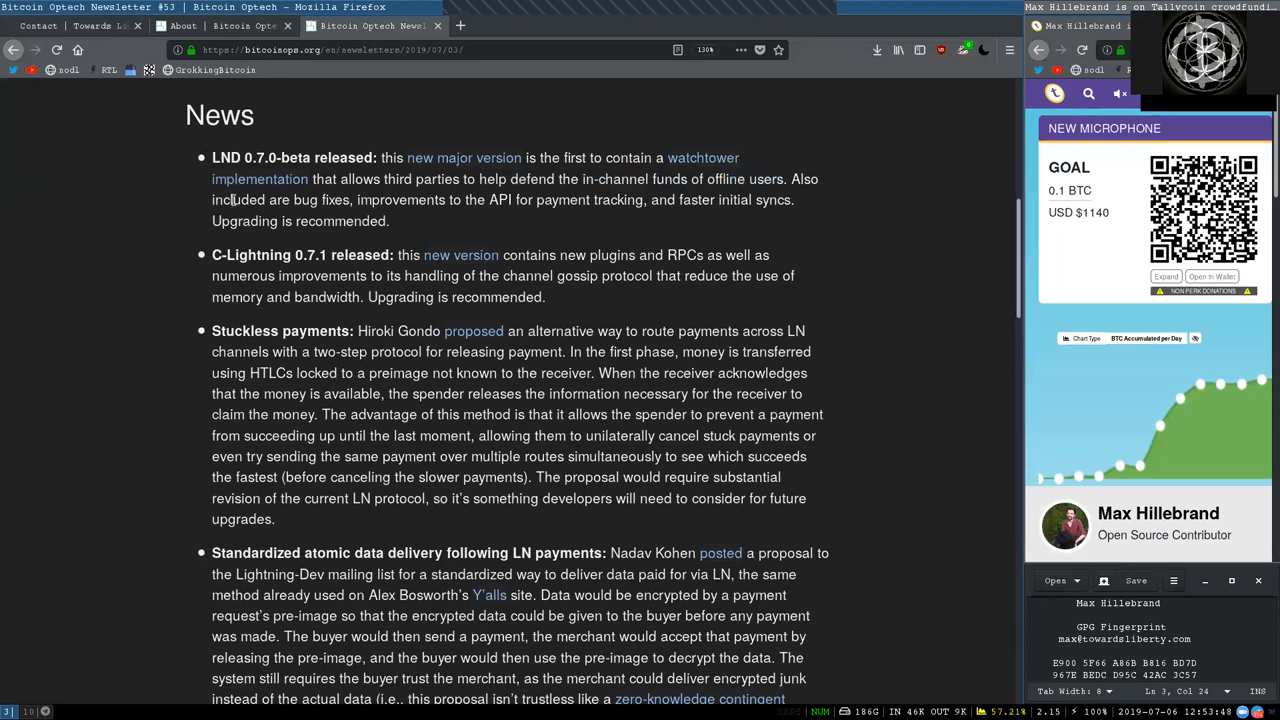
pyautogui.doubleClick(400, 199)
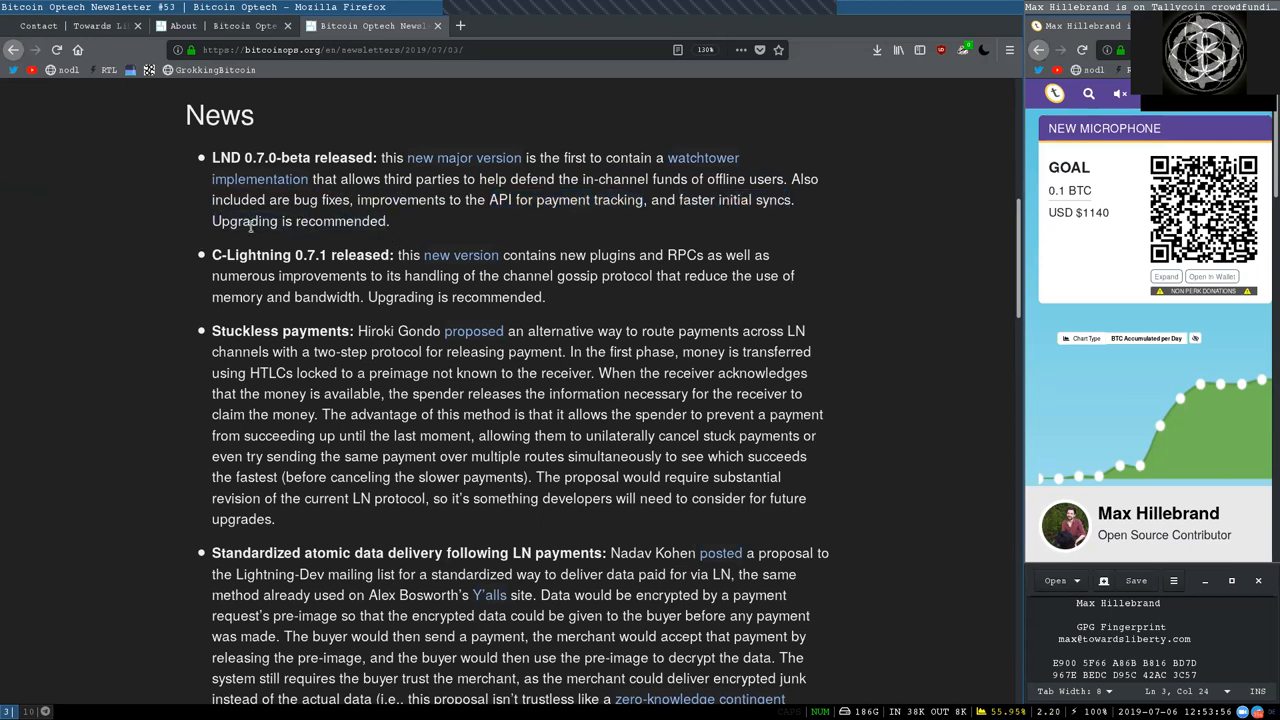
pyautogui.doubleClick(250, 254)
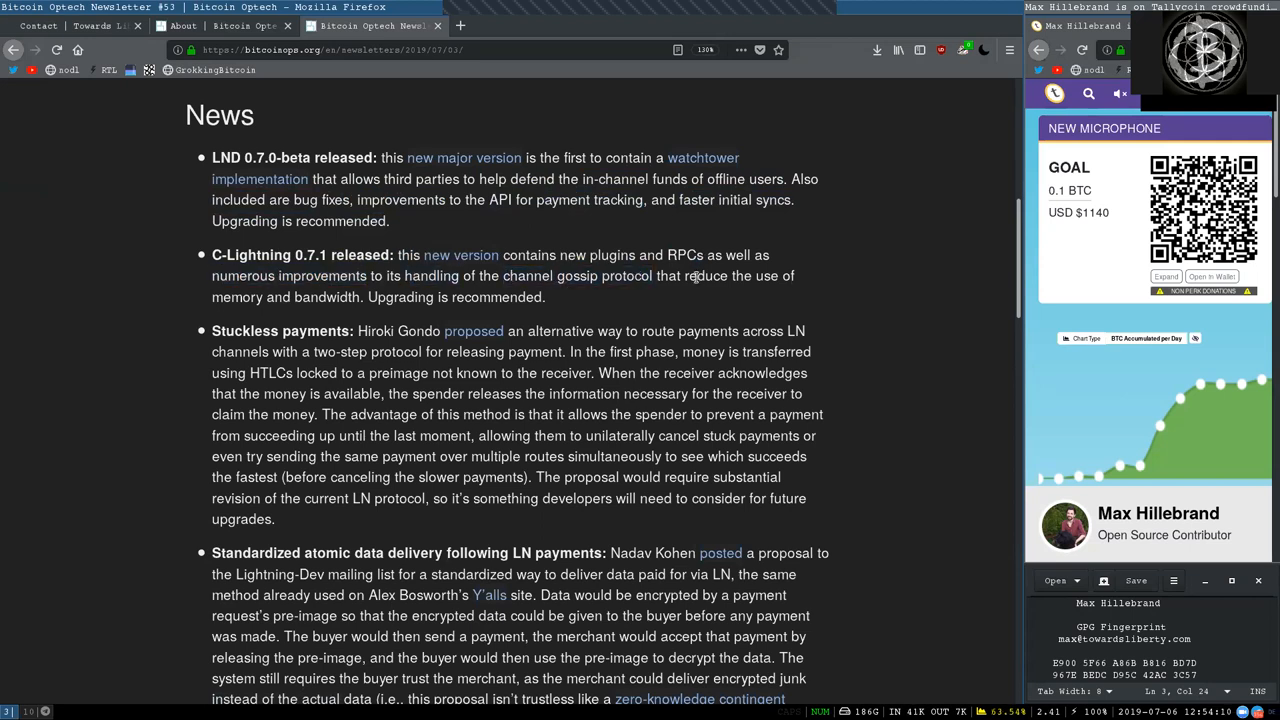
pyautogui.doubleClick(327, 297)
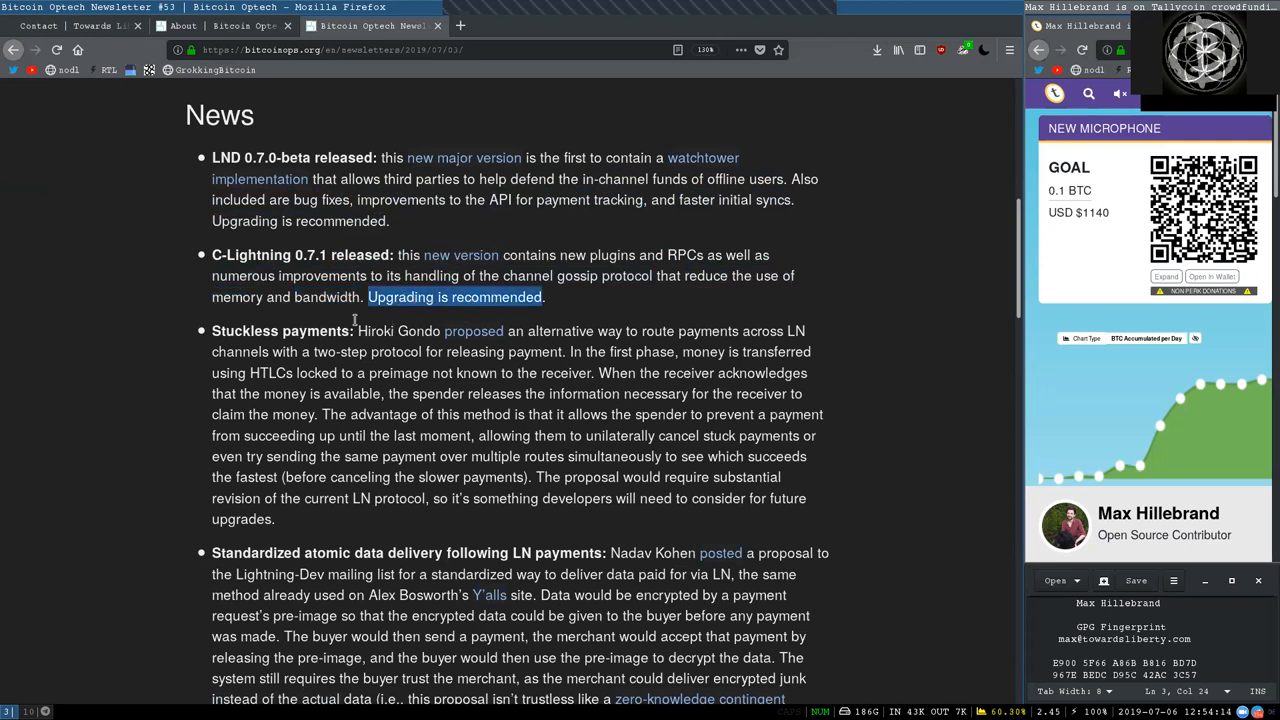
pyautogui.doubleClick(280, 331)
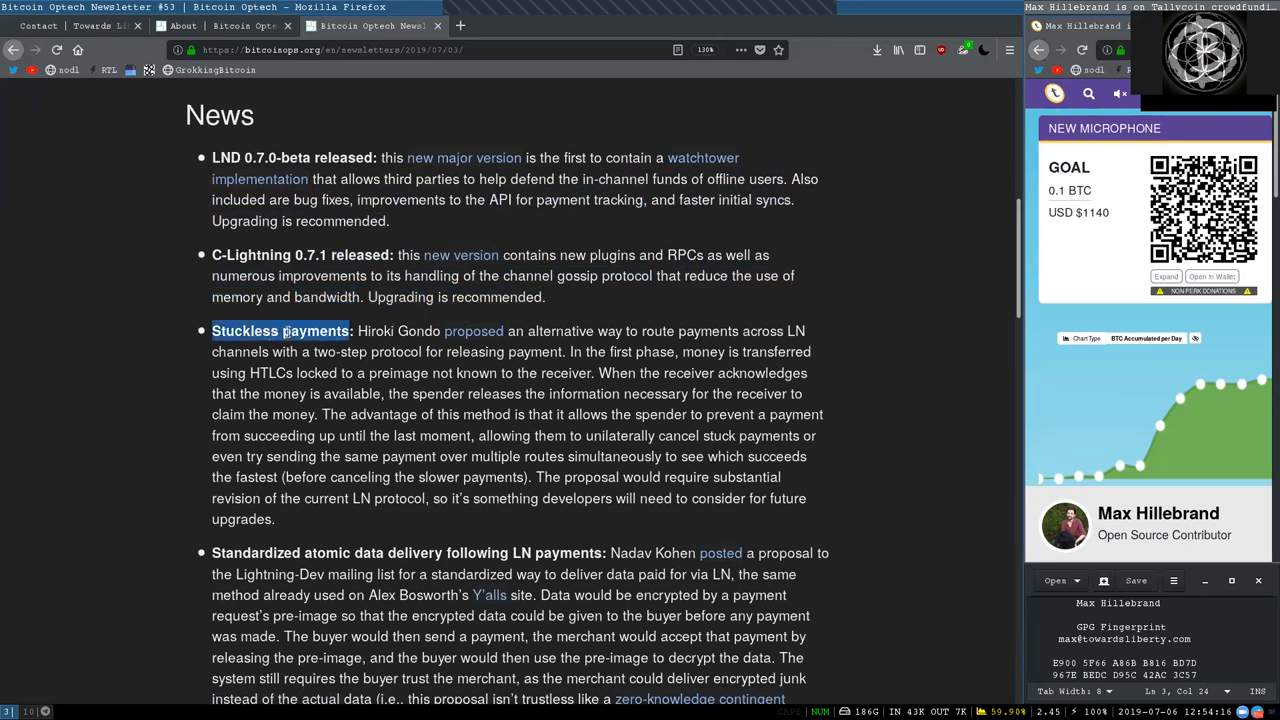
pyautogui.doubleClick(398, 331)
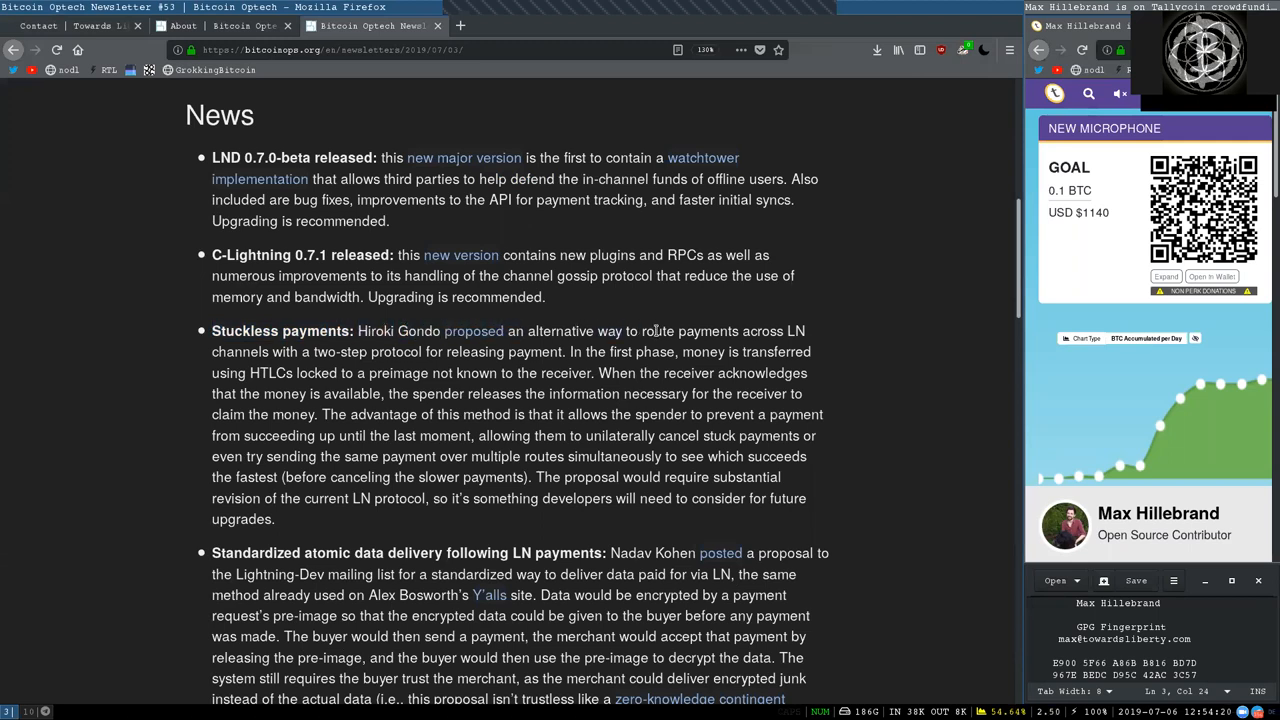
pyautogui.moveTo(642, 331); pyautogui.dragTo(268, 351)
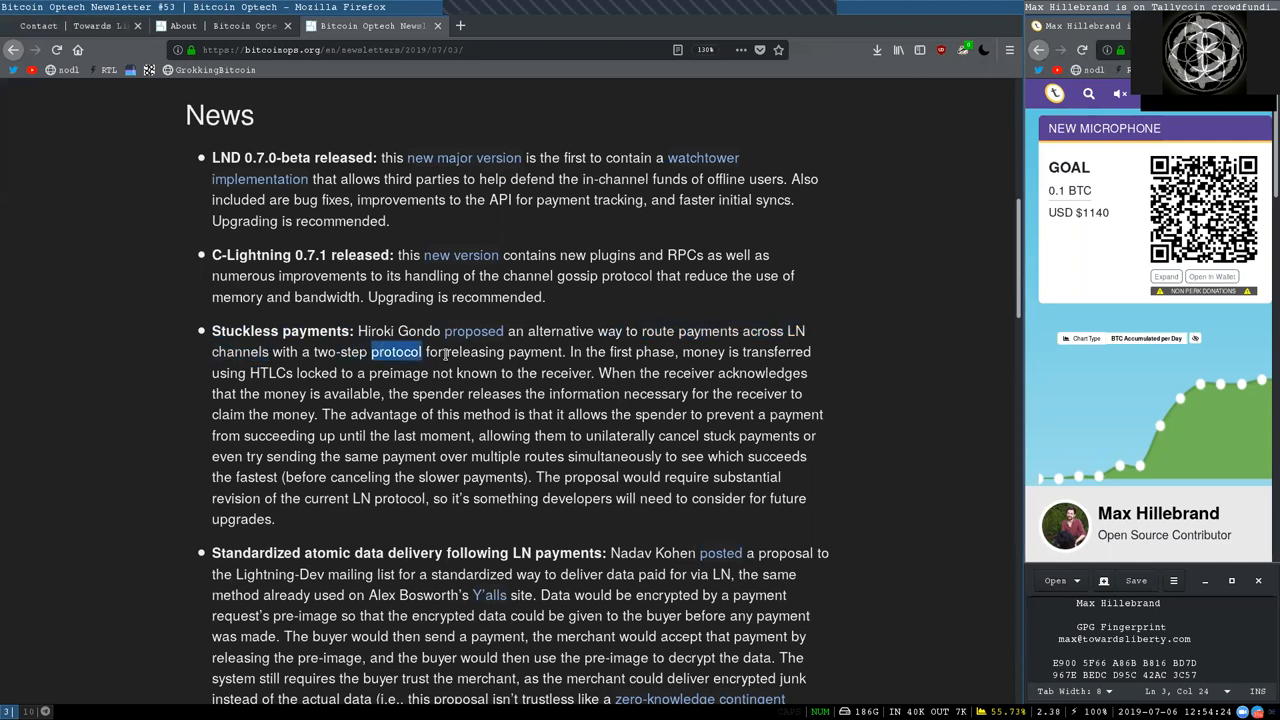
pyautogui.doubleClick(503, 351)
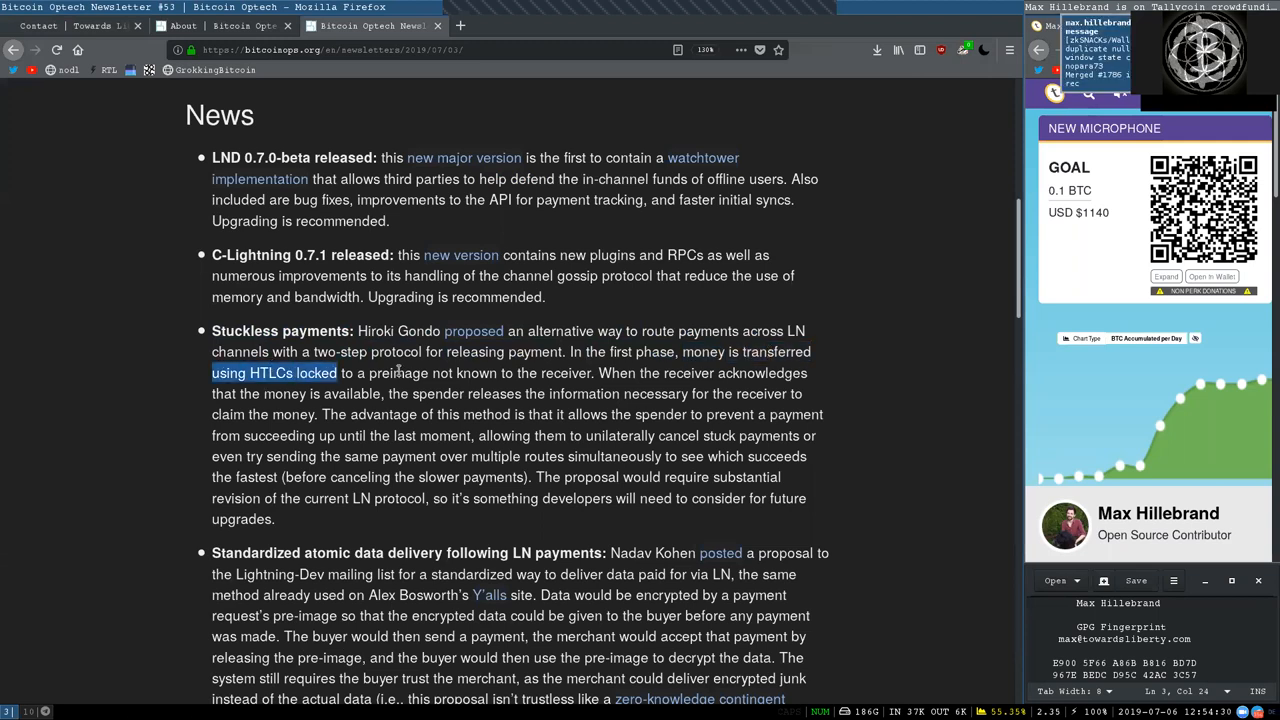
pyautogui.doubleClick(464, 373)
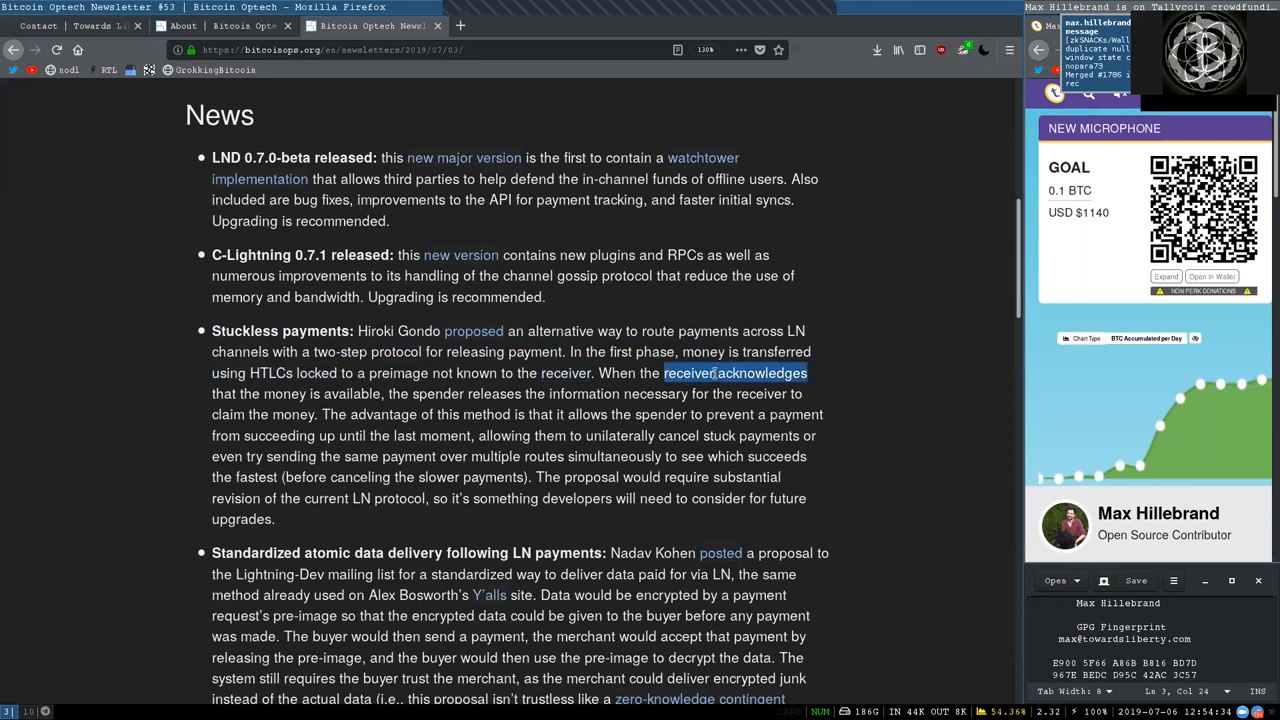
pyautogui.doubleClick(320, 393)
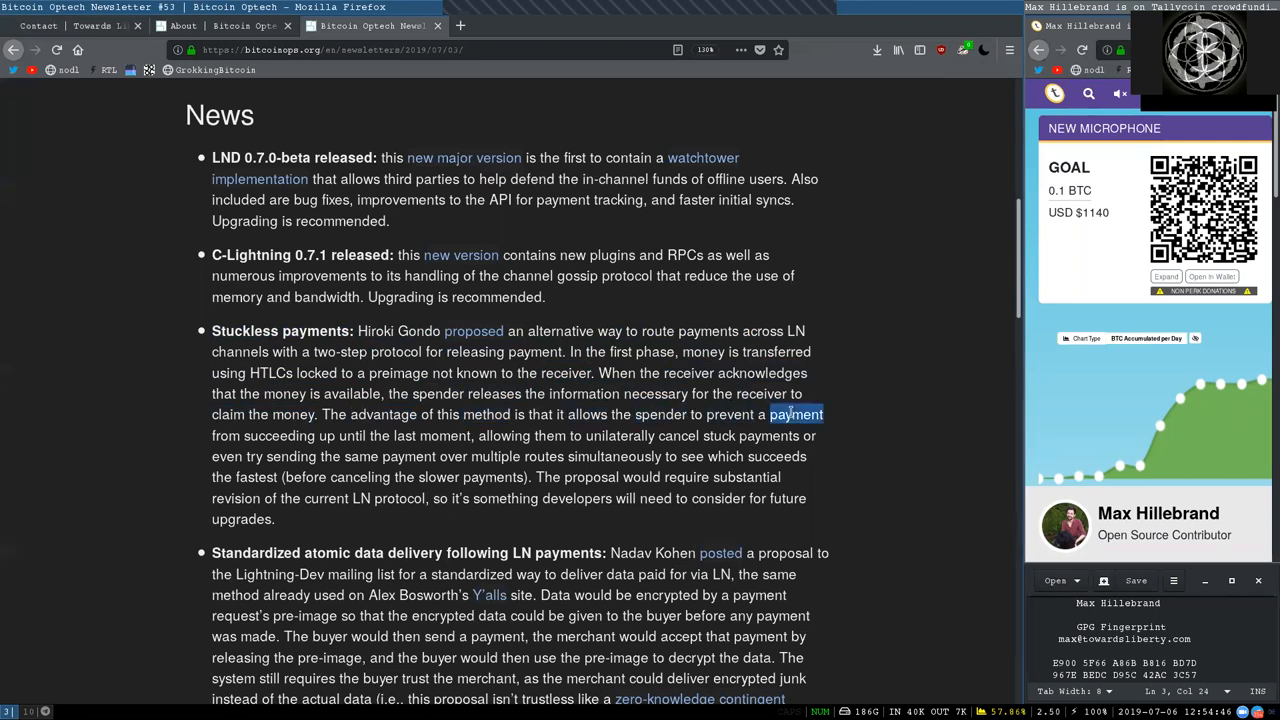
pyautogui.doubleClick(288, 435)
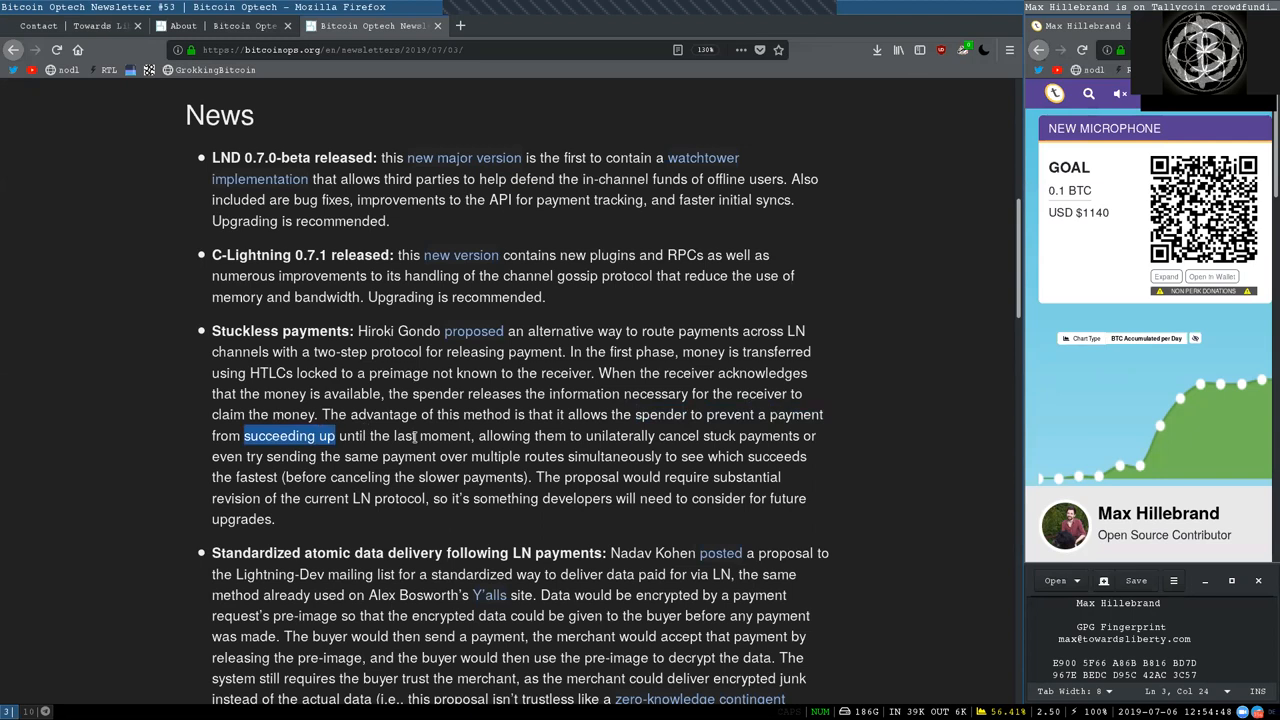
pyautogui.doubleClick(432, 435)
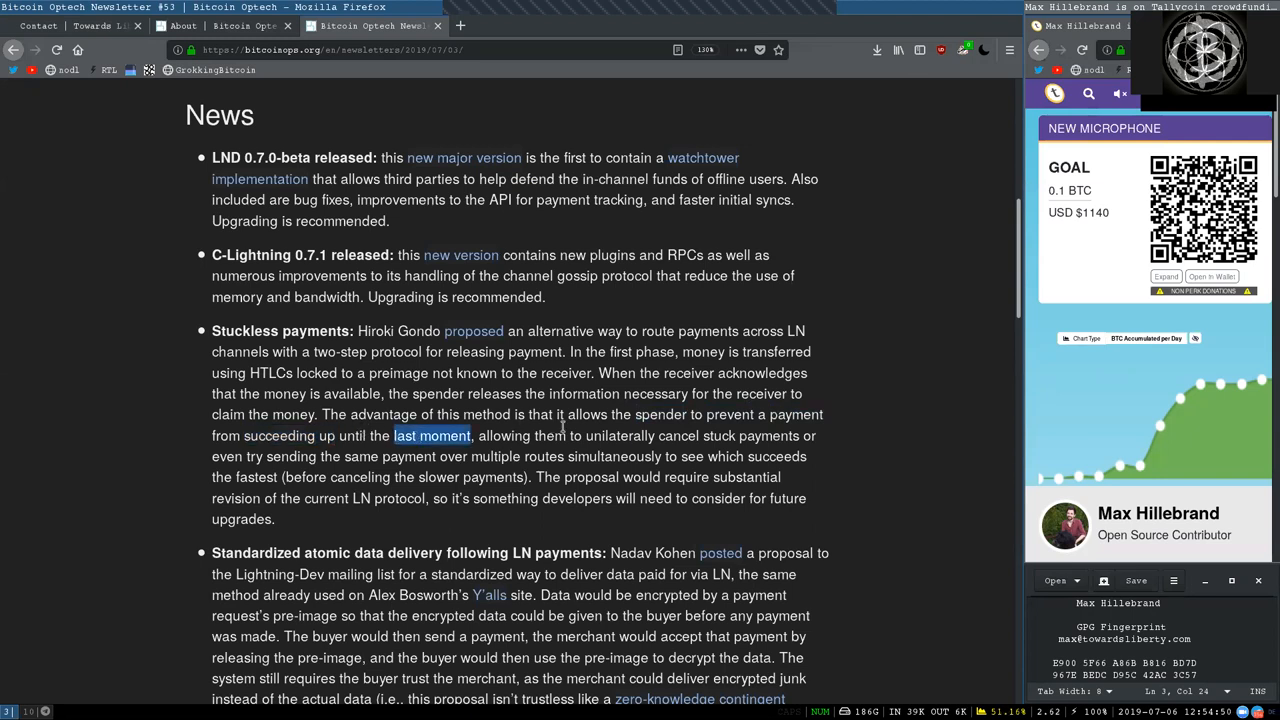
pyautogui.doubleClick(728, 435)
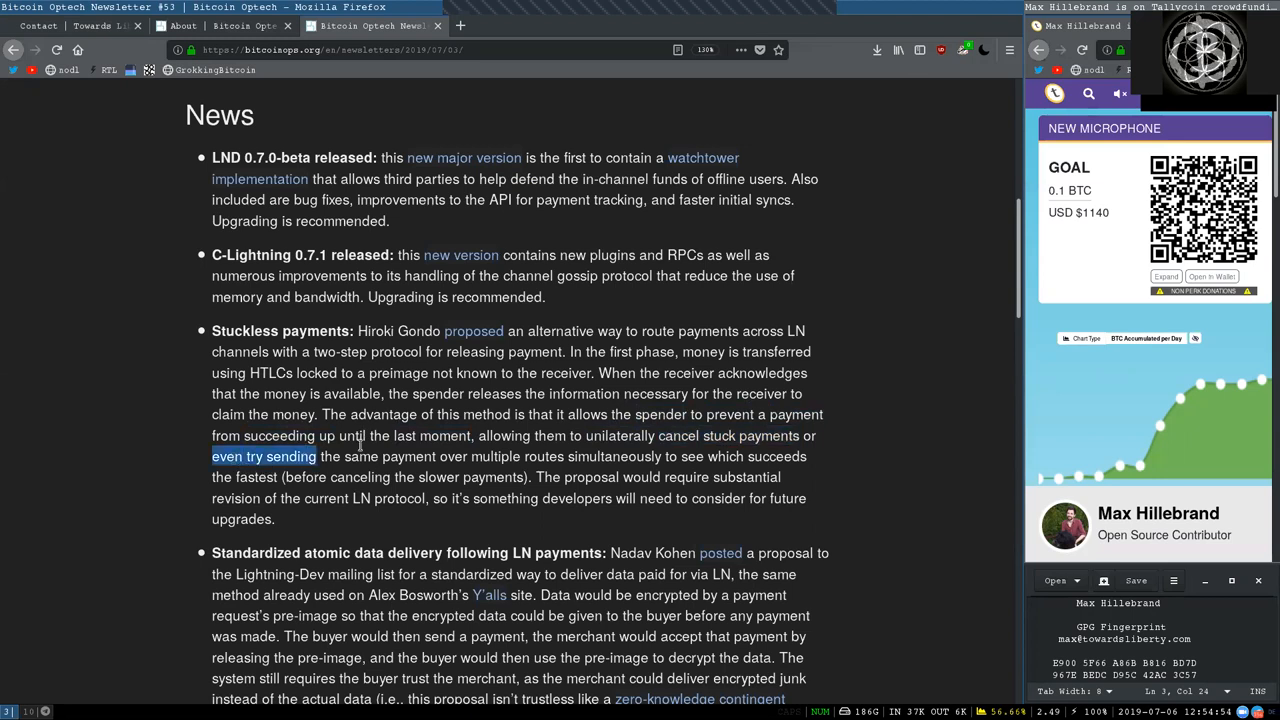
pyautogui.doubleClick(408, 456)
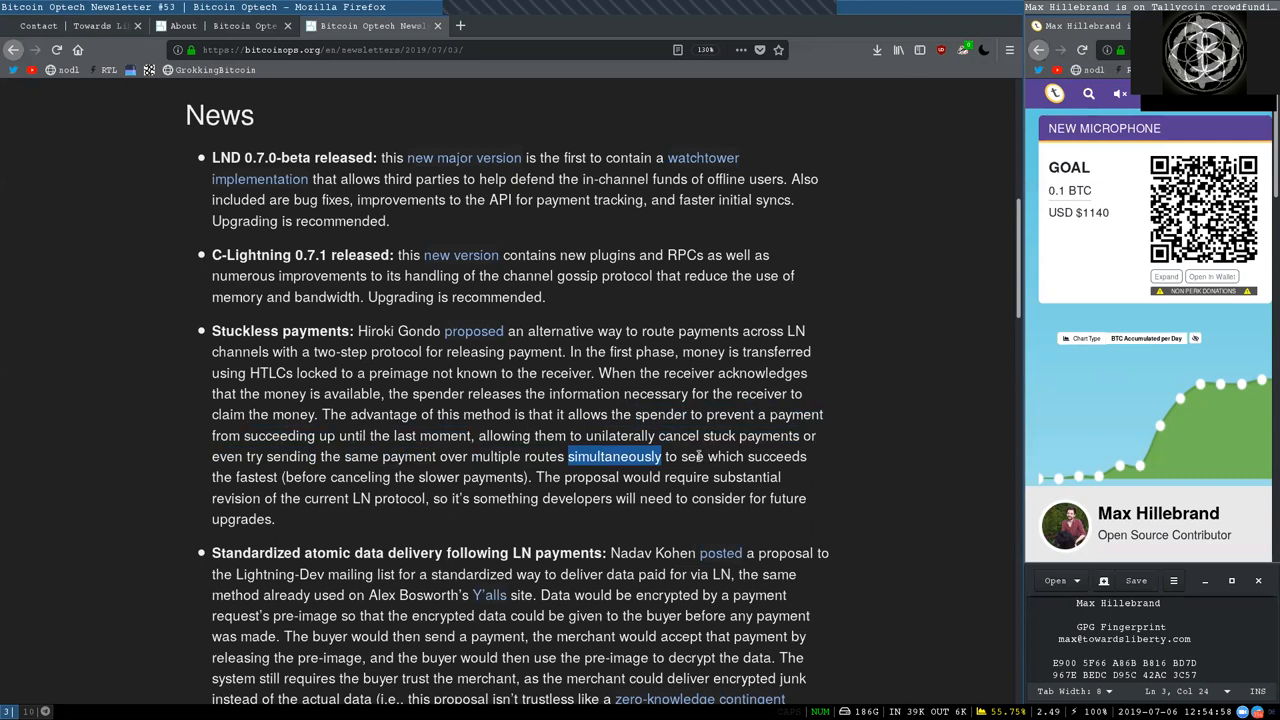
pyautogui.doubleClick(256, 477)
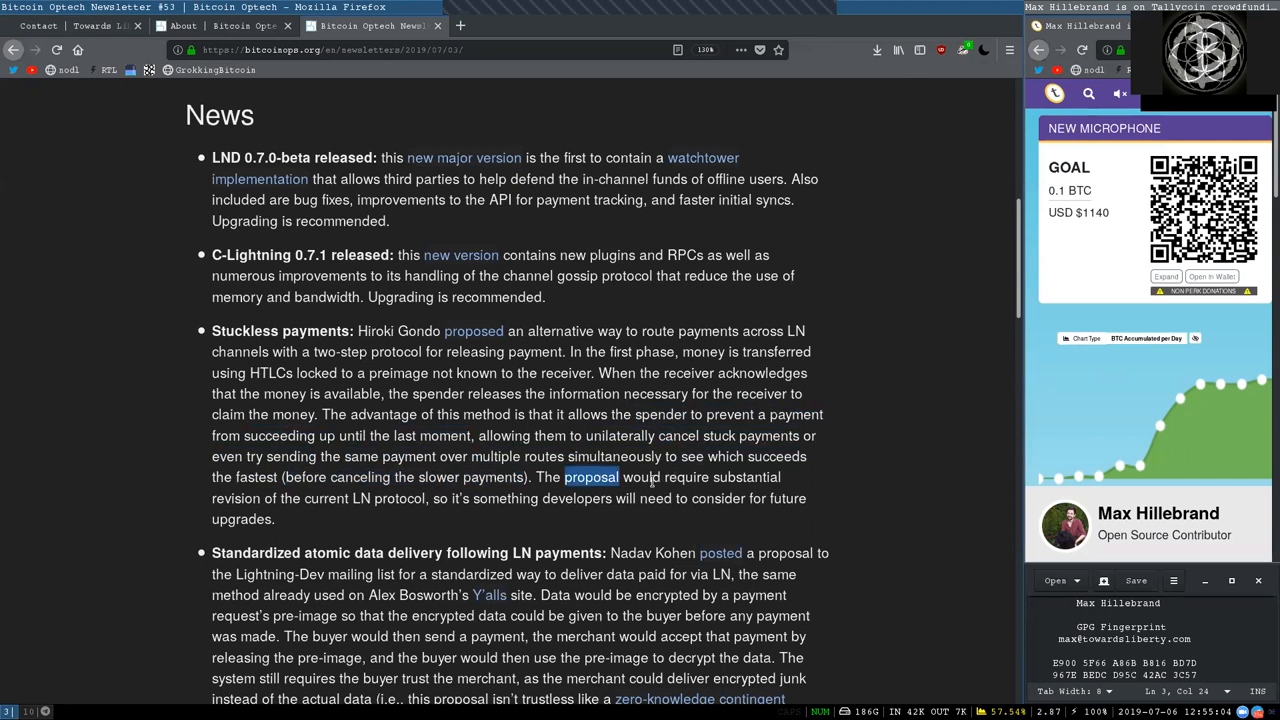
pyautogui.doubleClick(746, 476)
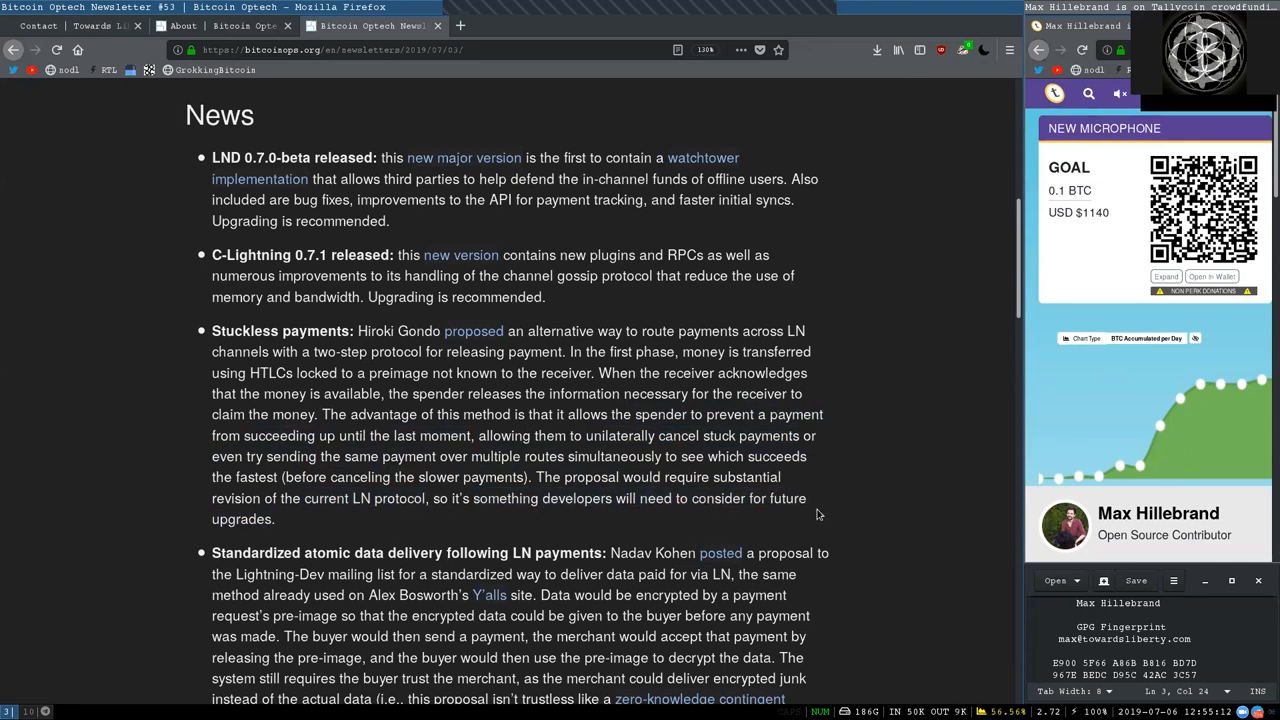
# Scroll to the atomic data delivery item and highlight Y'alls site, 'encrypted' and the pre-image sentence.
pyautogui.scroll(-3)
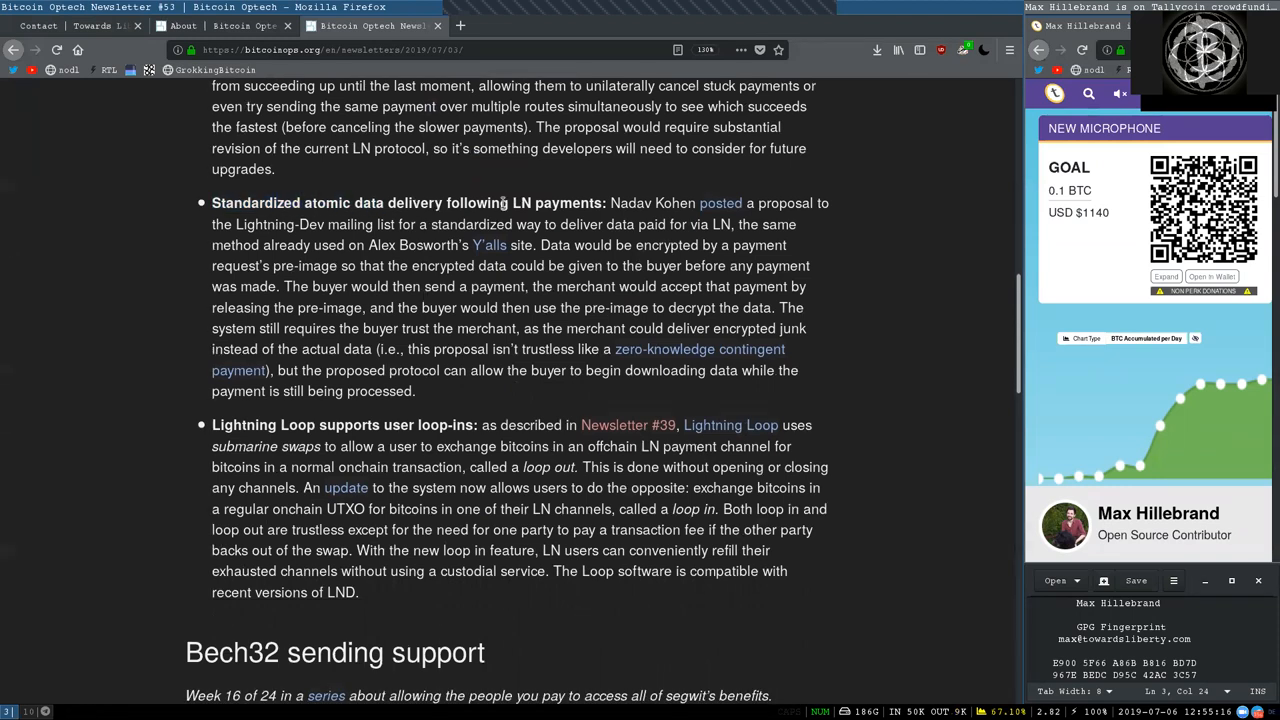
pyautogui.doubleClick(630, 203)
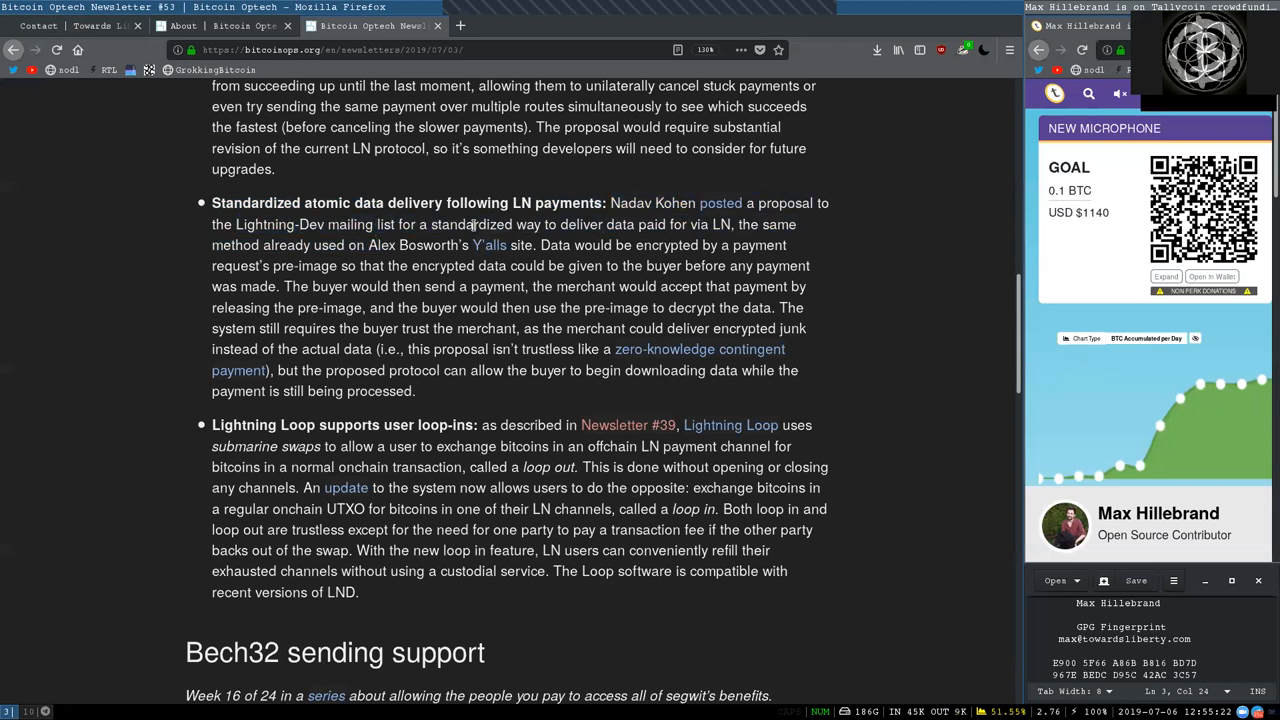
pyautogui.doubleClick(580, 224)
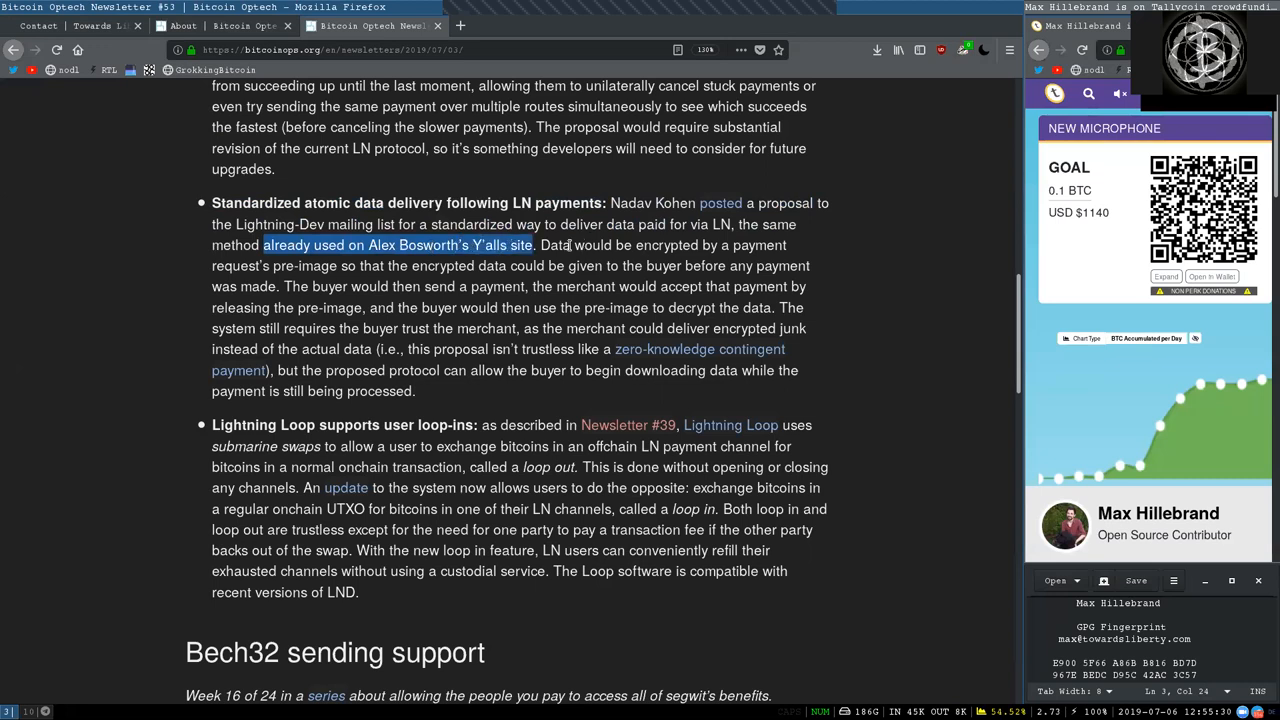
pyautogui.doubleClick(666, 245)
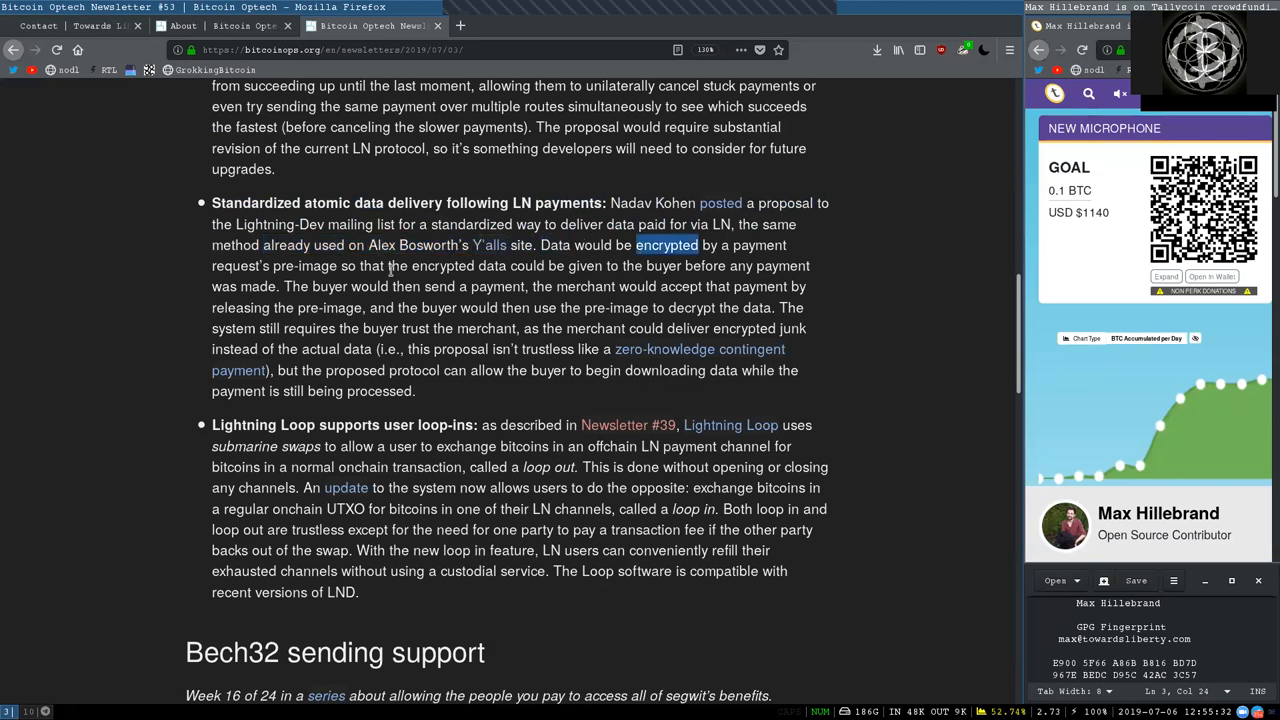
pyautogui.moveTo(211, 202); pyautogui.dragTo(416, 391)
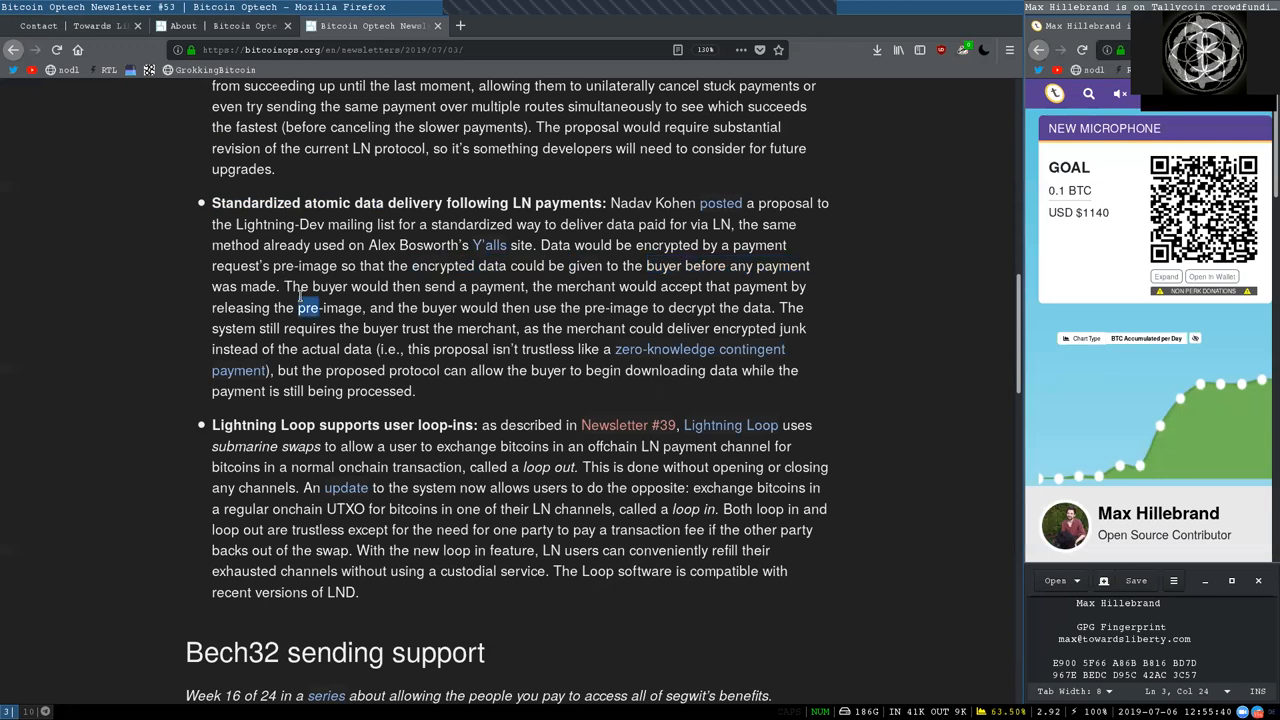
# Highlight 'send a payment', 'pre-image', 'instead' and 'this proposal' in the same item.
pyautogui.doubleClick(474, 286)
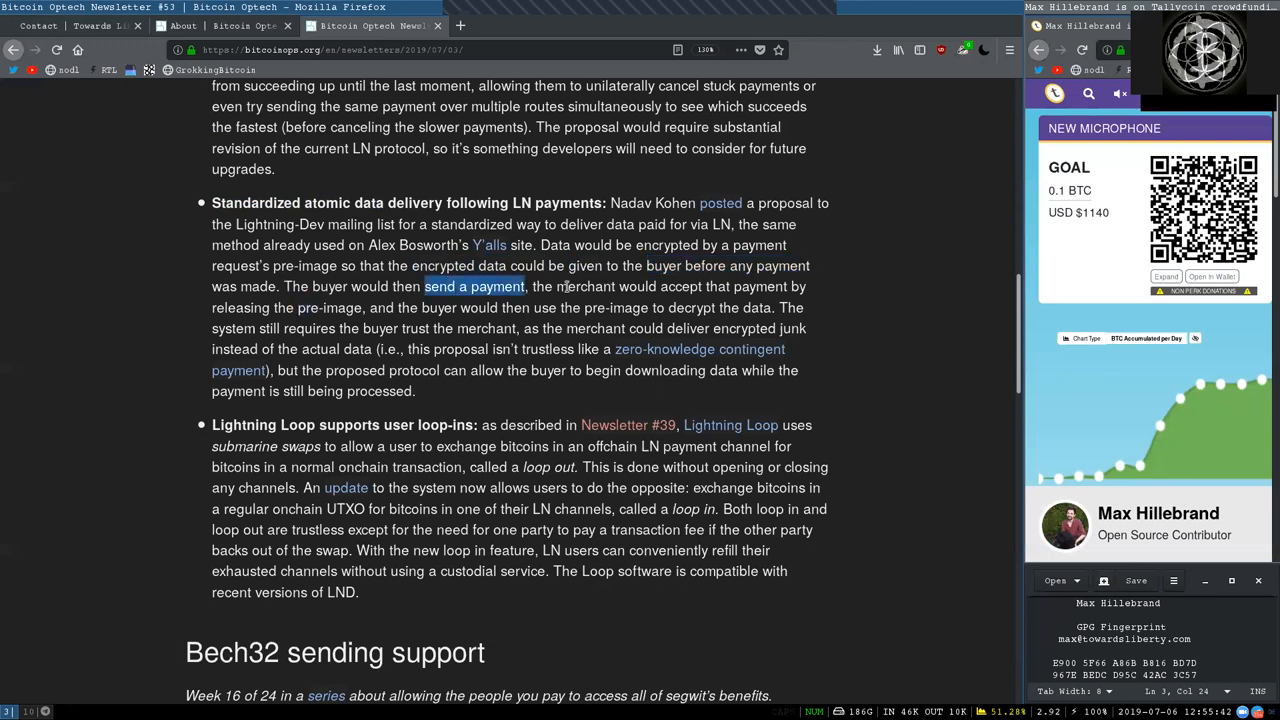
pyautogui.doubleClick(746, 286)
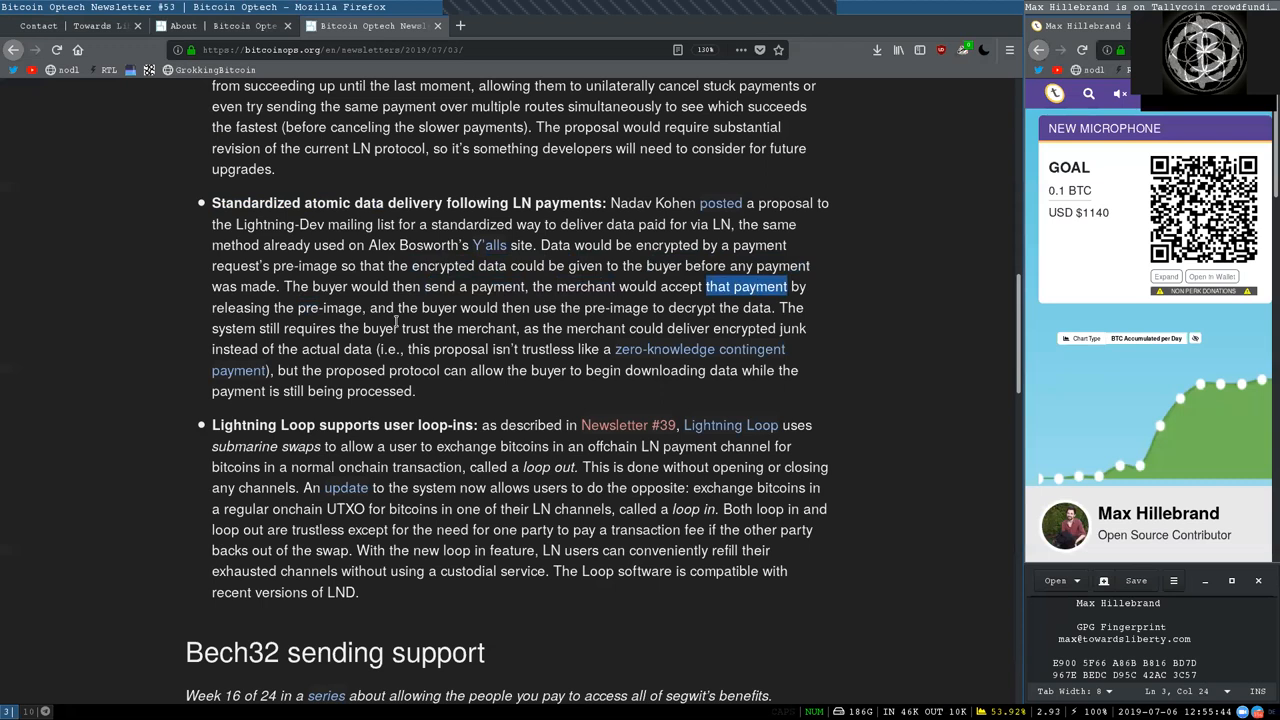
pyautogui.doubleClick(330, 307)
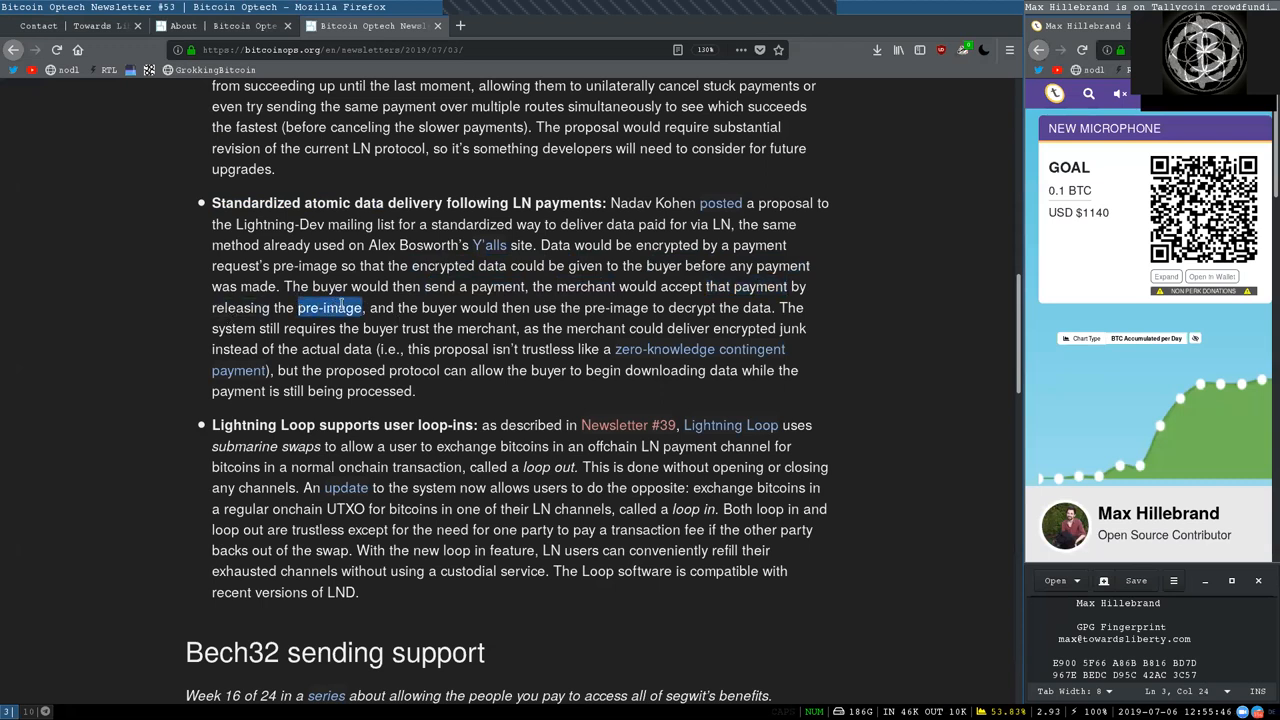
pyautogui.doubleClick(543, 307)
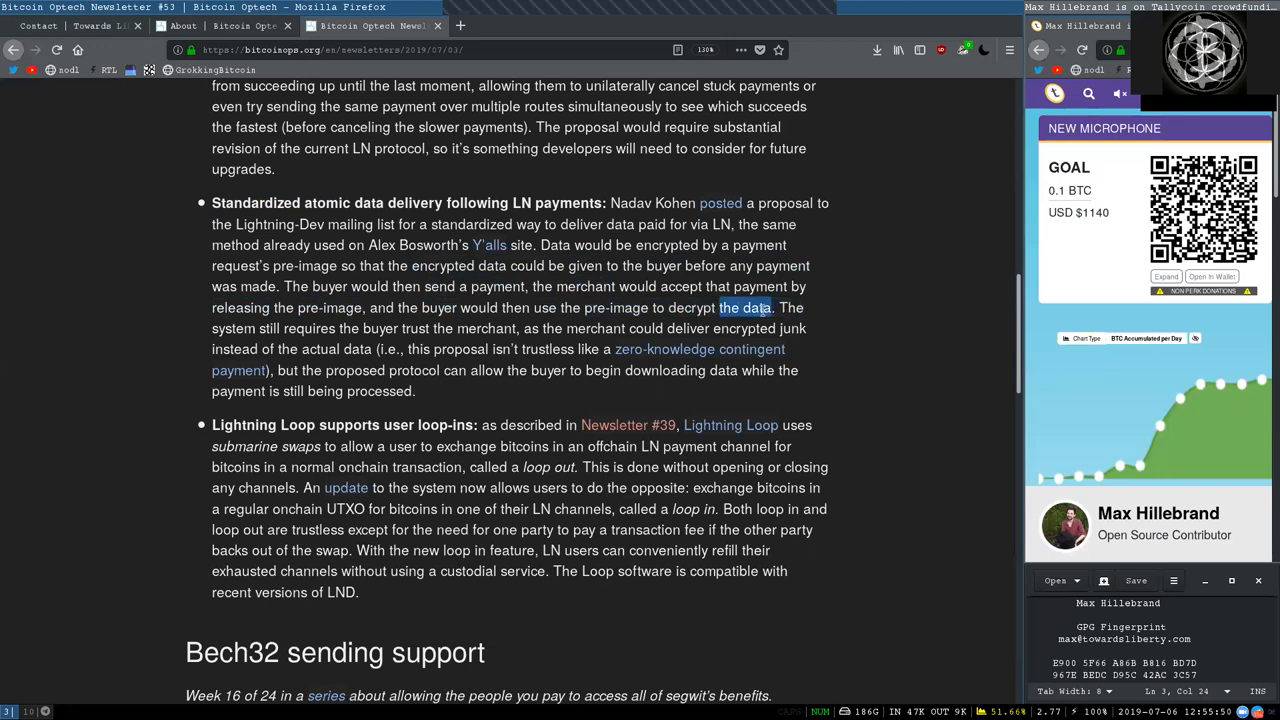
pyautogui.click(367, 330)
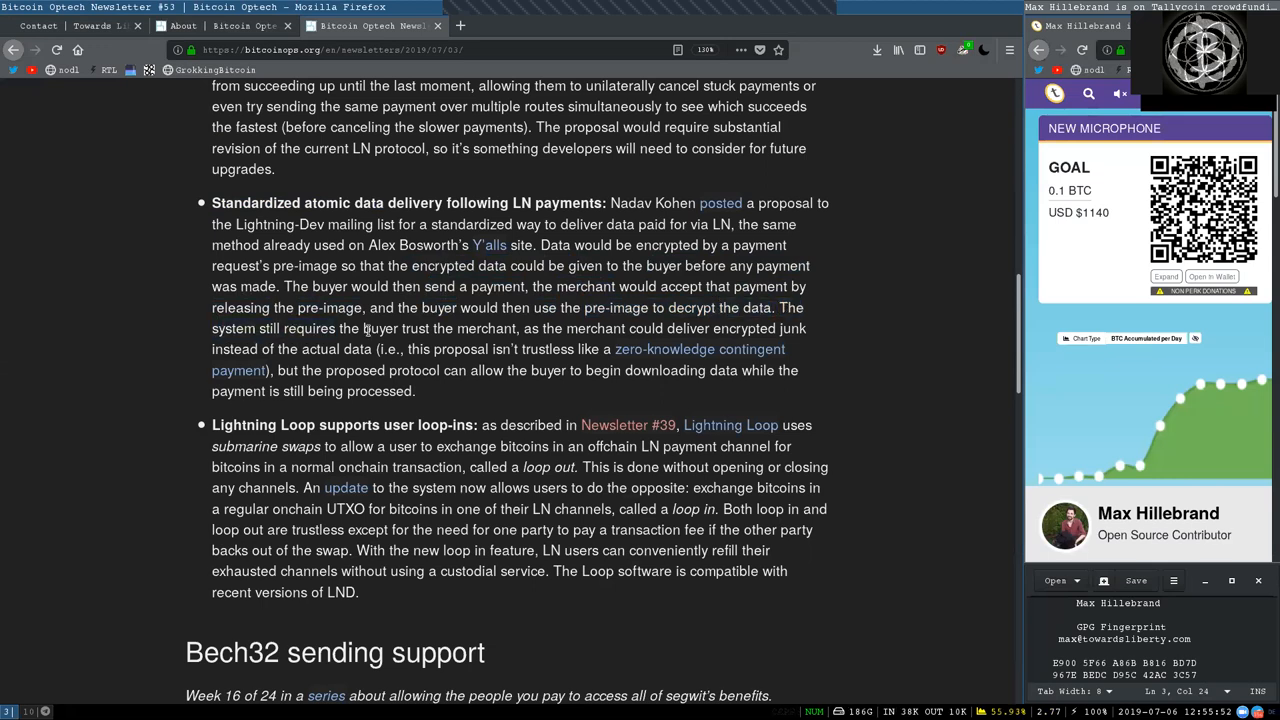
pyautogui.doubleClick(485, 328)
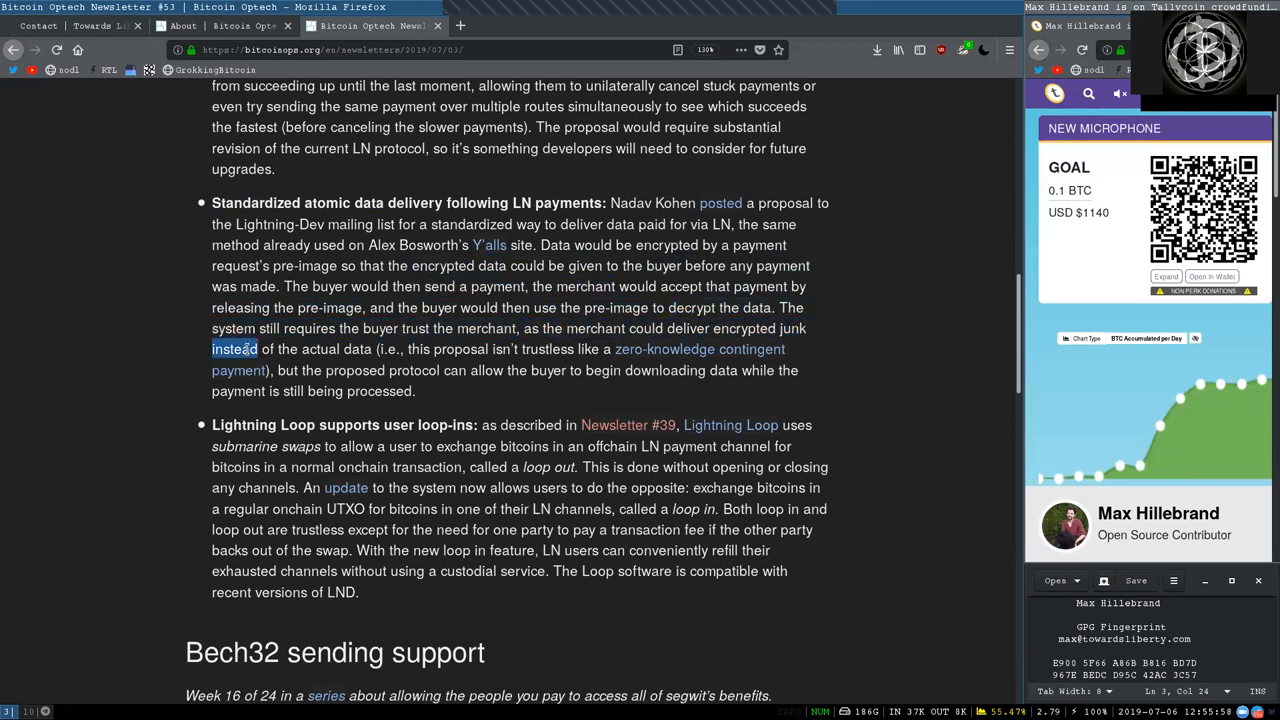
pyautogui.doubleClick(447, 349)
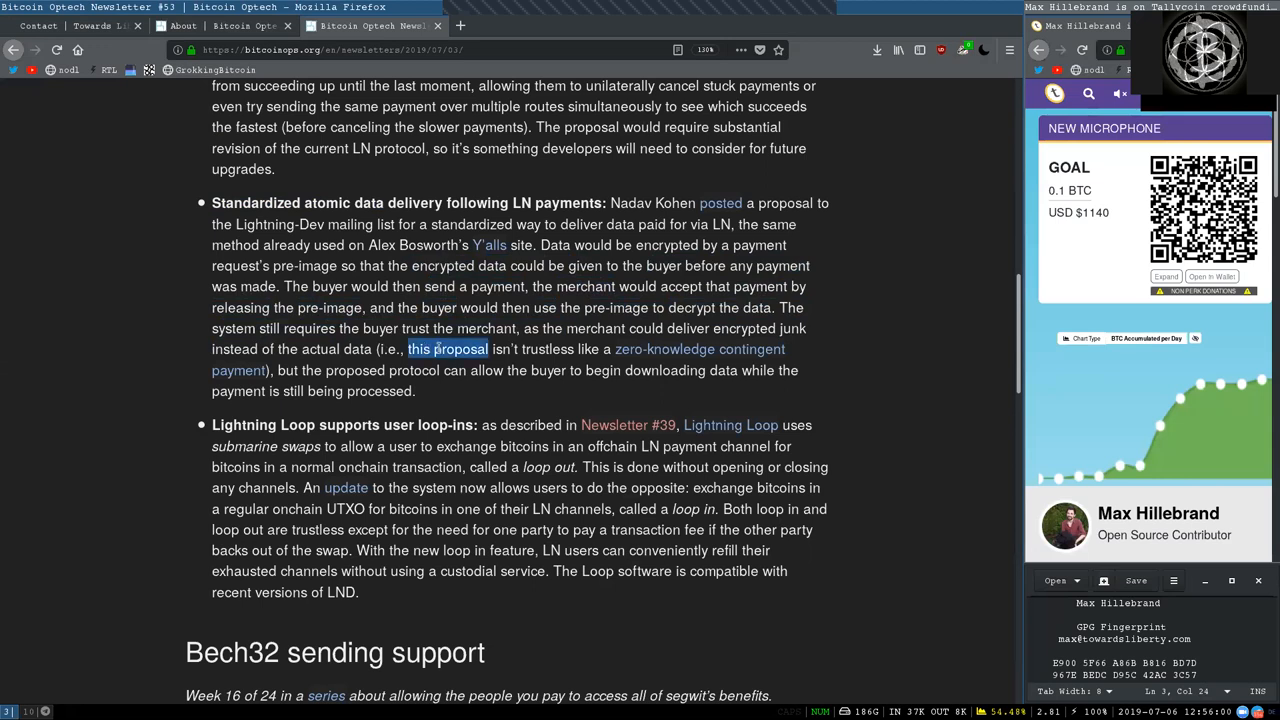
pyautogui.doubleClick(549, 349)
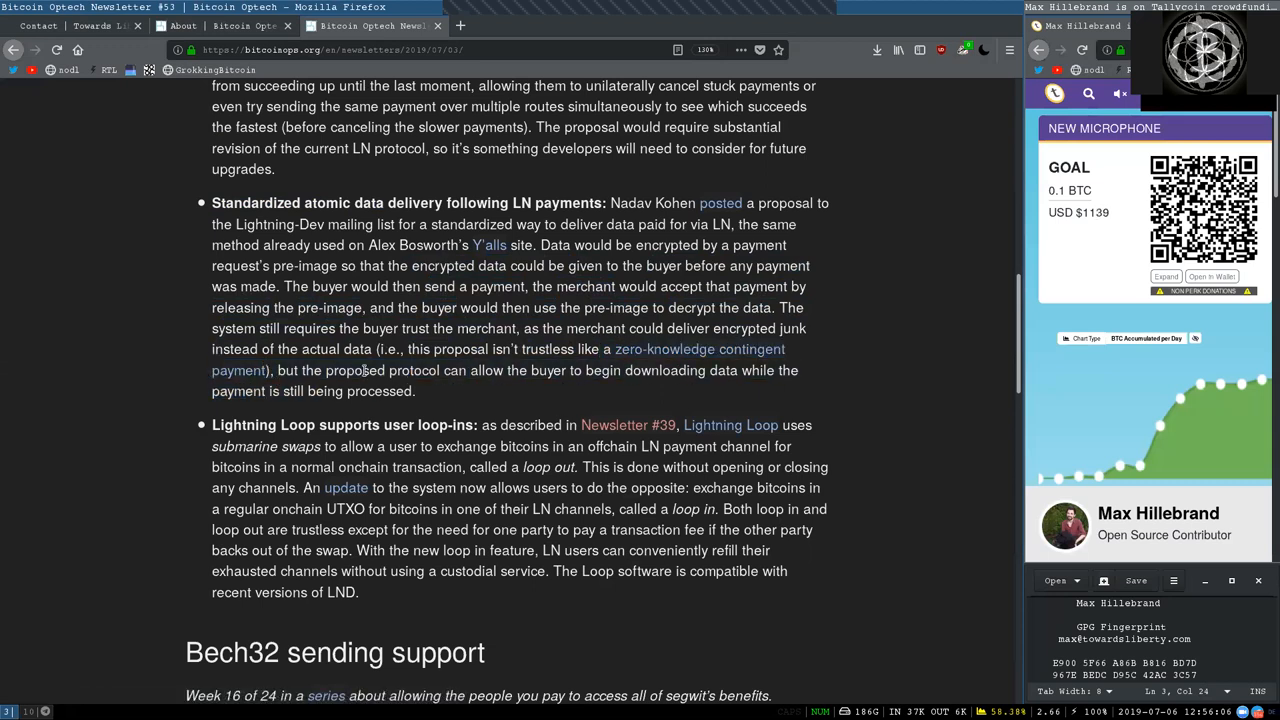
pyautogui.doubleClick(413, 370)
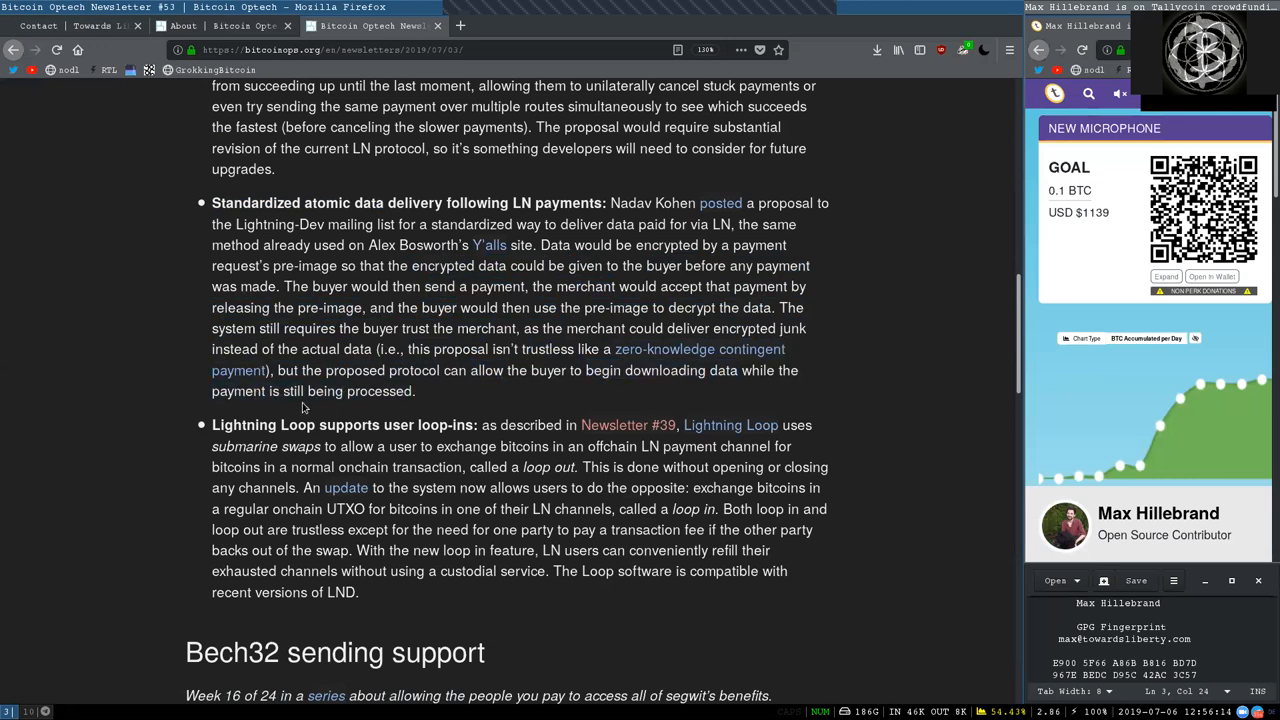
# Highlight 'loop out', 'regular onchain UTXO' and 'Loop' in the Lightning Loop item, then scroll on.
pyautogui.doubleClick(398, 424)
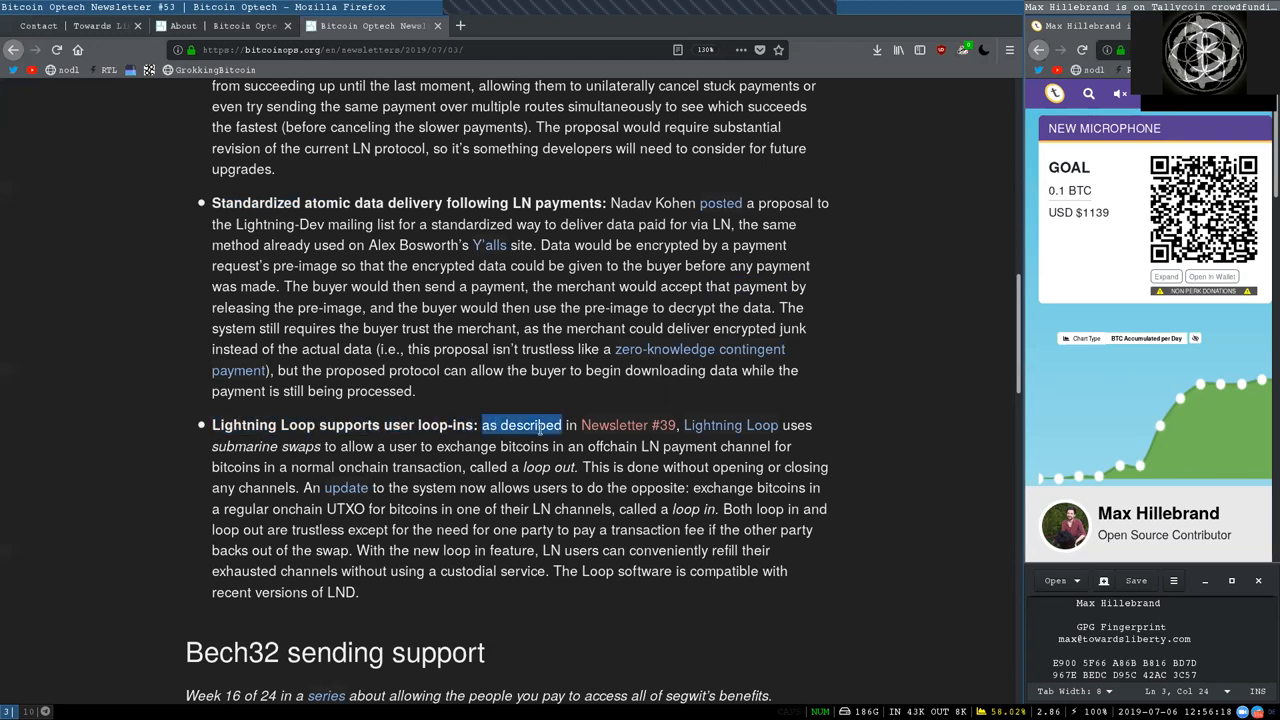
pyautogui.moveTo(540, 425); pyautogui.dragTo(800, 425)
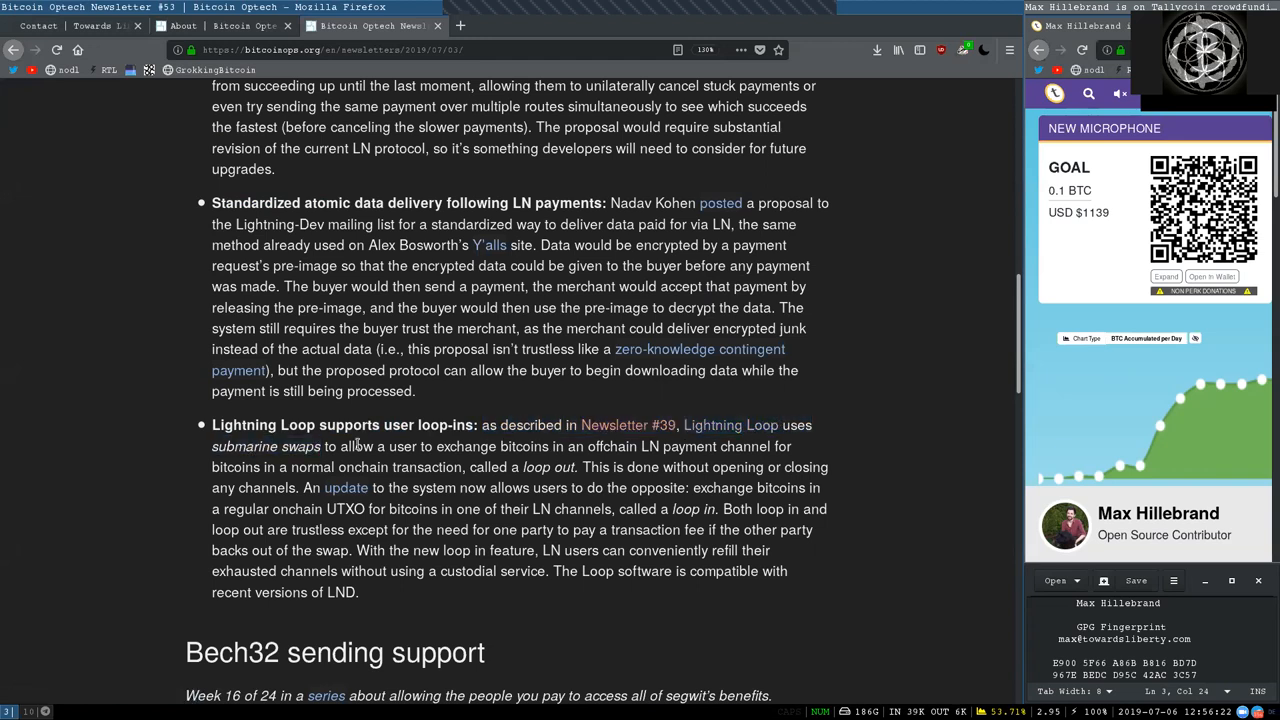
pyautogui.doubleClick(466, 446)
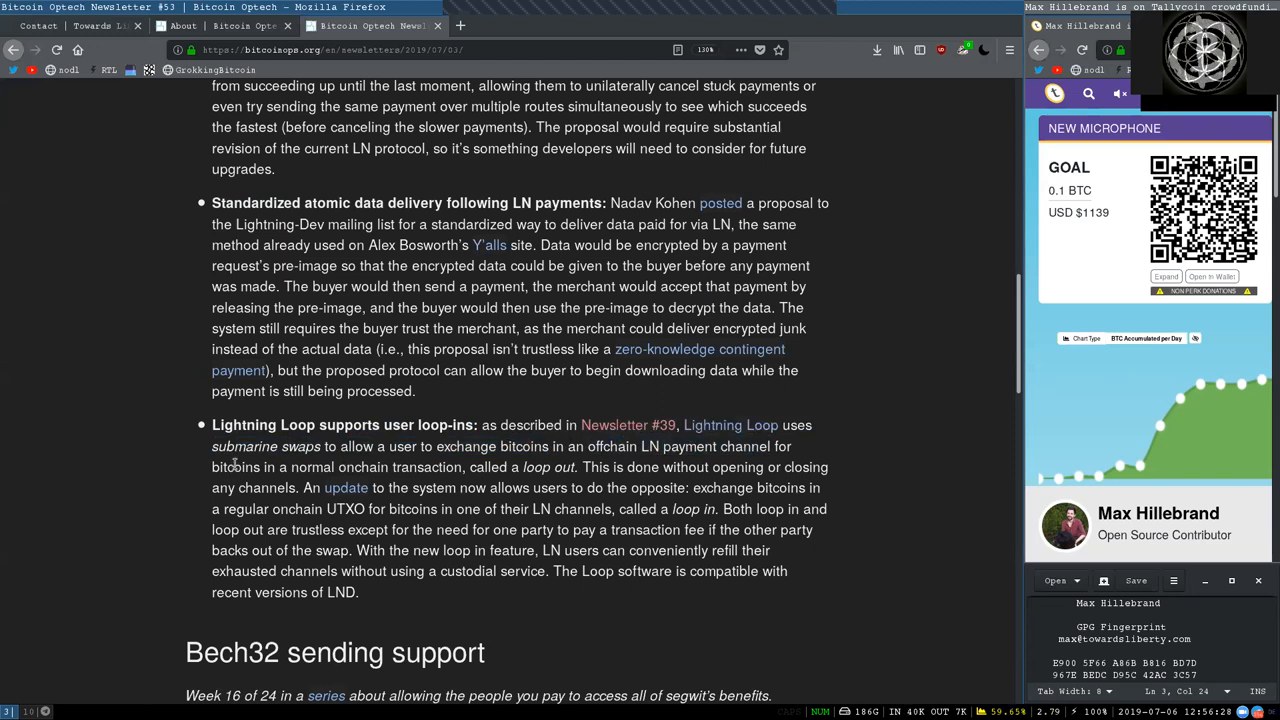
pyautogui.doubleClick(400, 467)
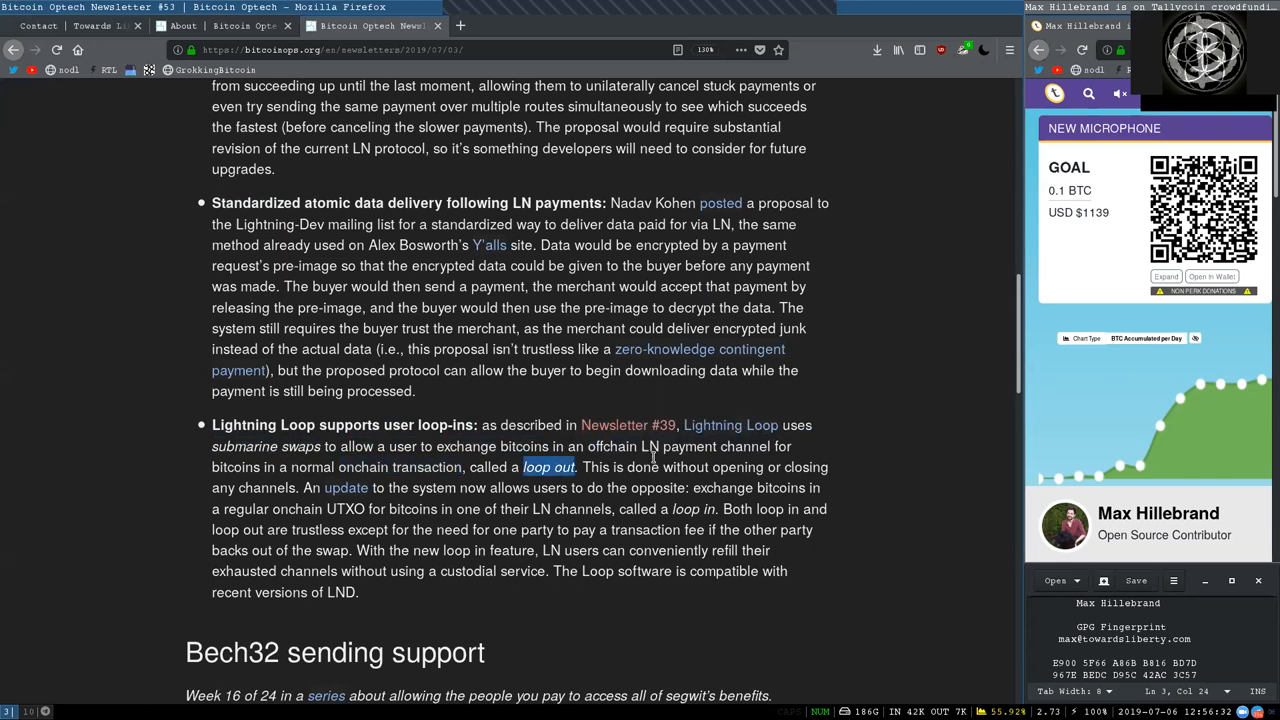
pyautogui.doubleClick(712, 467)
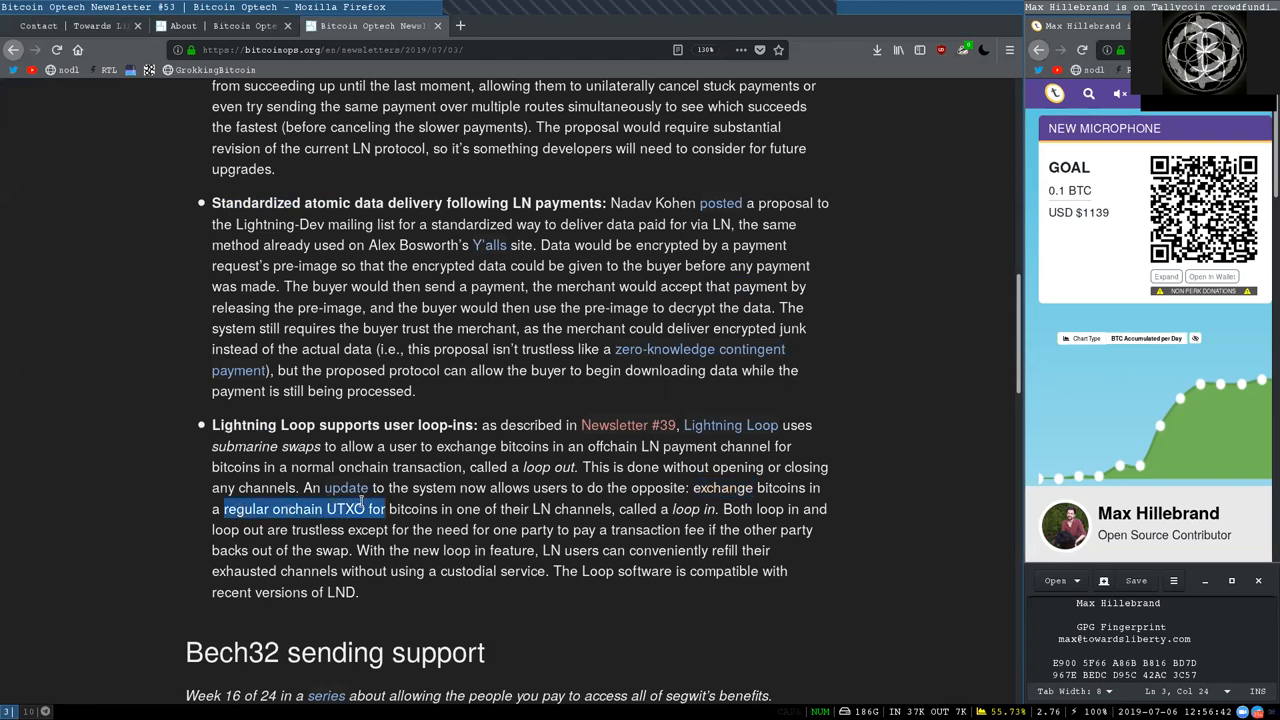
pyautogui.doubleClick(467, 509)
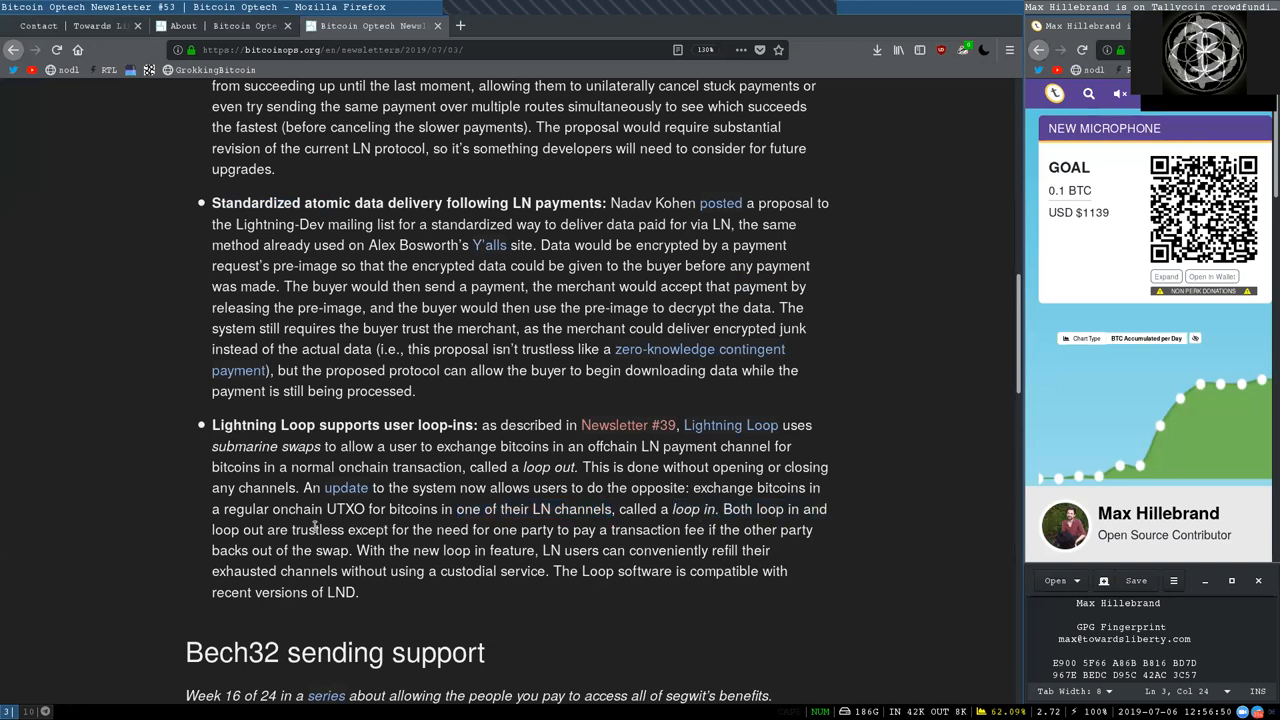
pyautogui.doubleClick(451, 530)
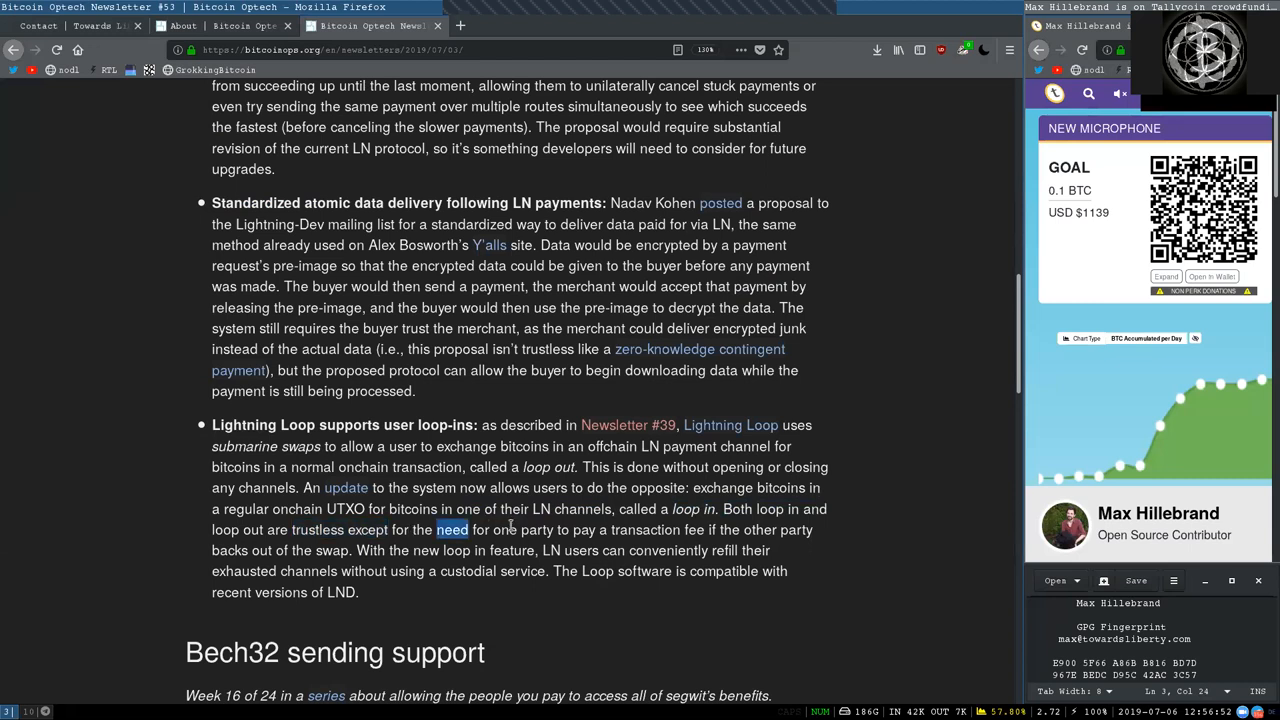
pyautogui.doubleClick(655, 530)
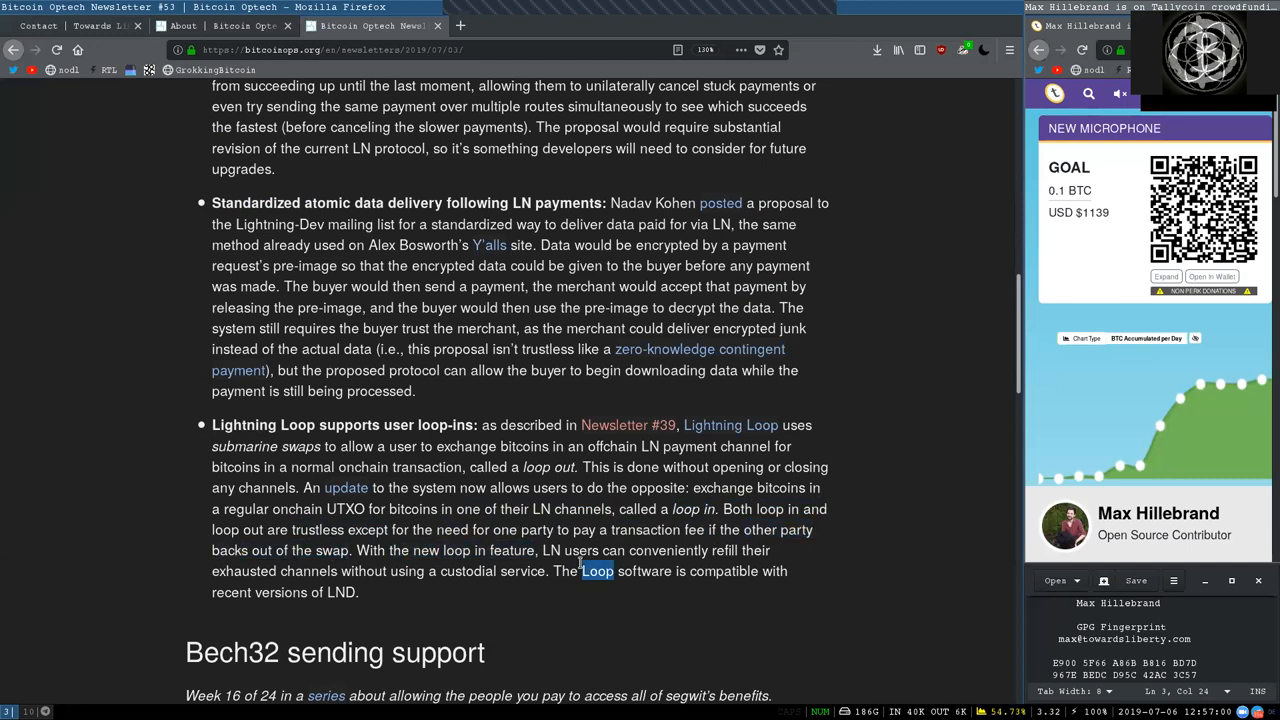
pyautogui.doubleClick(727, 550)
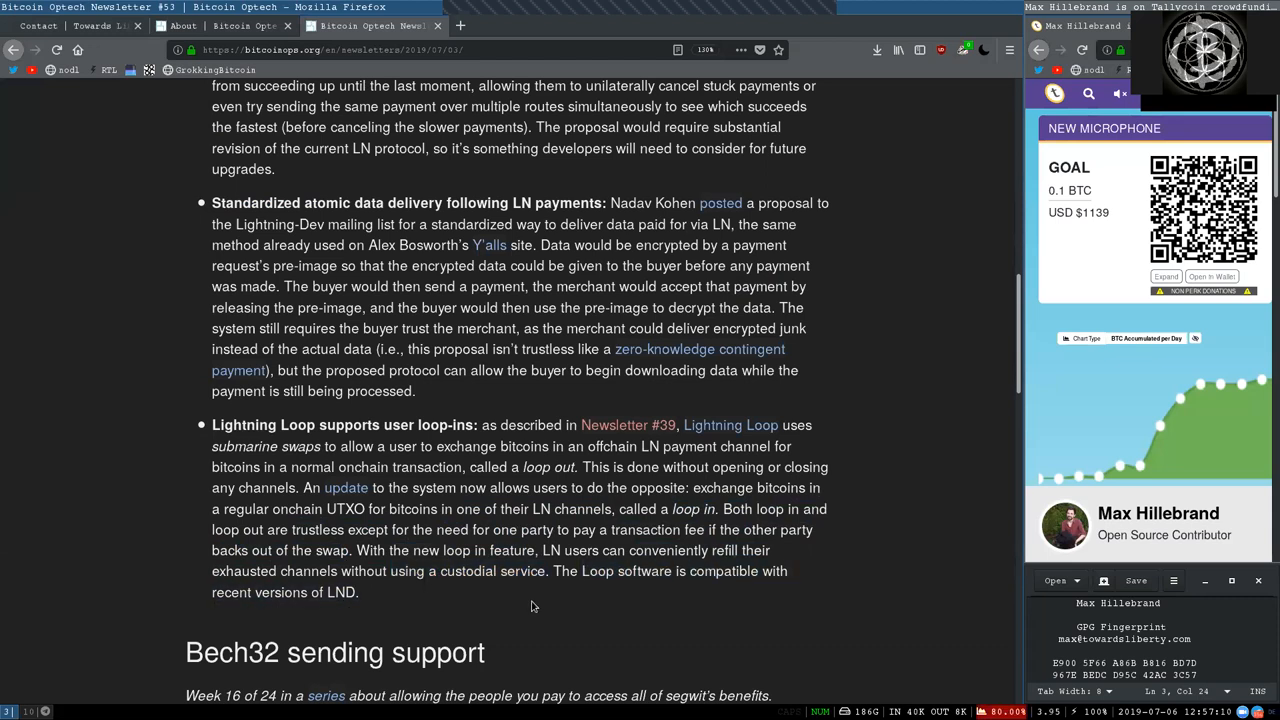
pyautogui.scroll(-3)
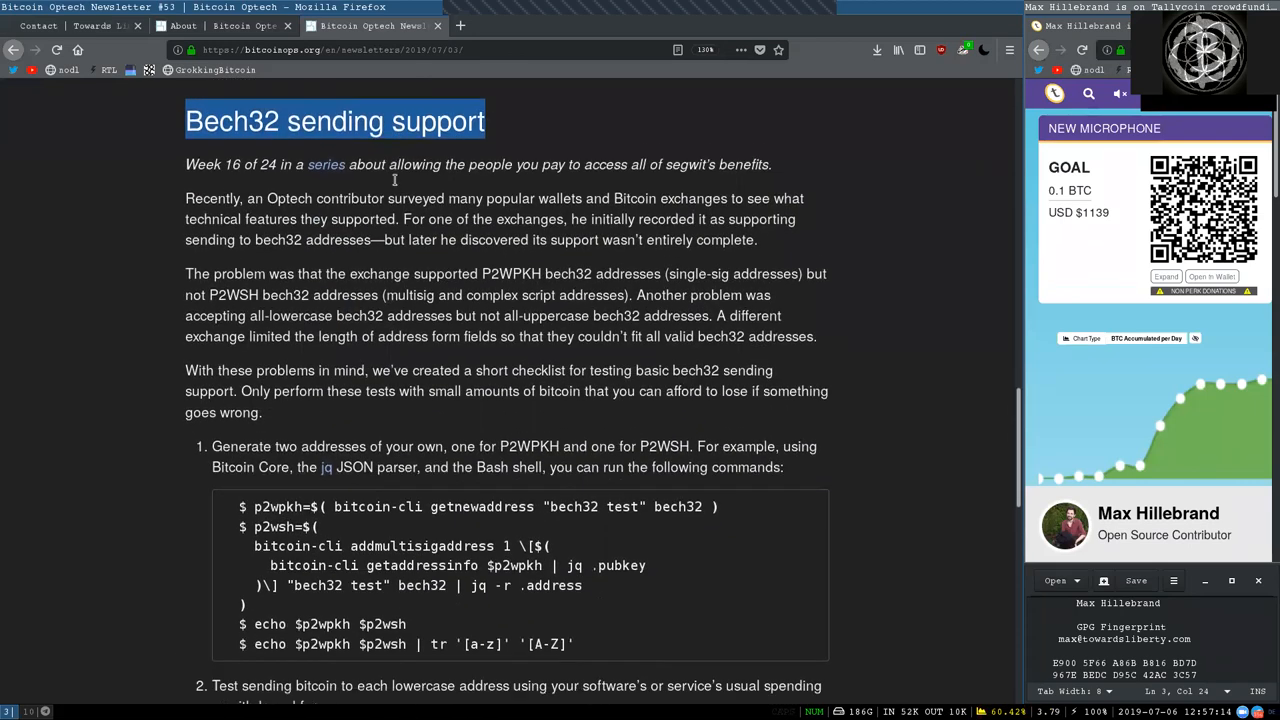
# Highlight 'supporting', 'sending', 'P2WPKH' and the single-sig addresses note in the Bech32 intro.
pyautogui.scroll(3)
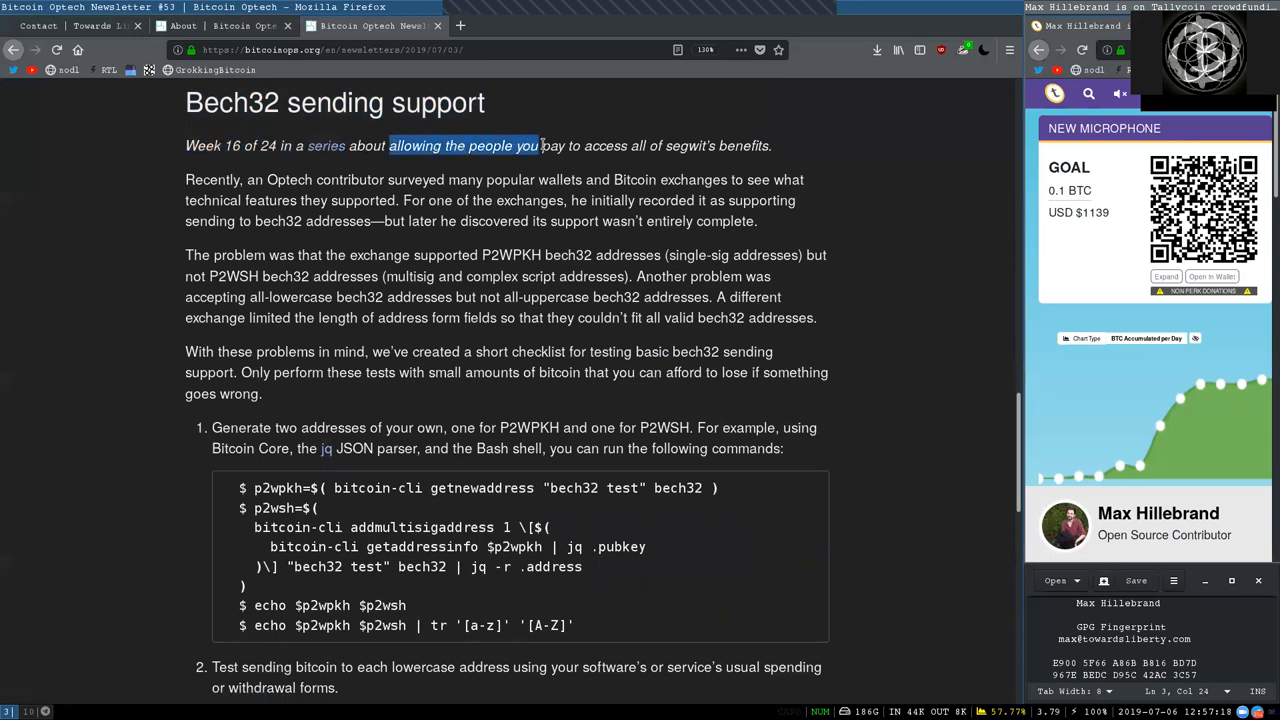
pyautogui.click(631, 145)
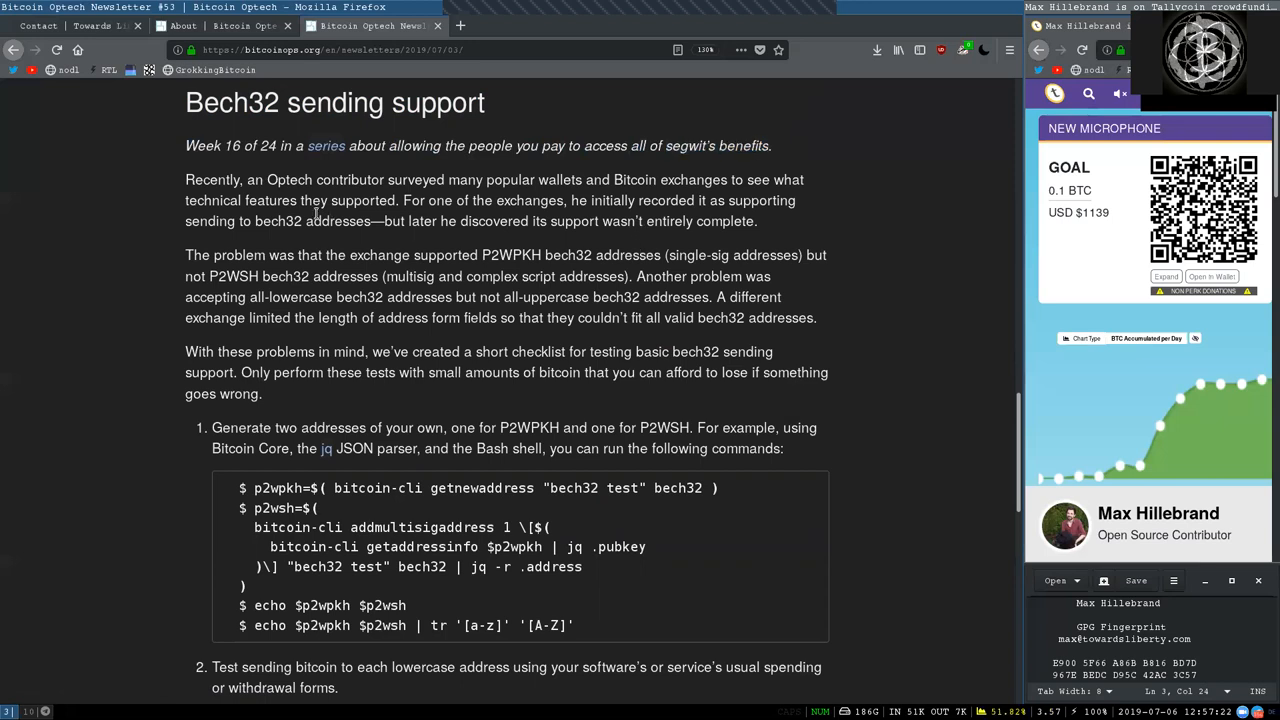
pyautogui.doubleClick(290, 179)
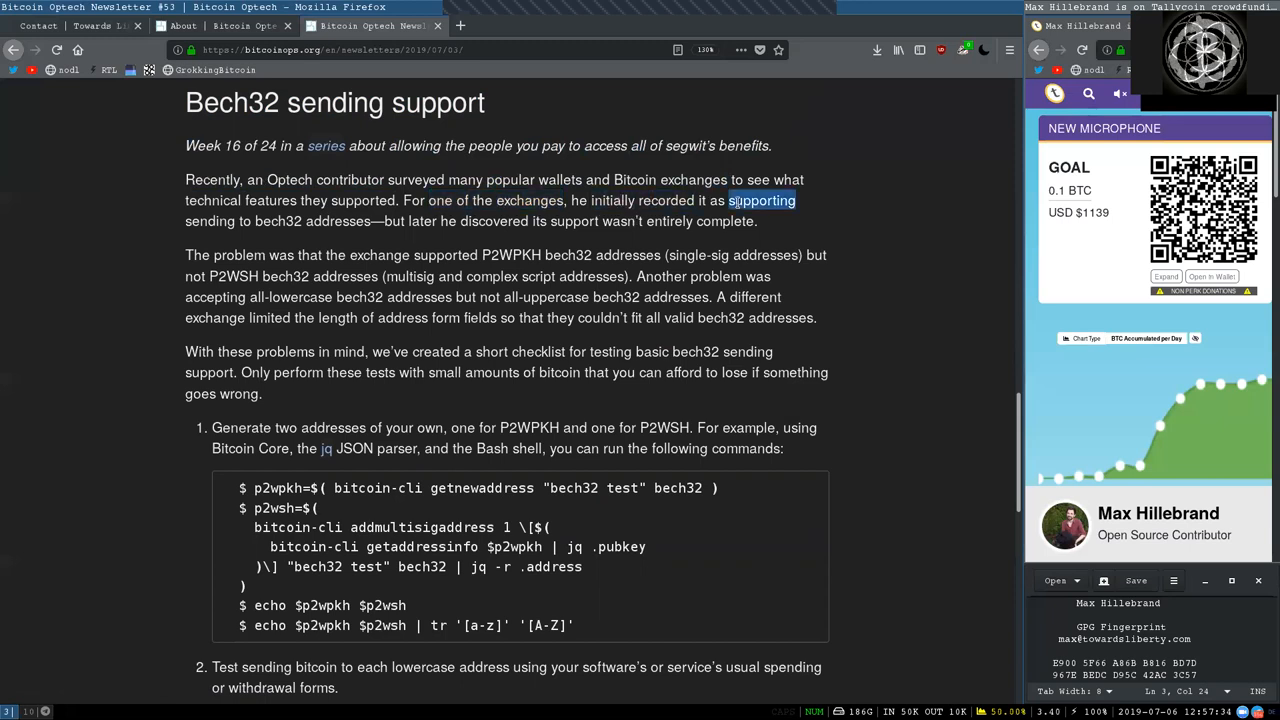
pyautogui.doubleClick(210, 221)
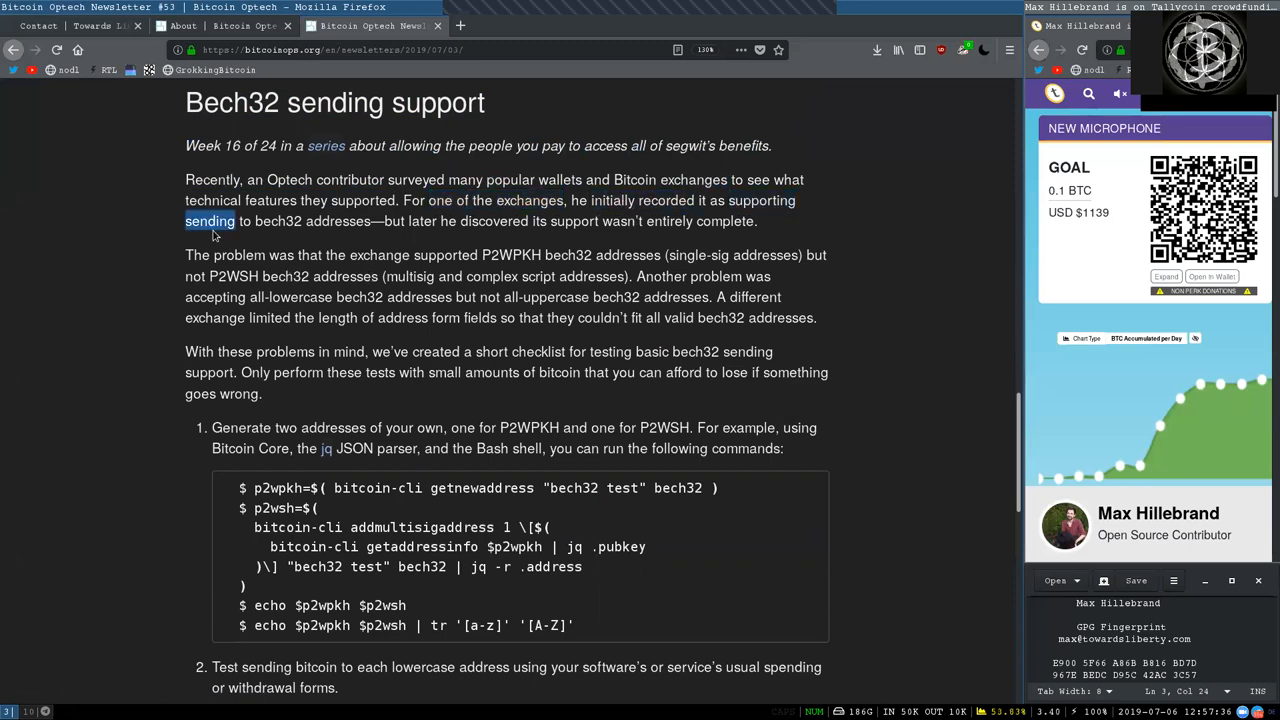
pyautogui.doubleClick(422, 221)
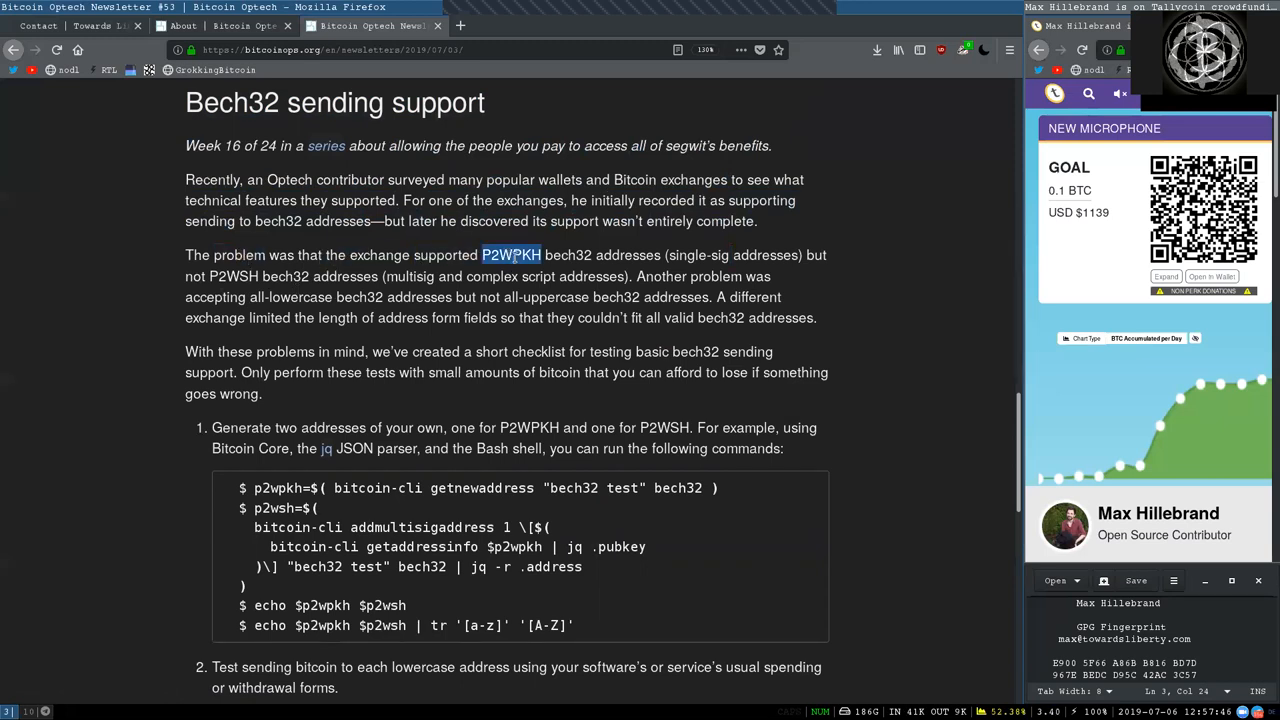
pyautogui.doubleClick(567, 255)
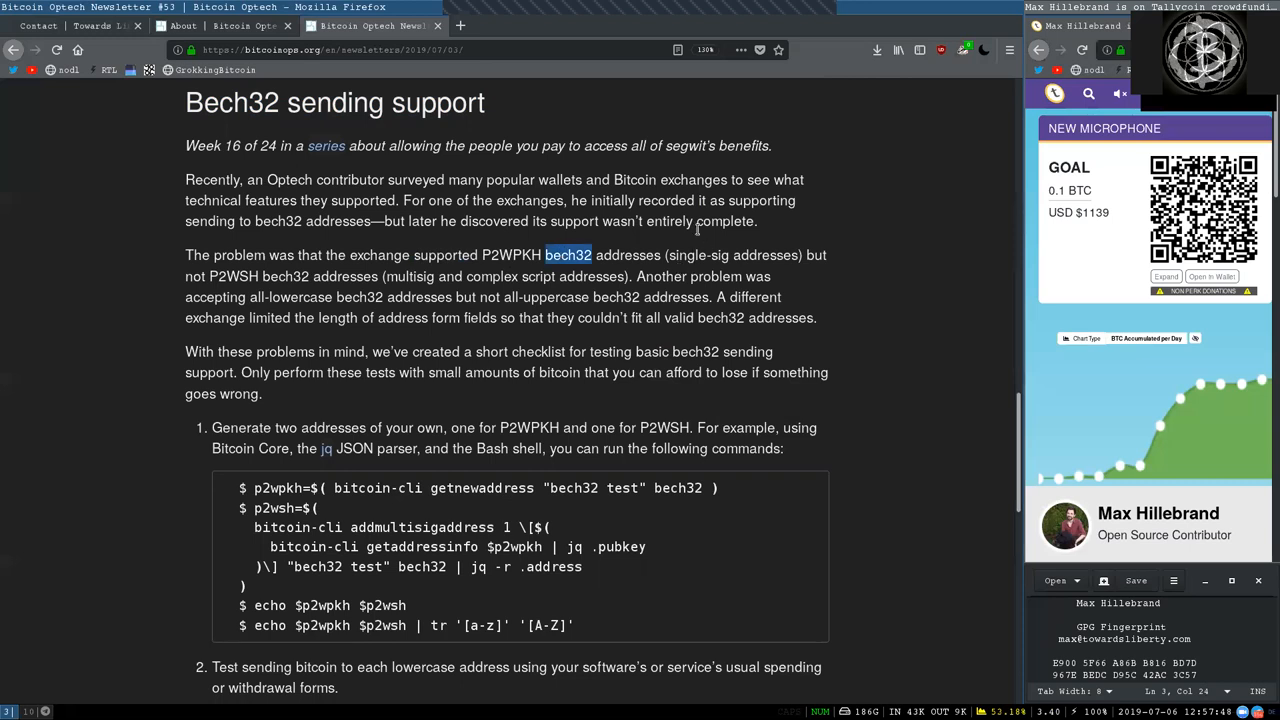
pyautogui.doubleClick(700, 255)
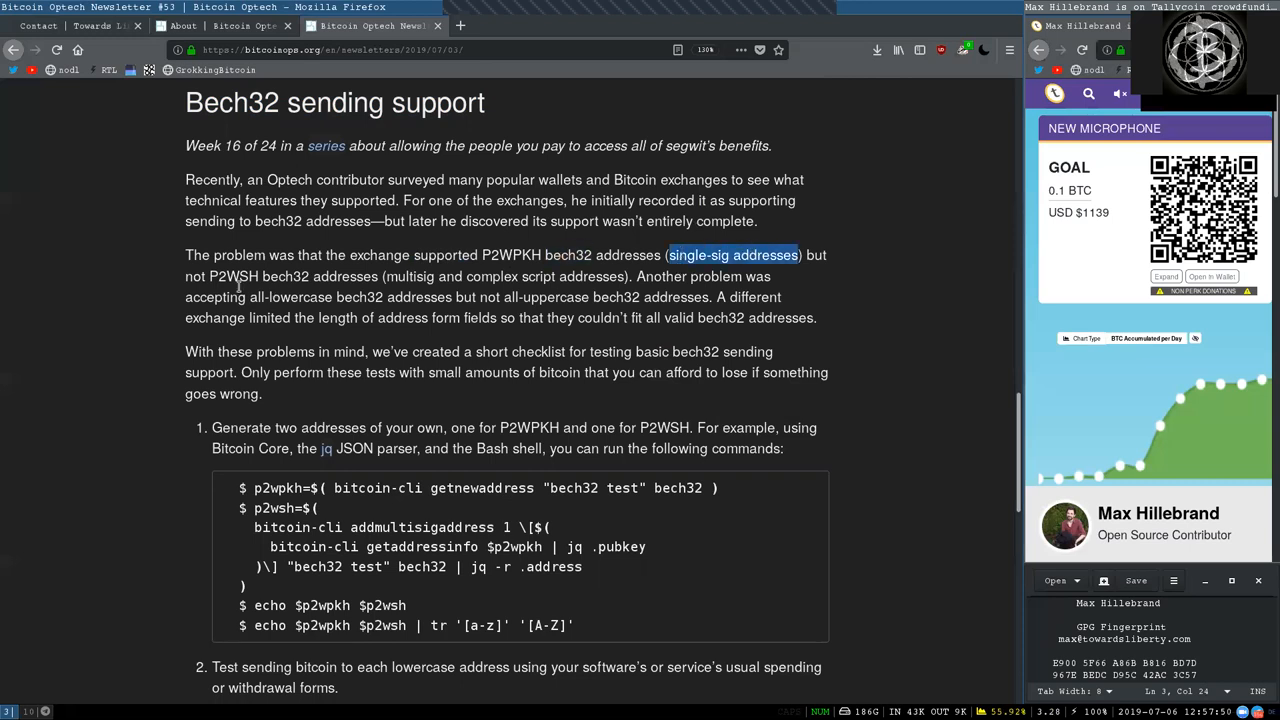
# Highlight the P2WSH, short address field and afford-to-lose notes, then scroll to the checklist.
pyautogui.doubleClick(233, 276)
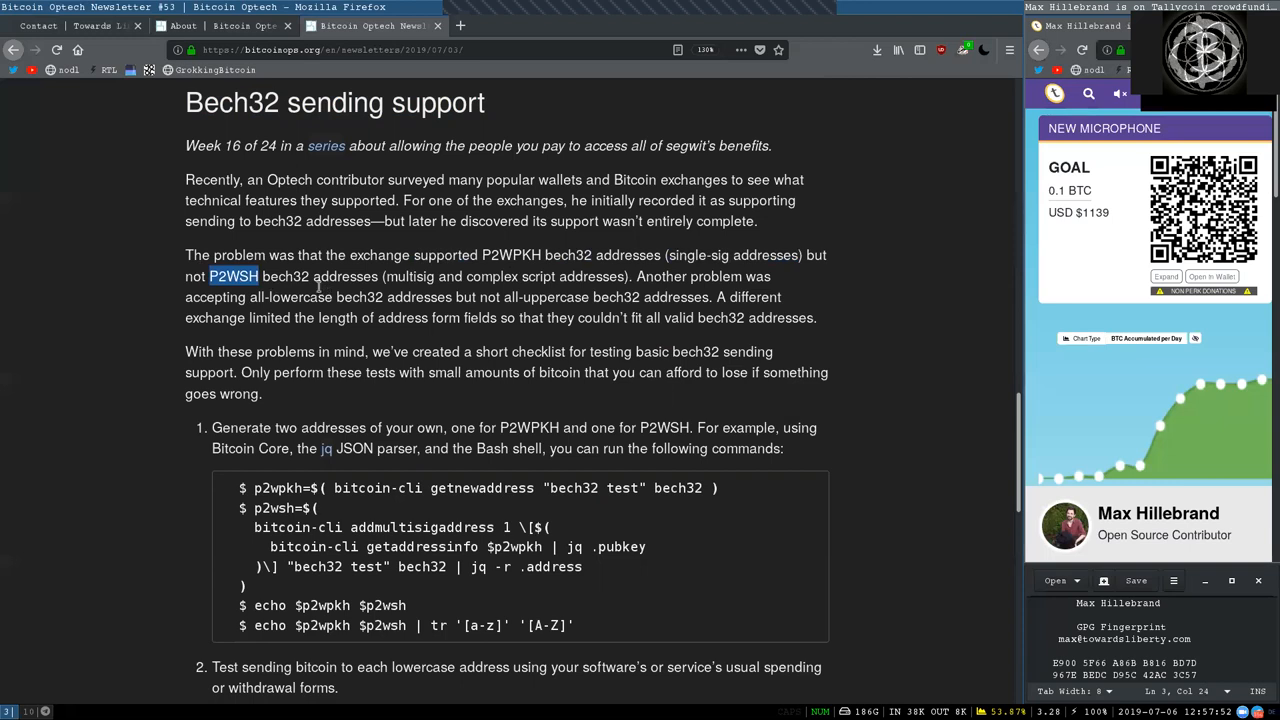
pyautogui.doubleClick(410, 276)
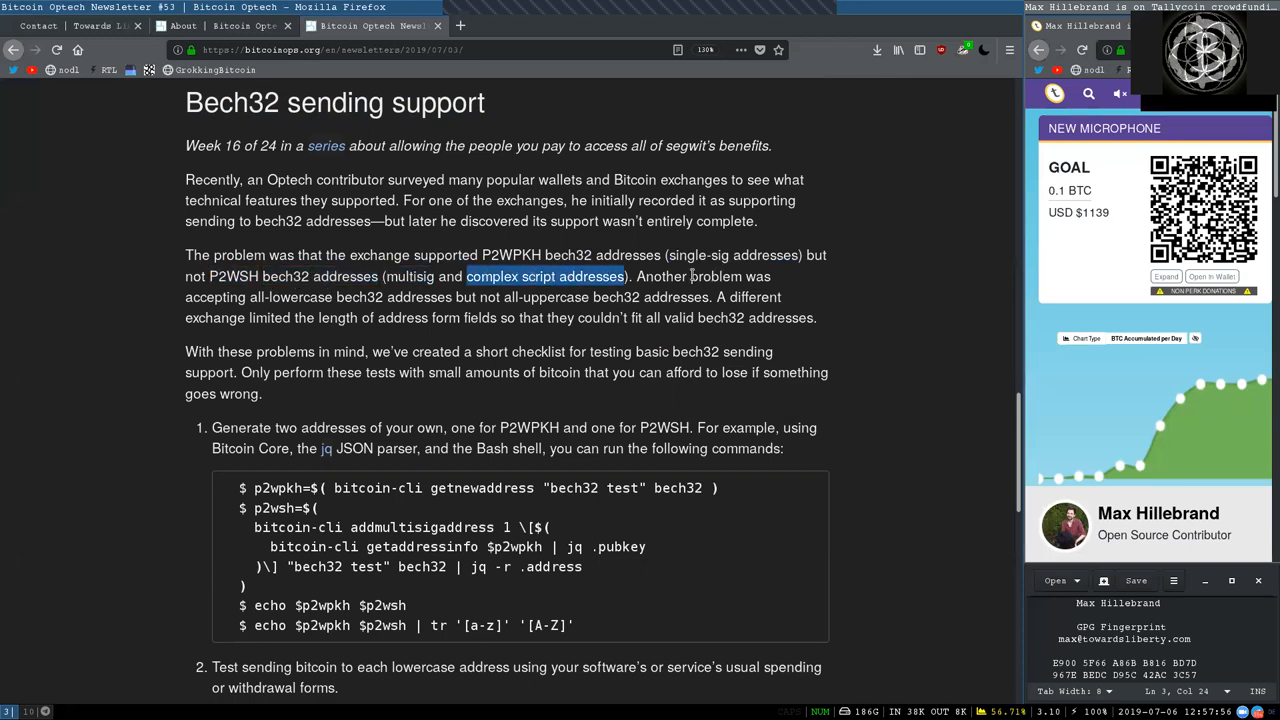
pyautogui.doubleClick(215, 297)
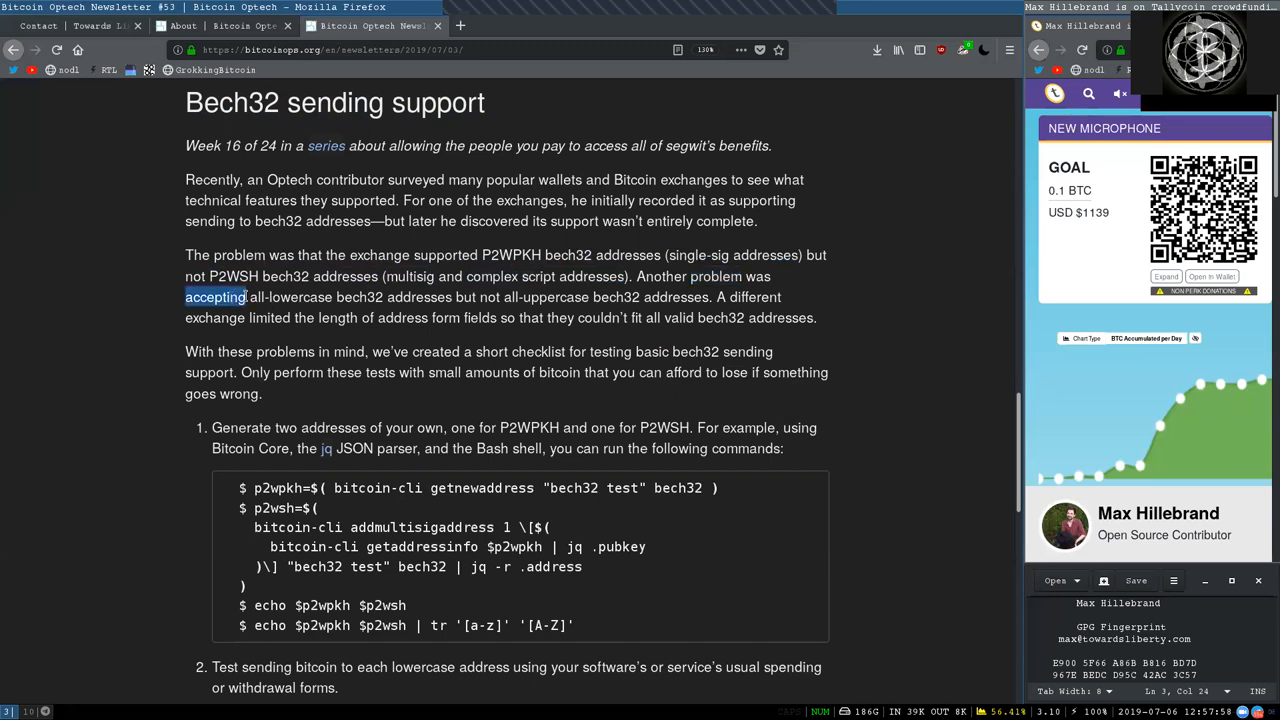
pyautogui.doubleClick(418, 297)
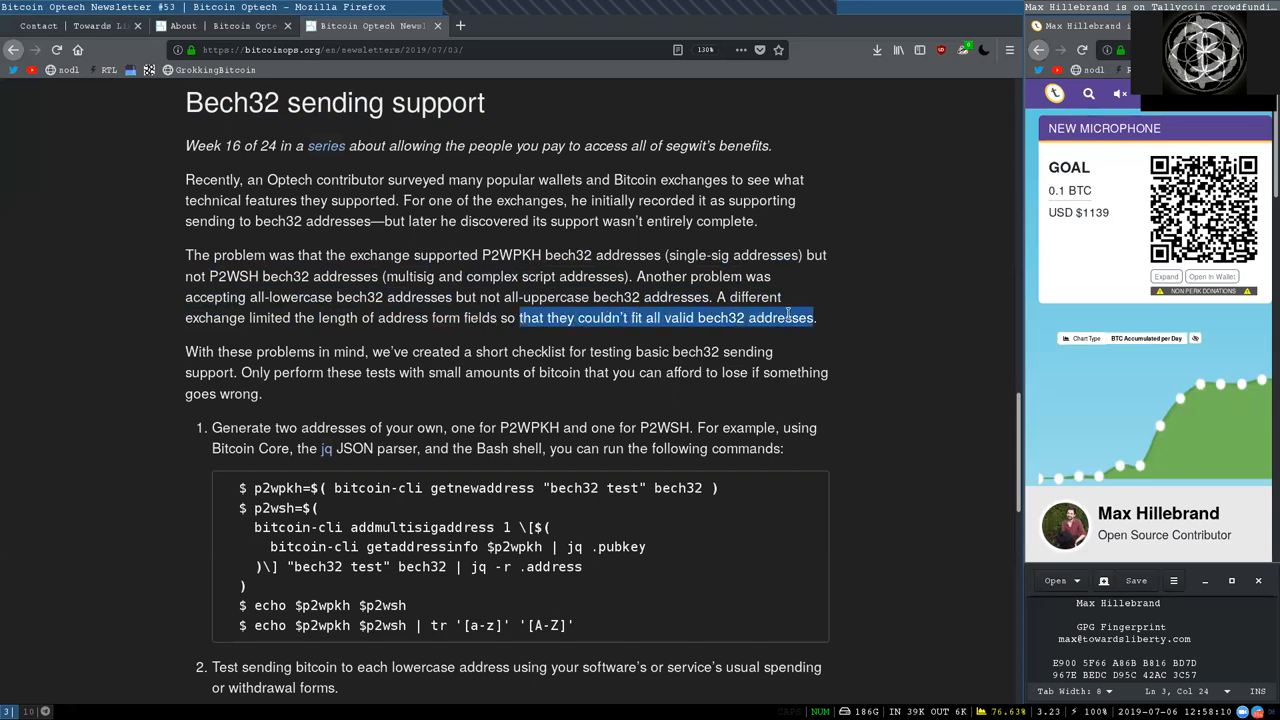
pyautogui.doubleClick(310, 351)
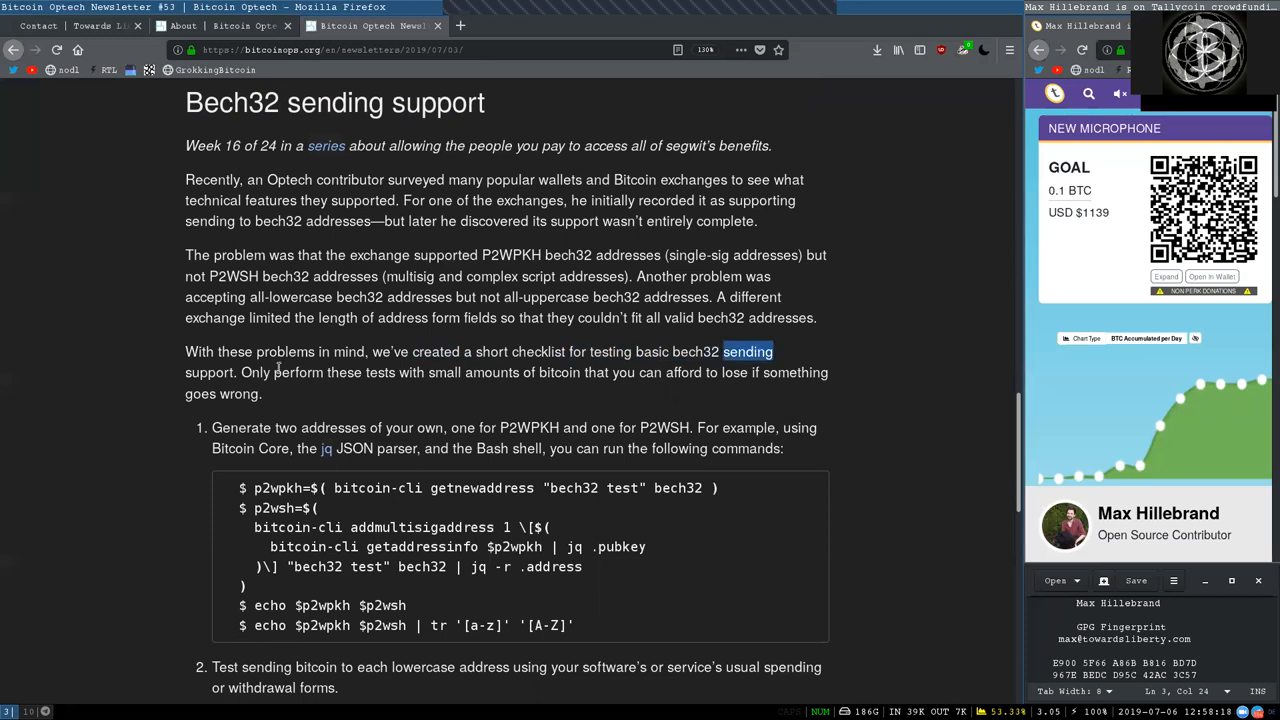
pyautogui.doubleClick(281, 372)
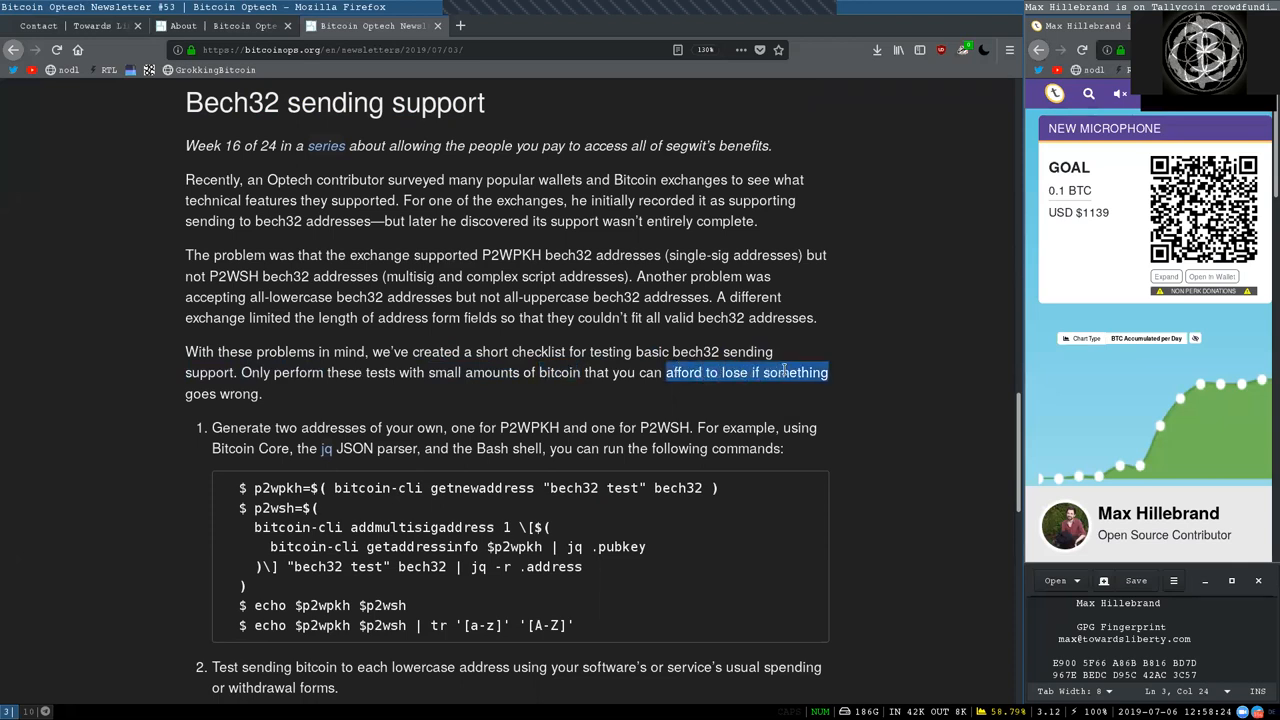
pyautogui.scroll(-3)
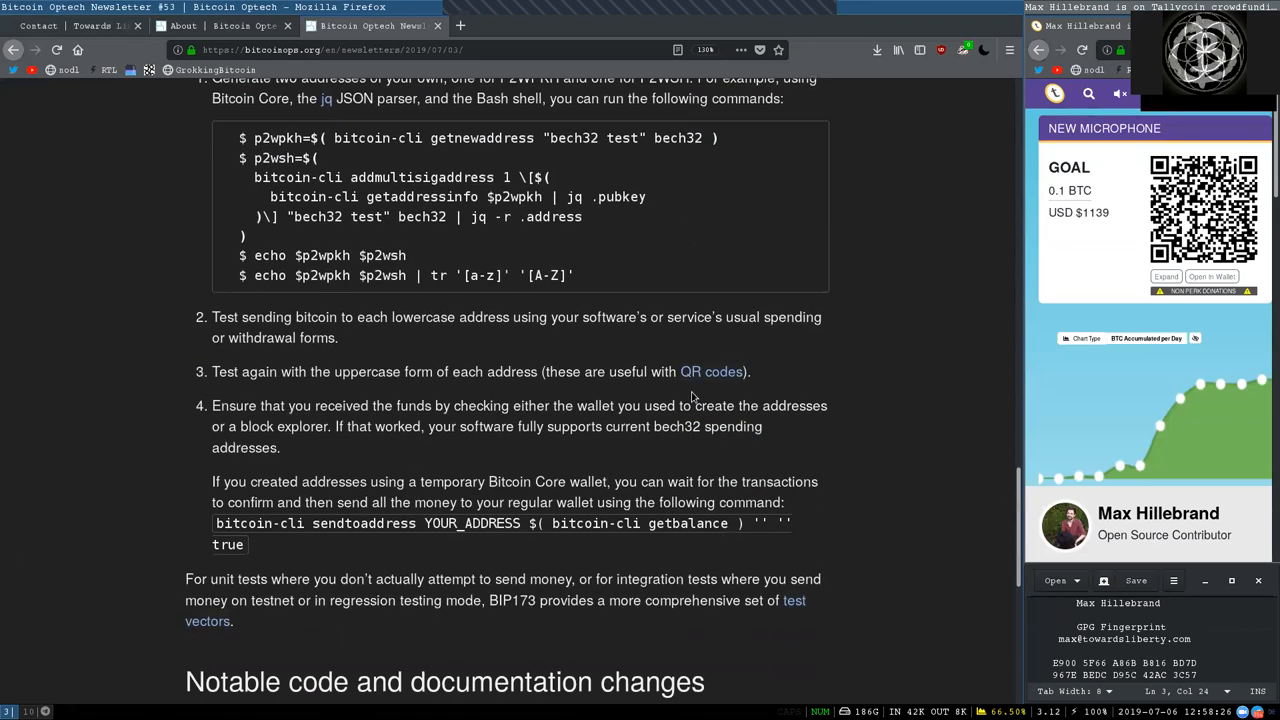
pyautogui.scroll(3)
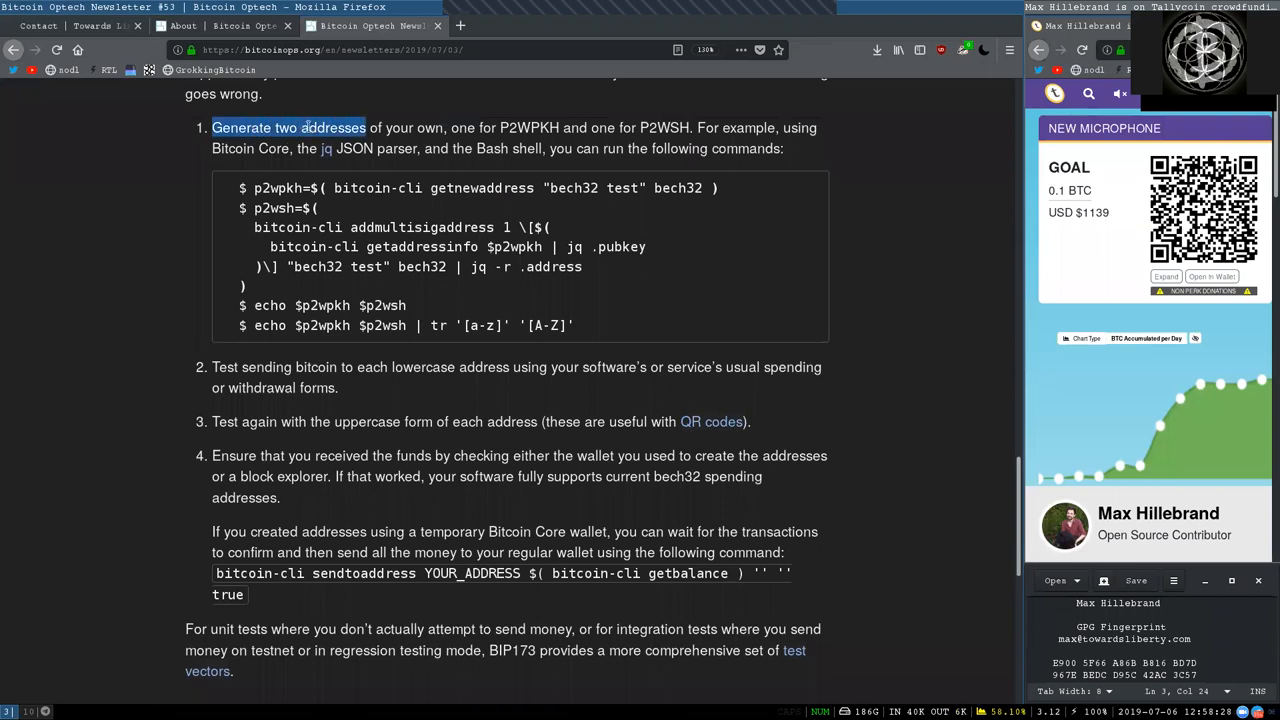
pyautogui.doubleClick(414, 127)
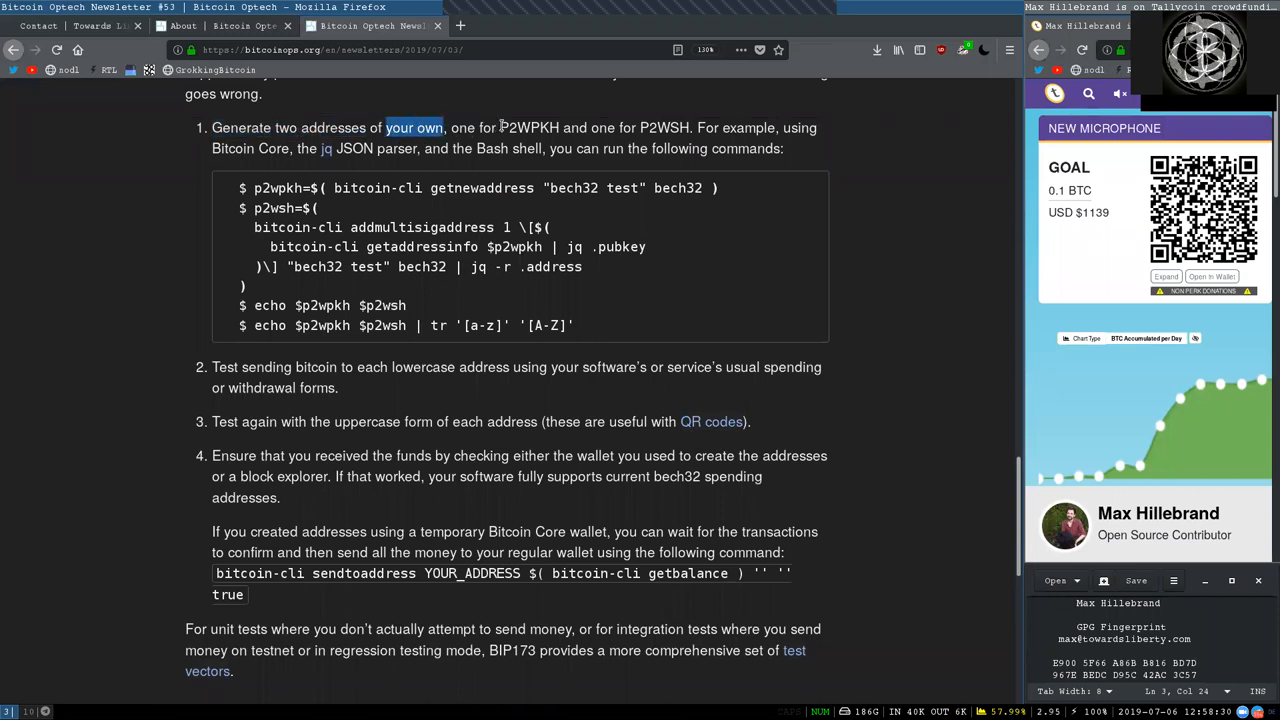
pyautogui.doubleClick(529, 127)
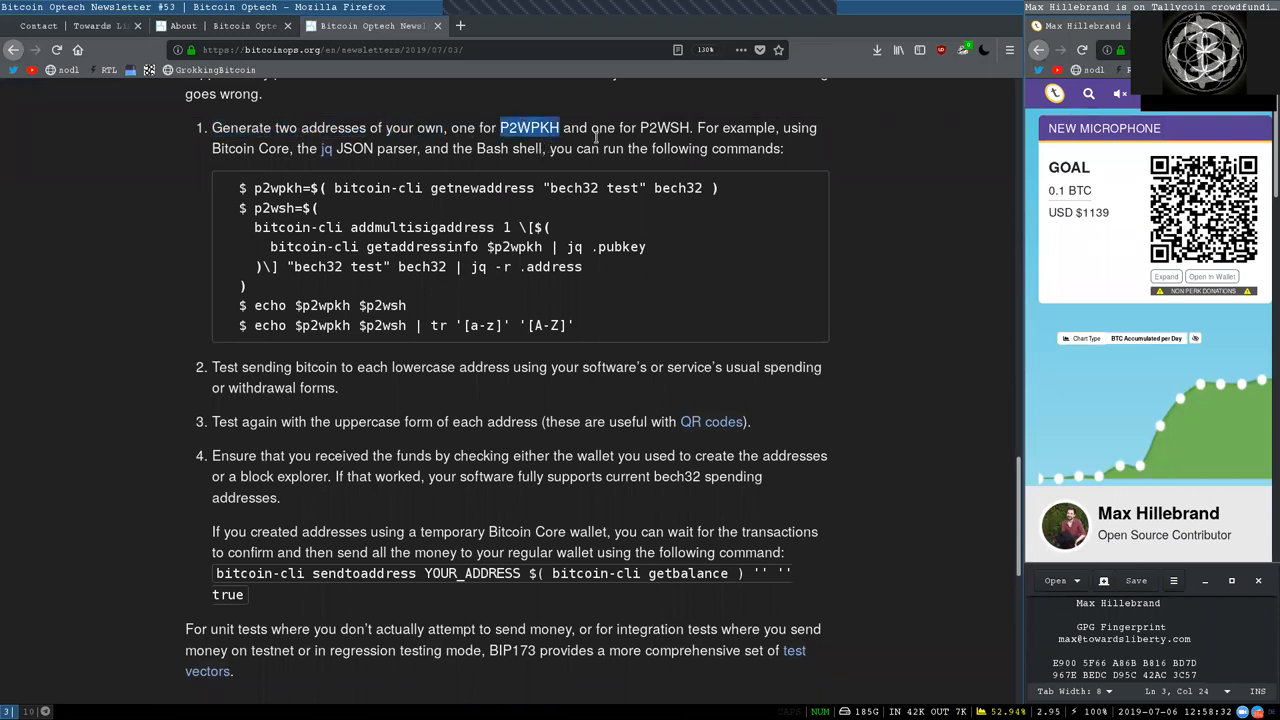
pyautogui.doubleClick(663, 127)
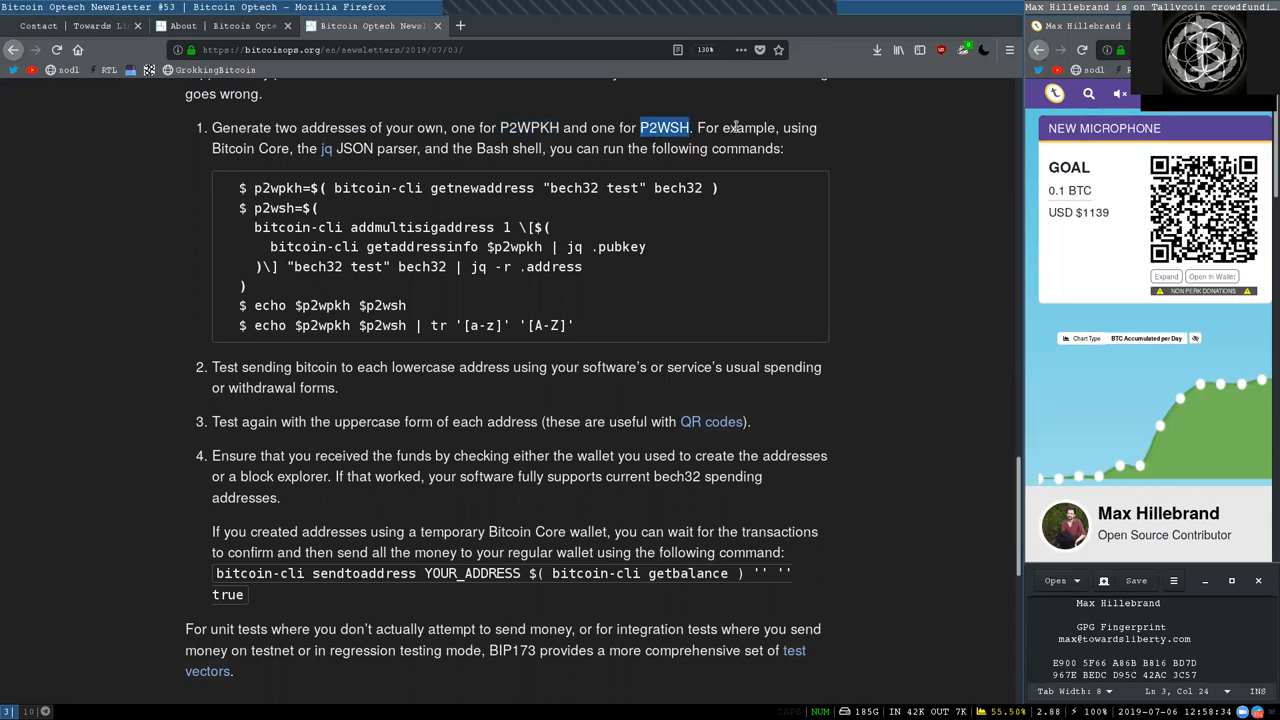
pyautogui.doubleClick(249, 148)
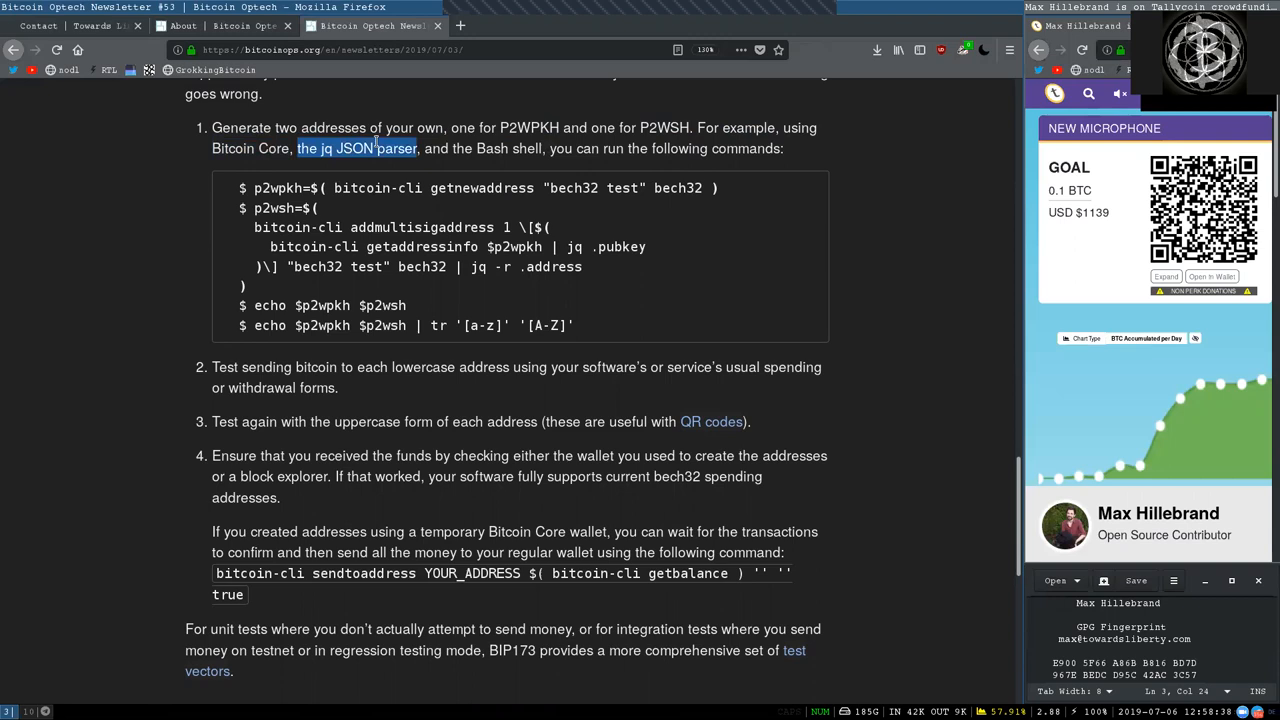
pyautogui.doubleClick(508, 148)
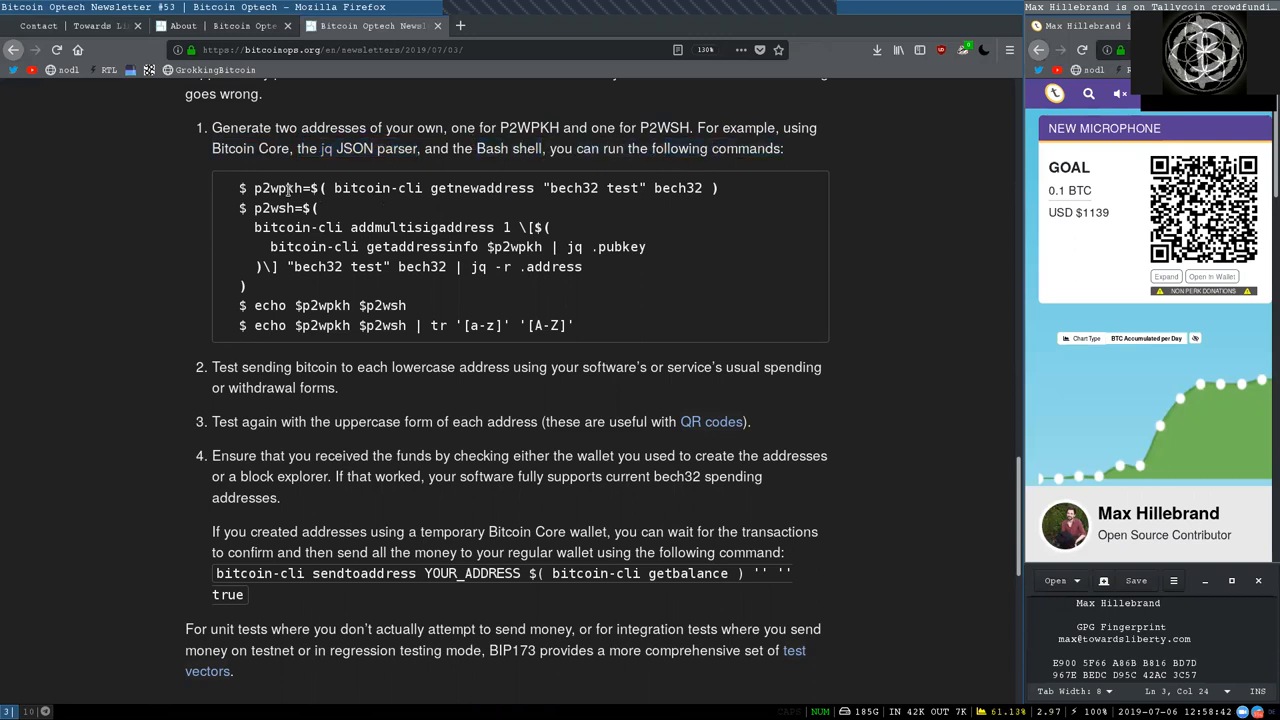
pyautogui.doubleClick(361, 188)
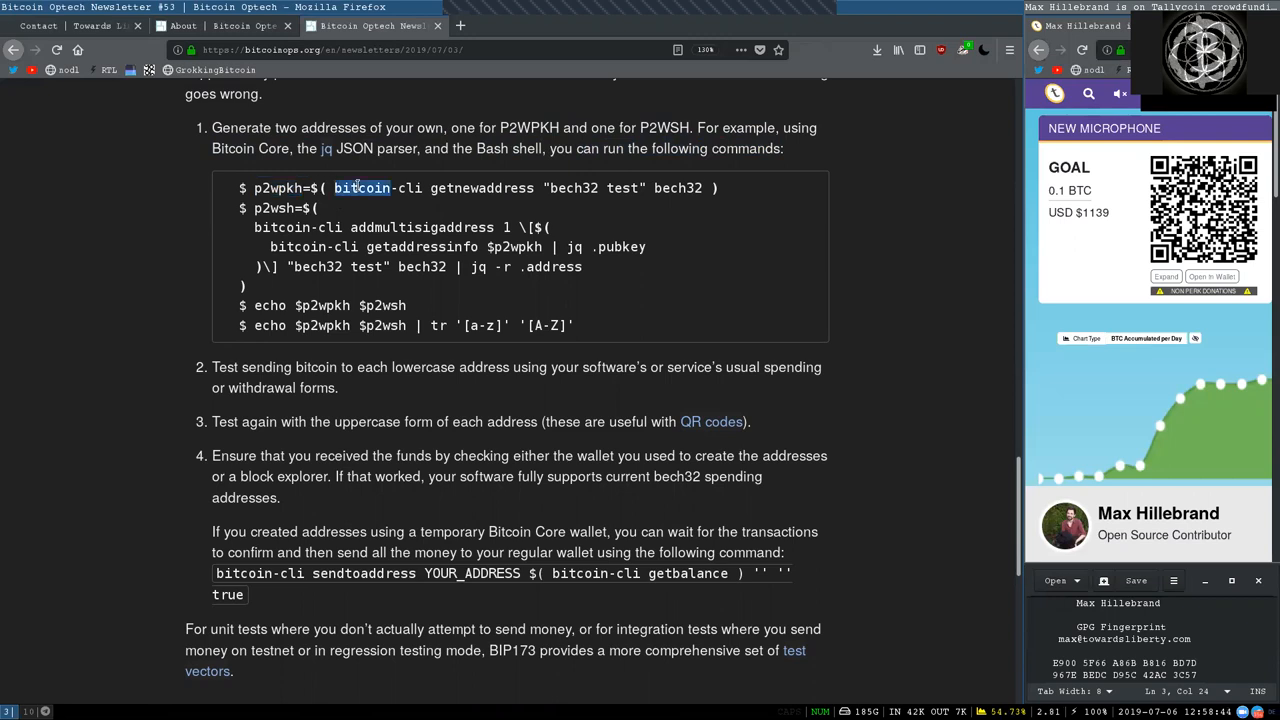
pyautogui.doubleClick(481, 188)
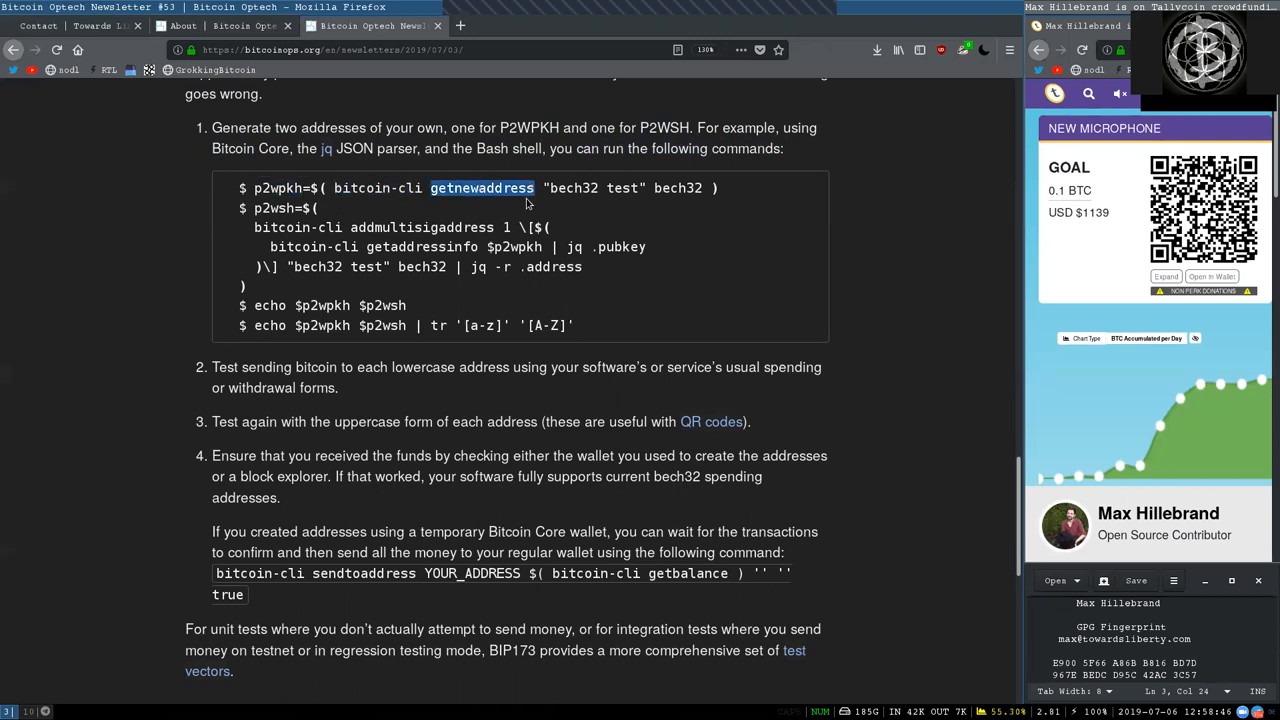
pyautogui.doubleClick(677, 188)
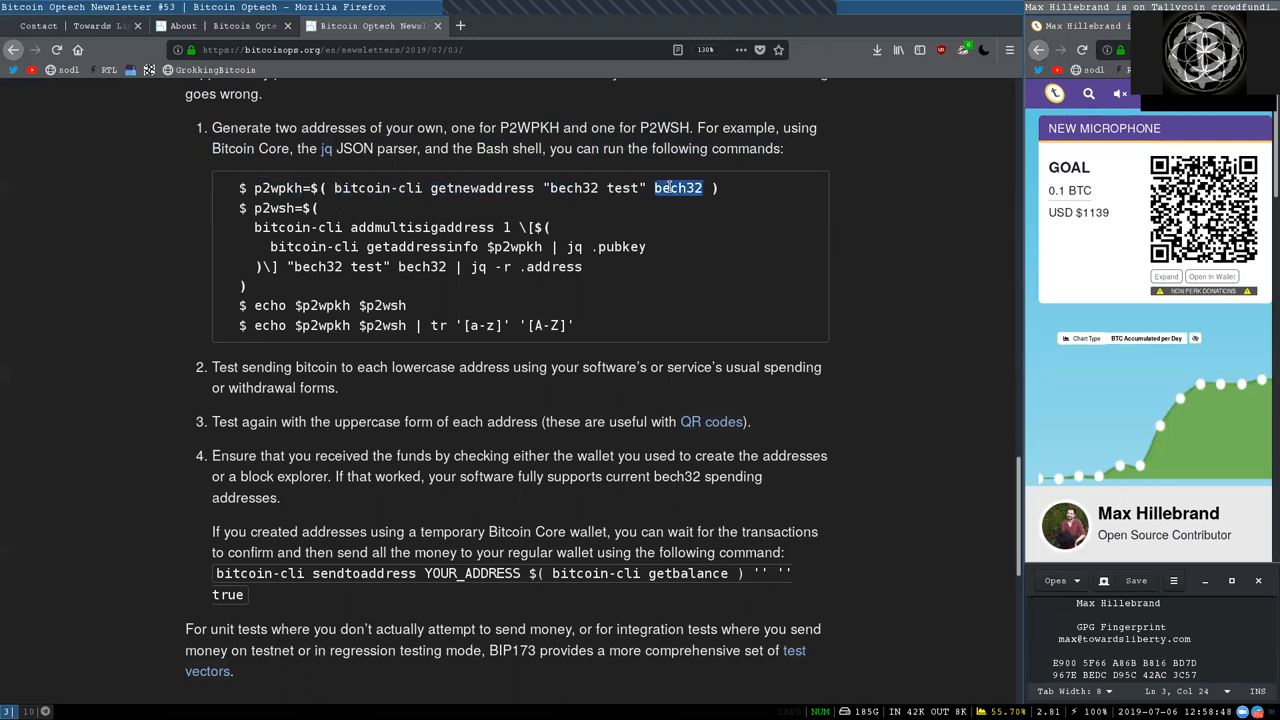
pyautogui.doubleClick(273, 208)
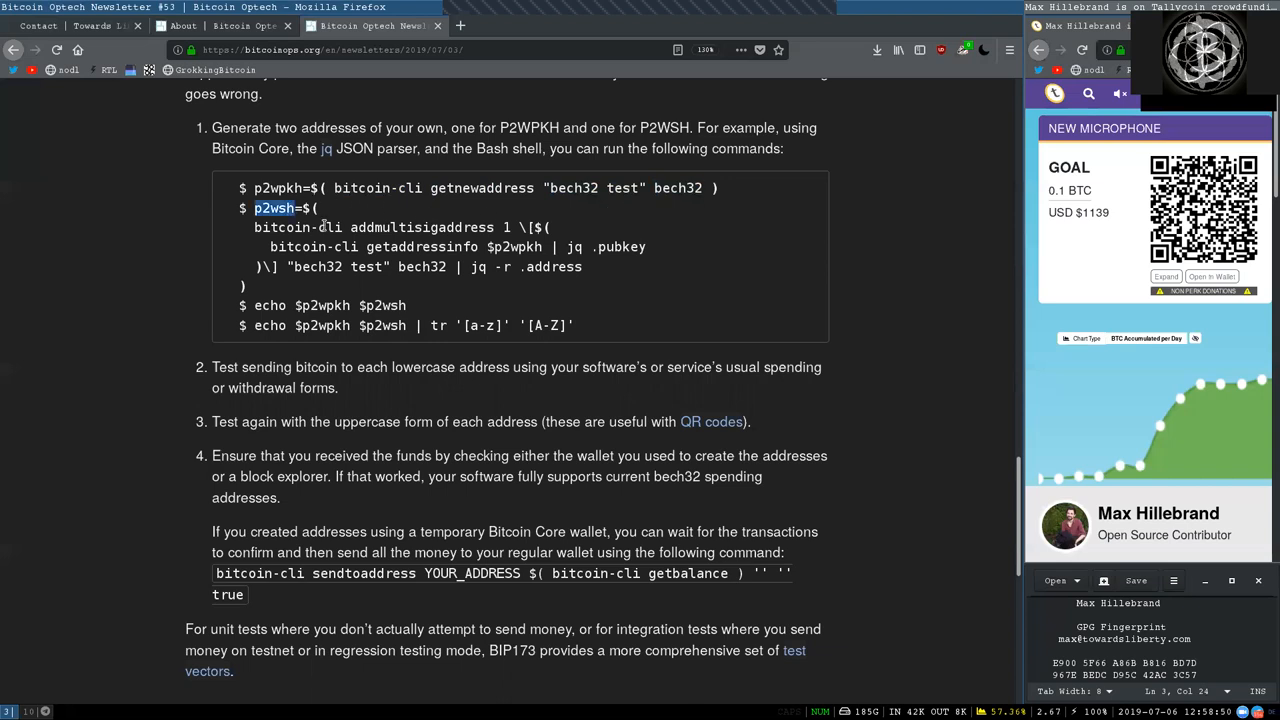
pyautogui.doubleClick(296, 227)
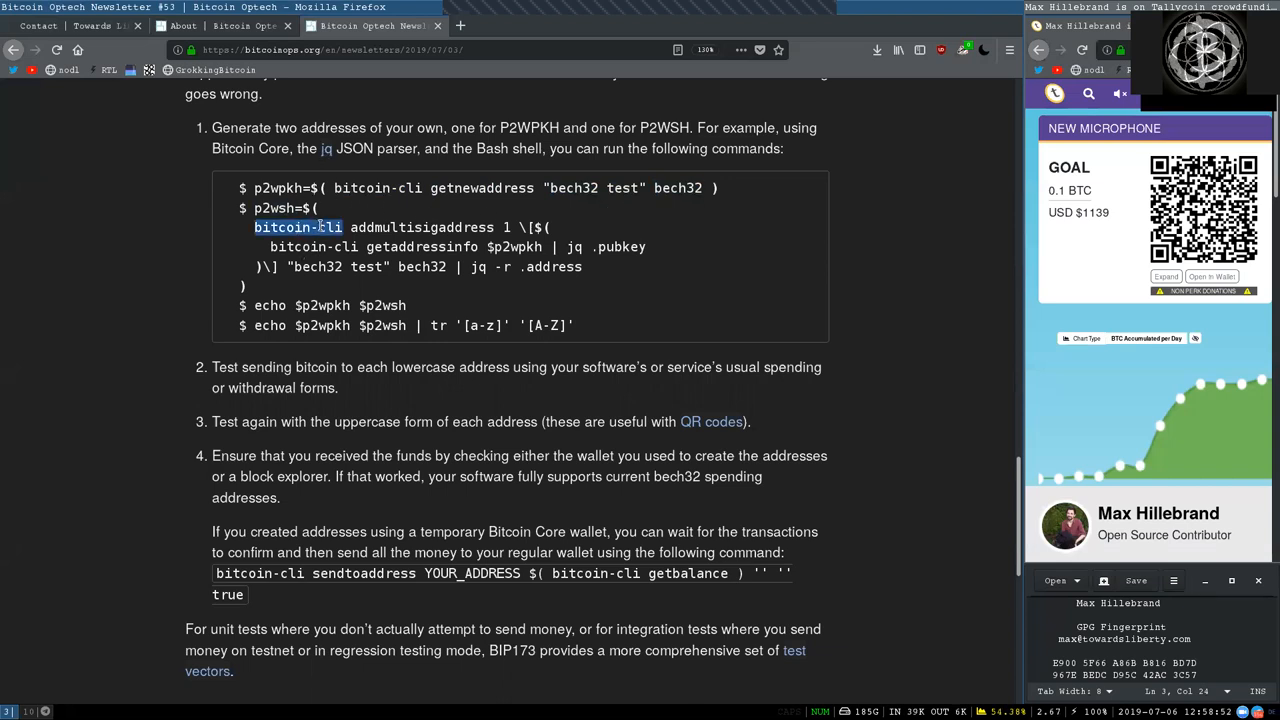
pyautogui.doubleClick(421, 227)
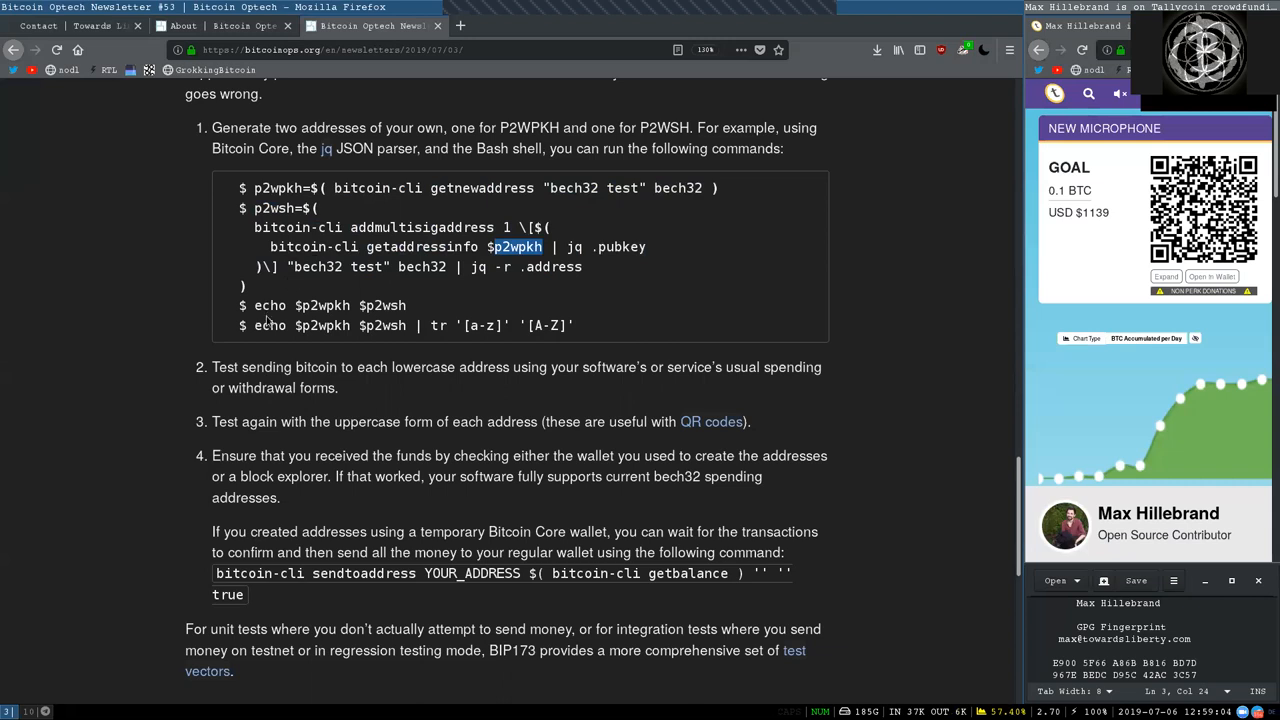
pyautogui.doubleClick(322, 305)
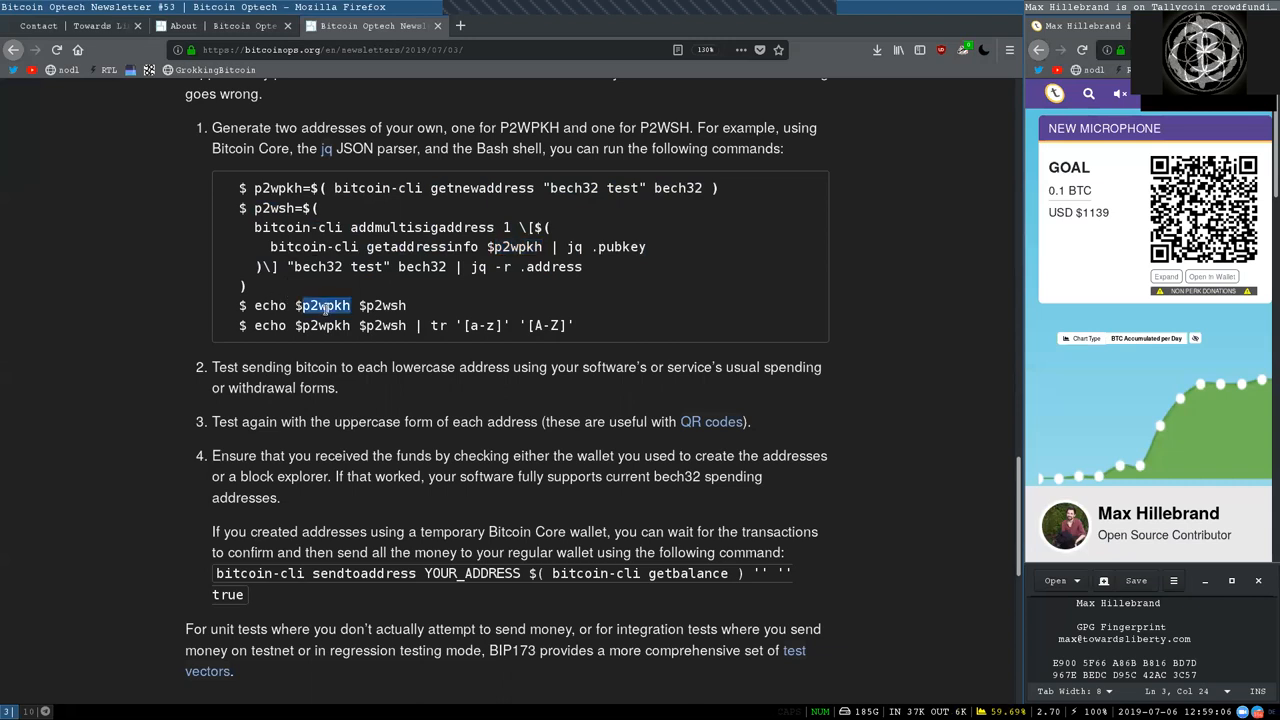
pyautogui.doubleClick(383, 305)
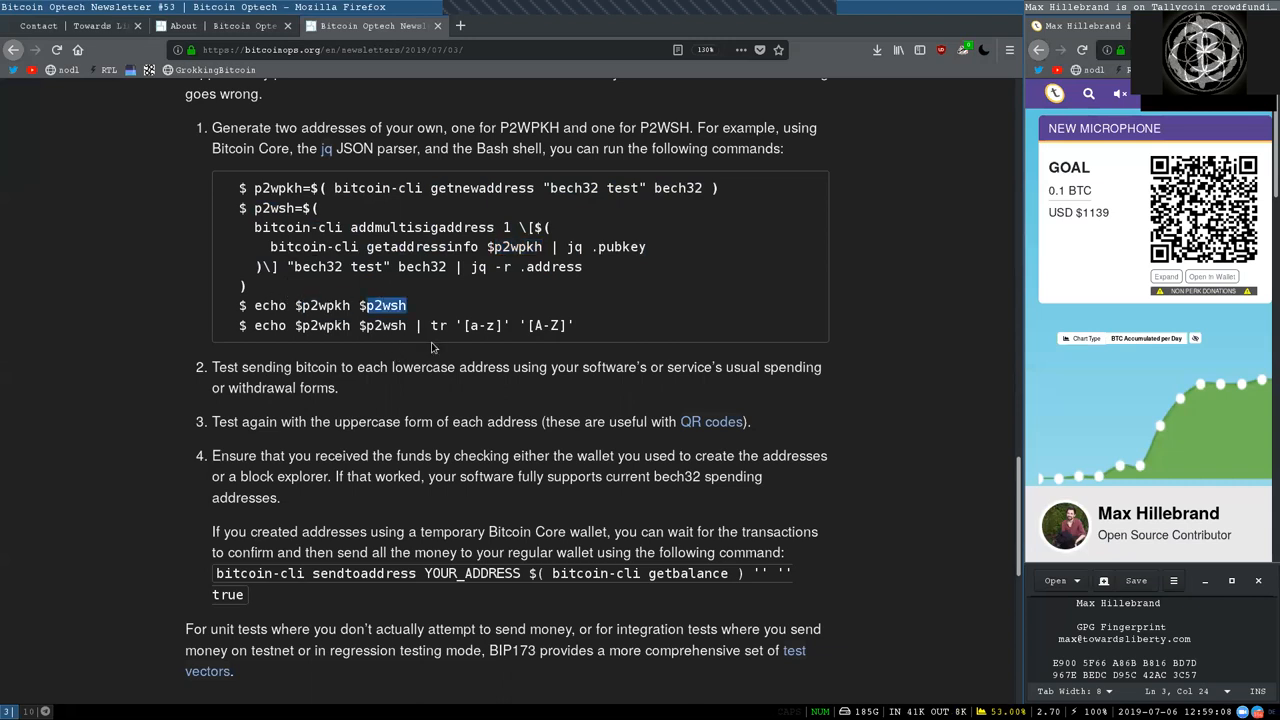
pyautogui.moveTo(450, 348)
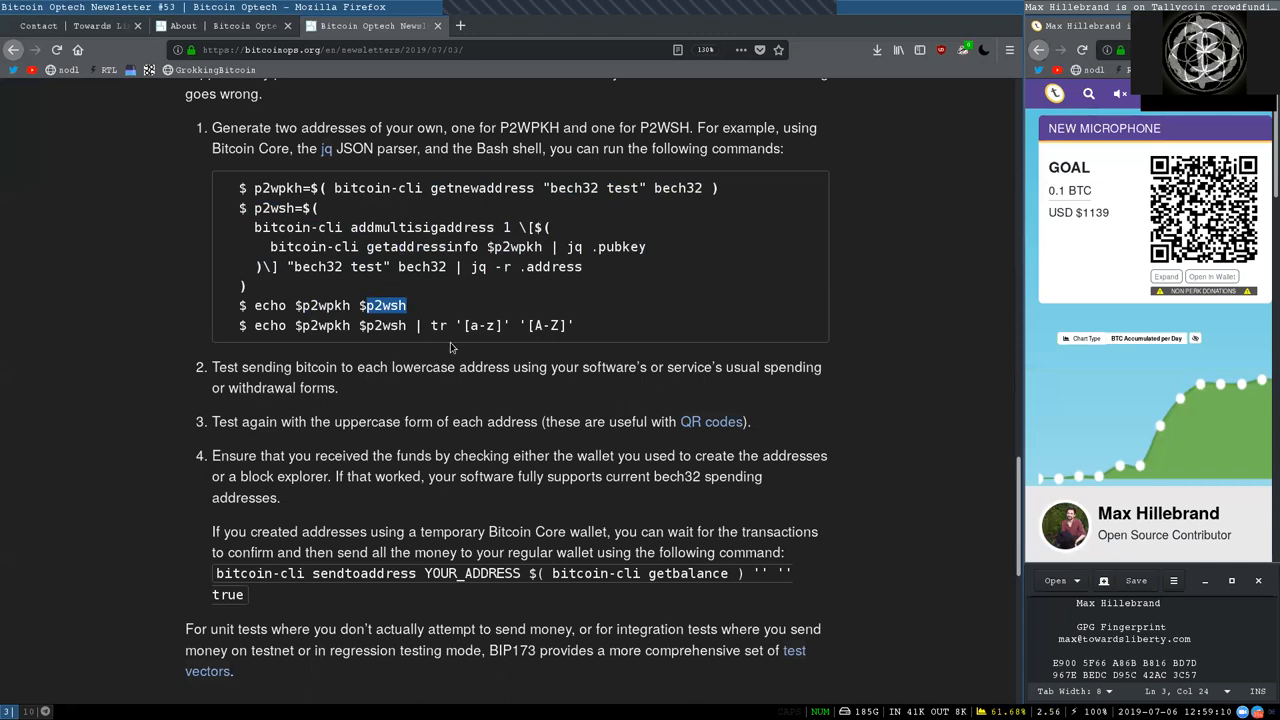
pyautogui.doubleClick(266, 367)
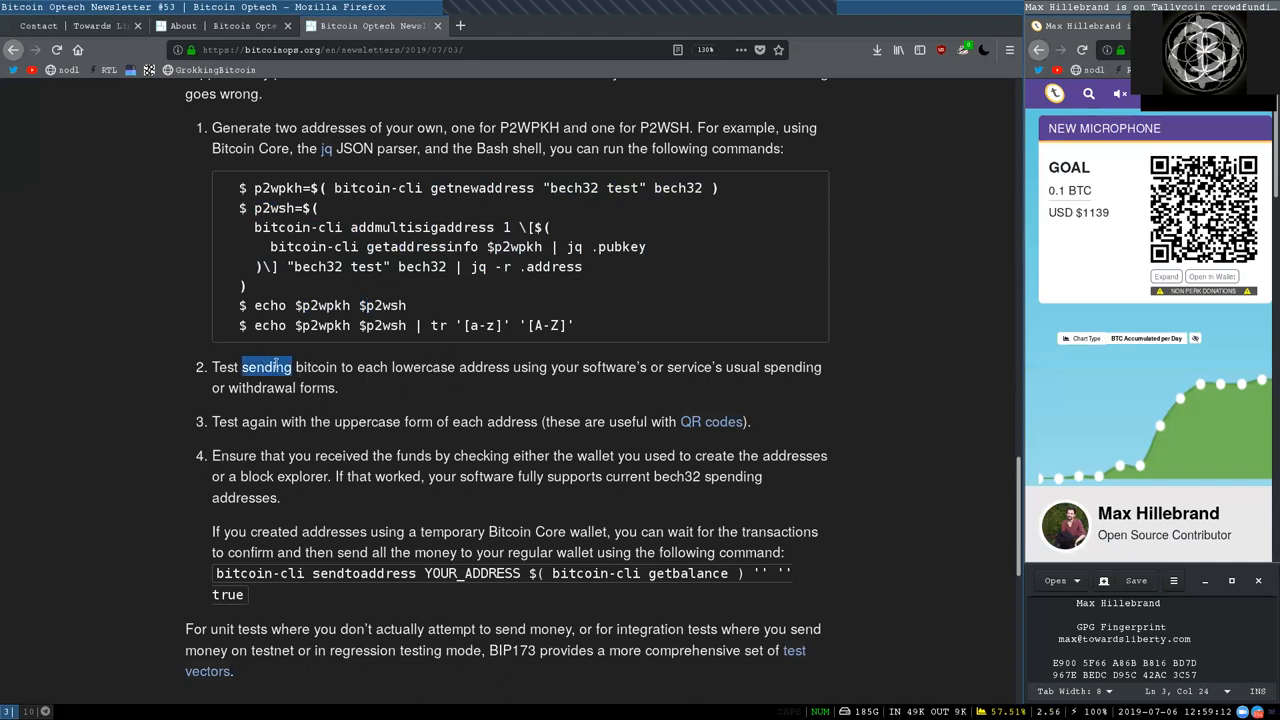
pyautogui.doubleClick(483, 367)
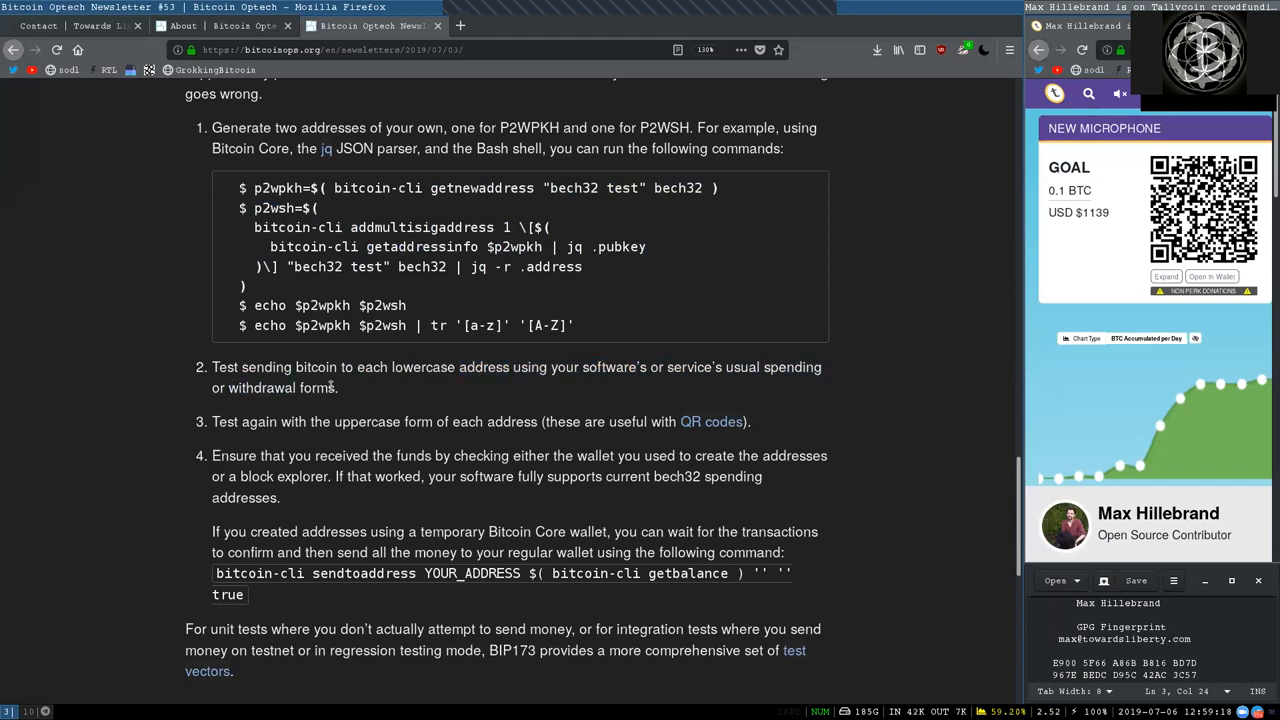
pyautogui.doubleClick(258, 421)
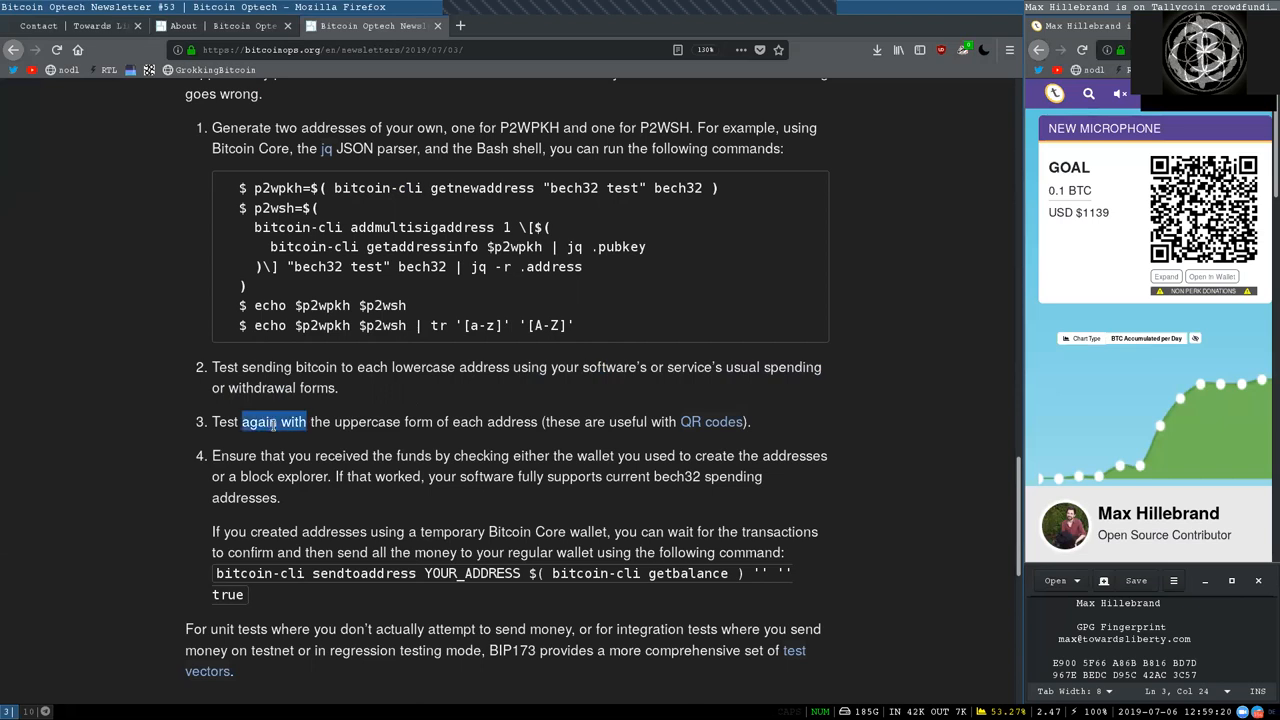
pyautogui.doubleClick(467, 421)
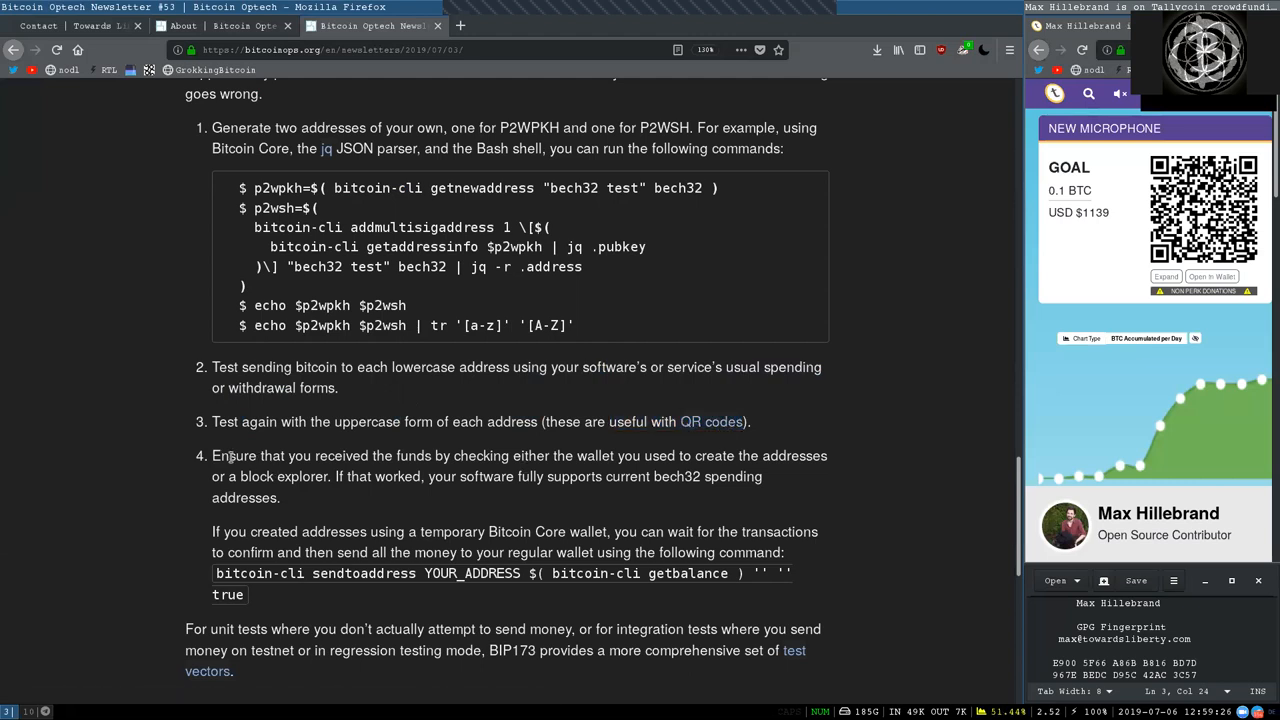
pyautogui.doubleClick(413, 455)
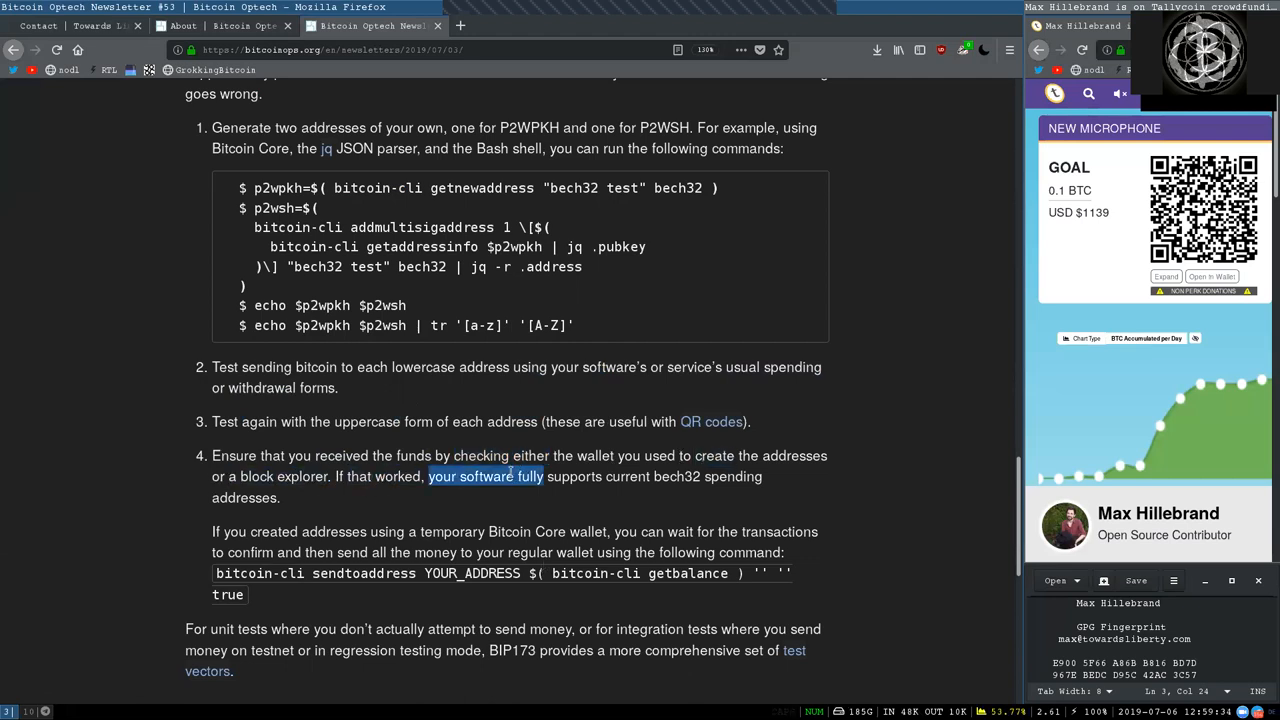
pyautogui.doubleClick(677, 476)
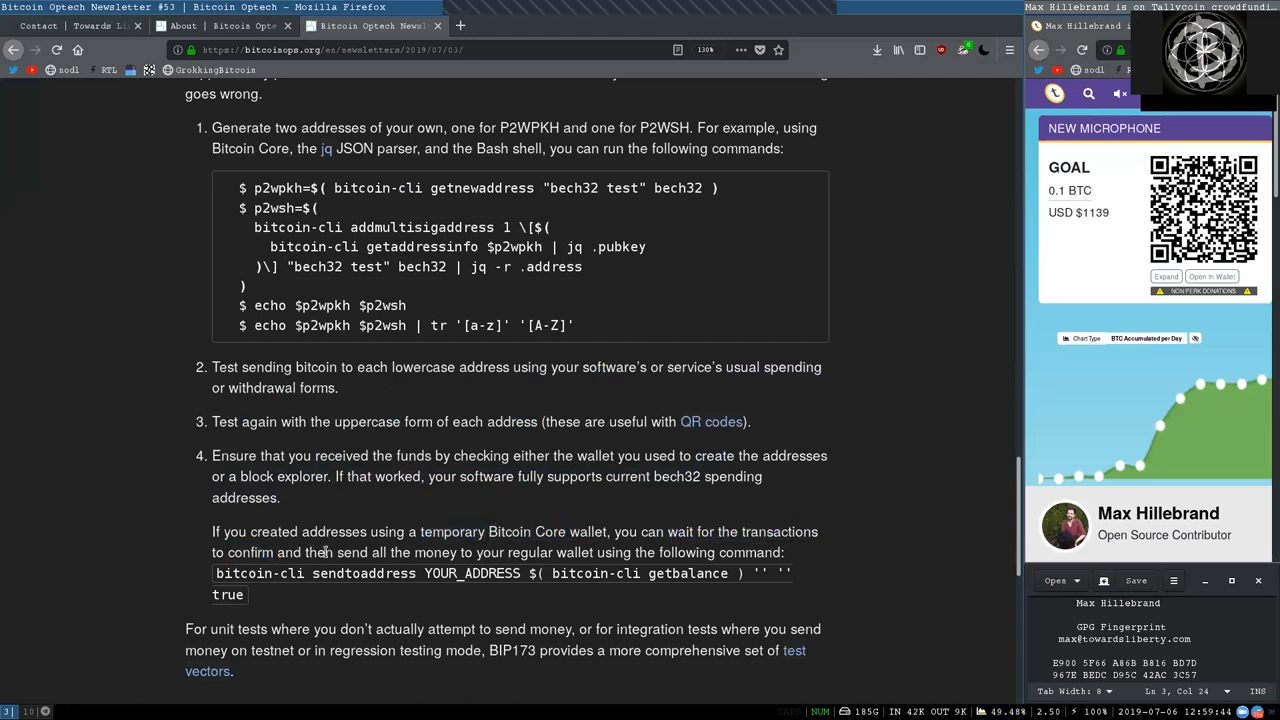
pyautogui.doubleClick(515, 552)
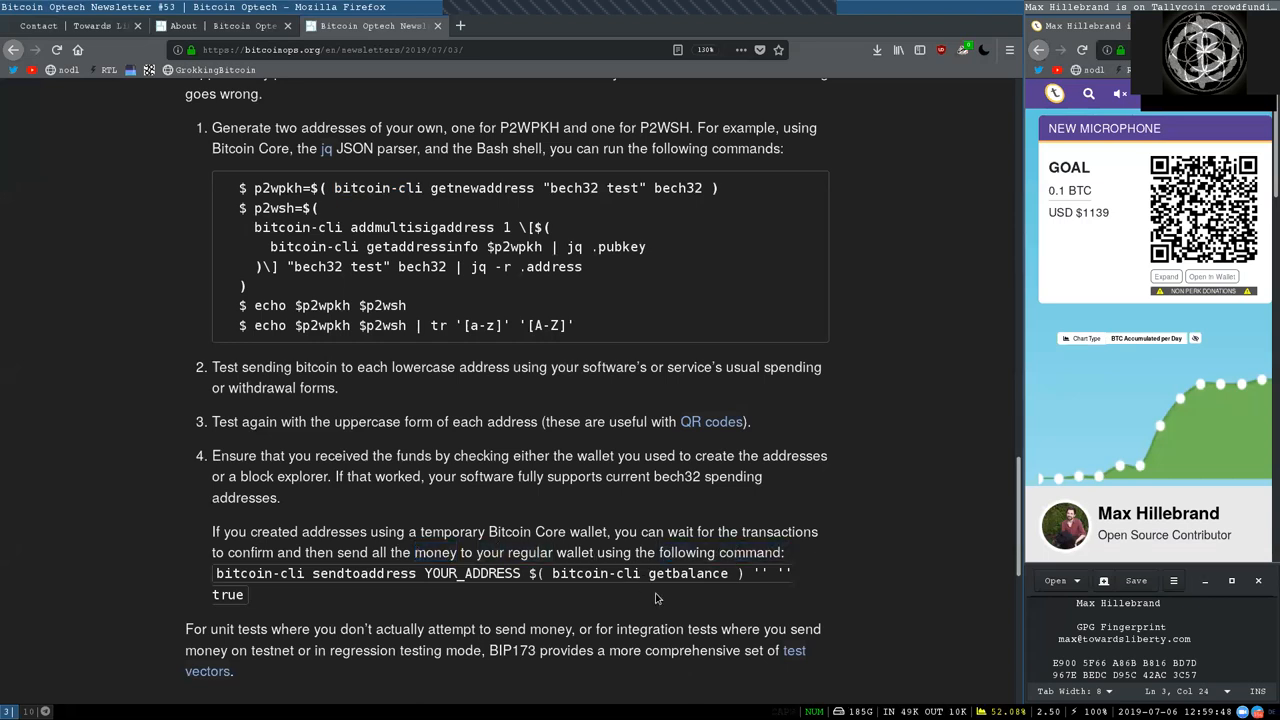
pyautogui.doubleClick(471, 573)
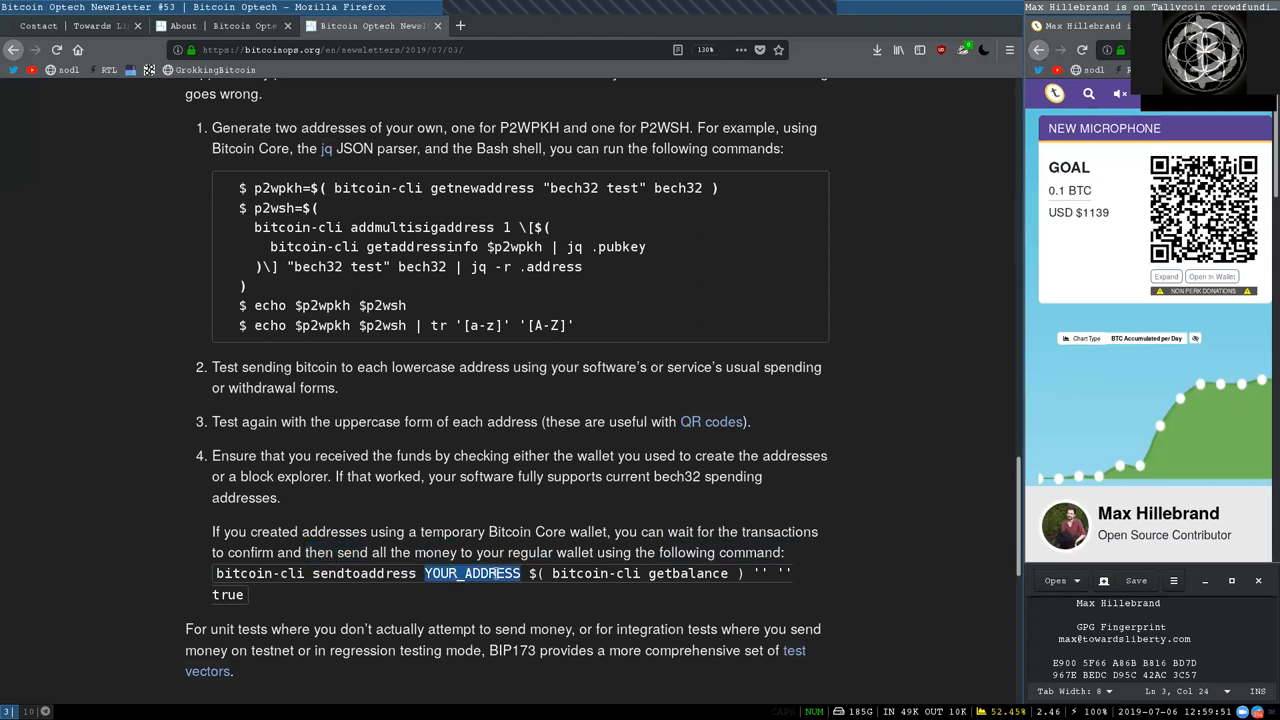
pyautogui.doubleClick(595, 573)
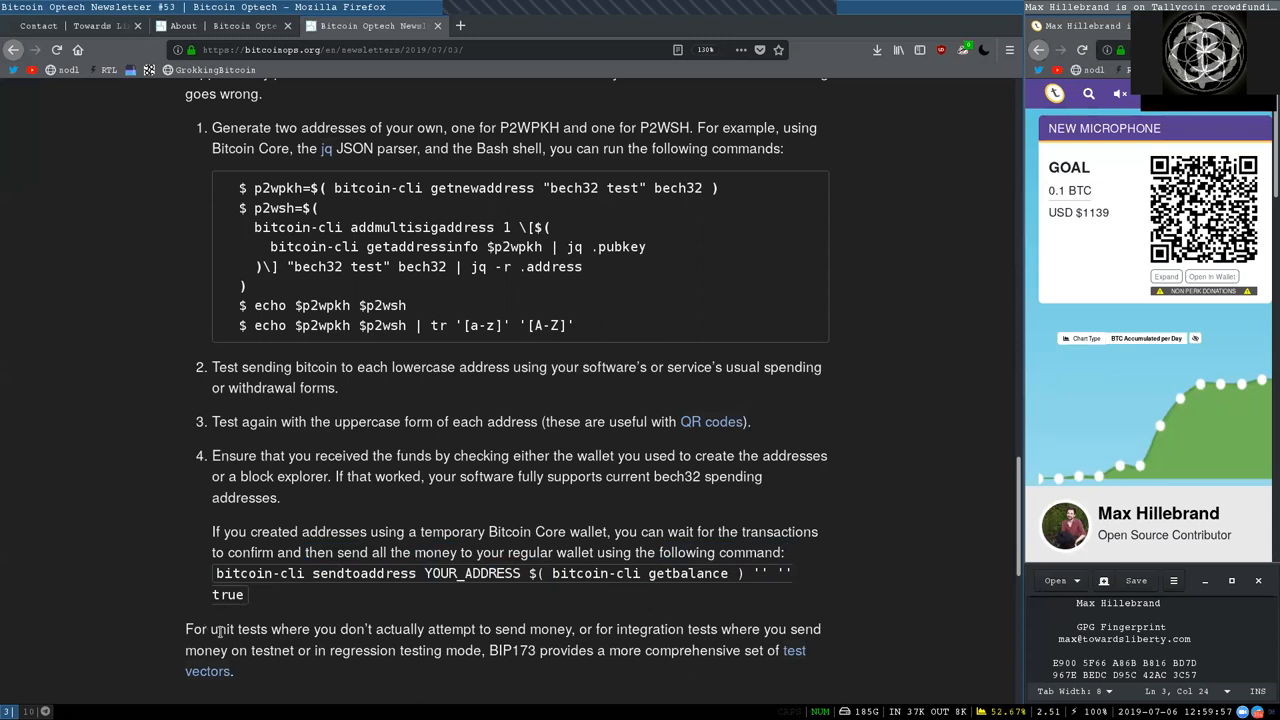
pyautogui.doubleClick(221, 629)
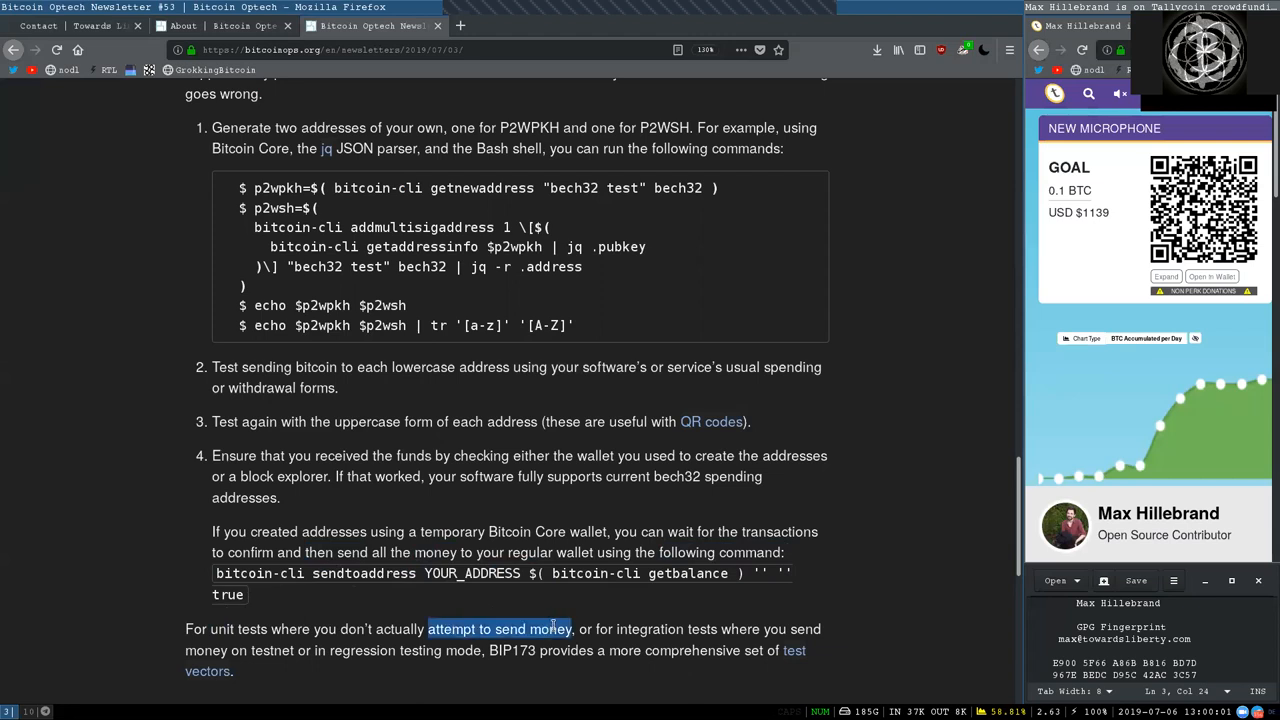
pyautogui.doubleClick(650, 629)
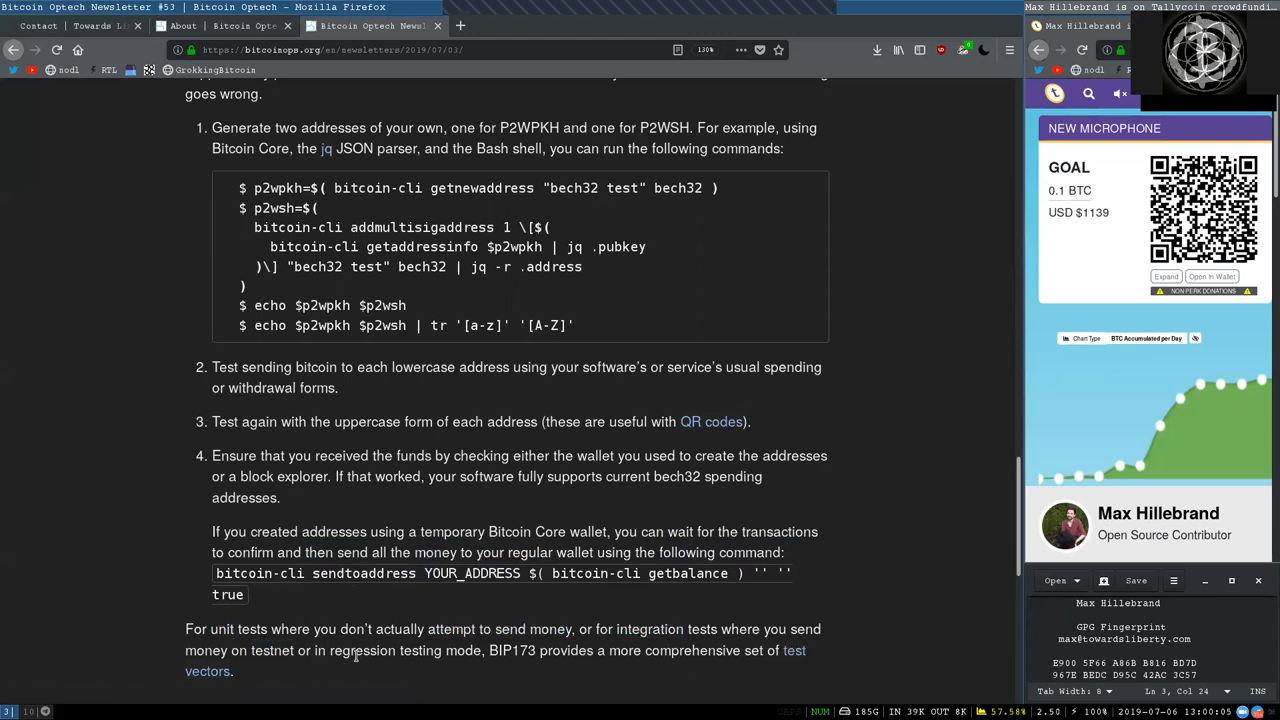
pyautogui.doubleClick(405, 650)
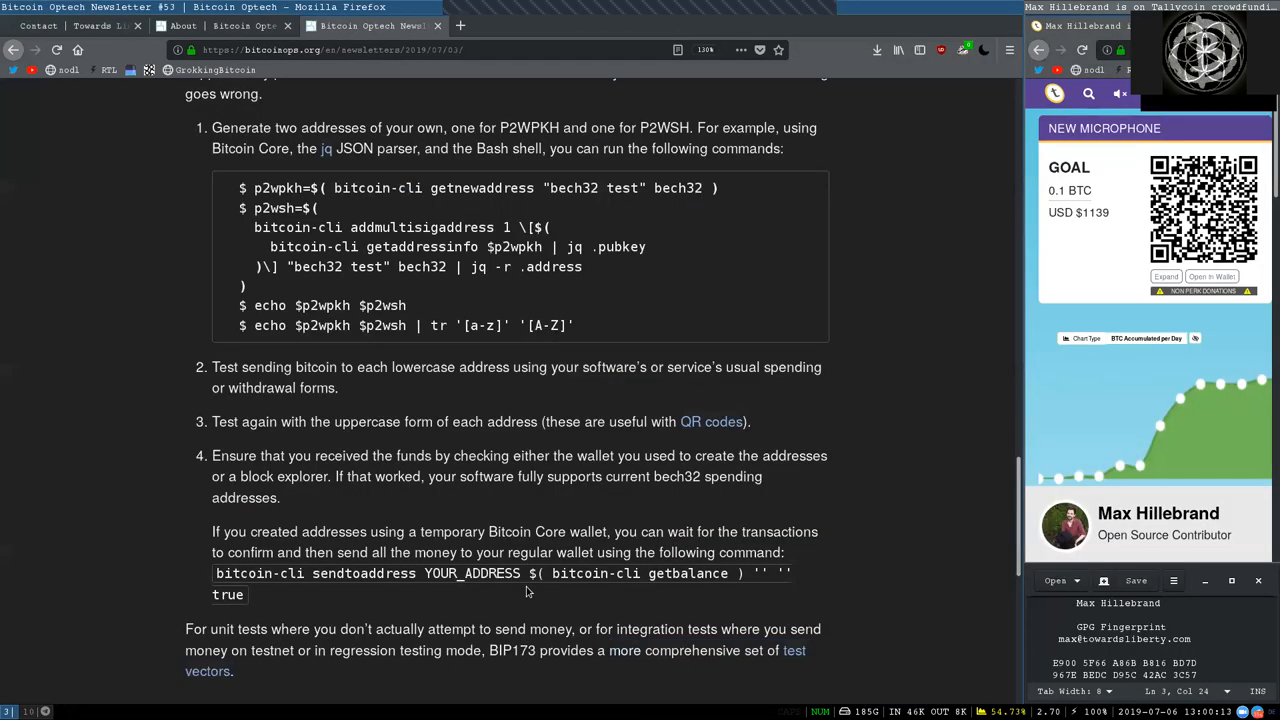
# Highlight RPC and Newsletter #51 references in the notable code changes, through the Subscribe heading.
pyautogui.scroll(-3)
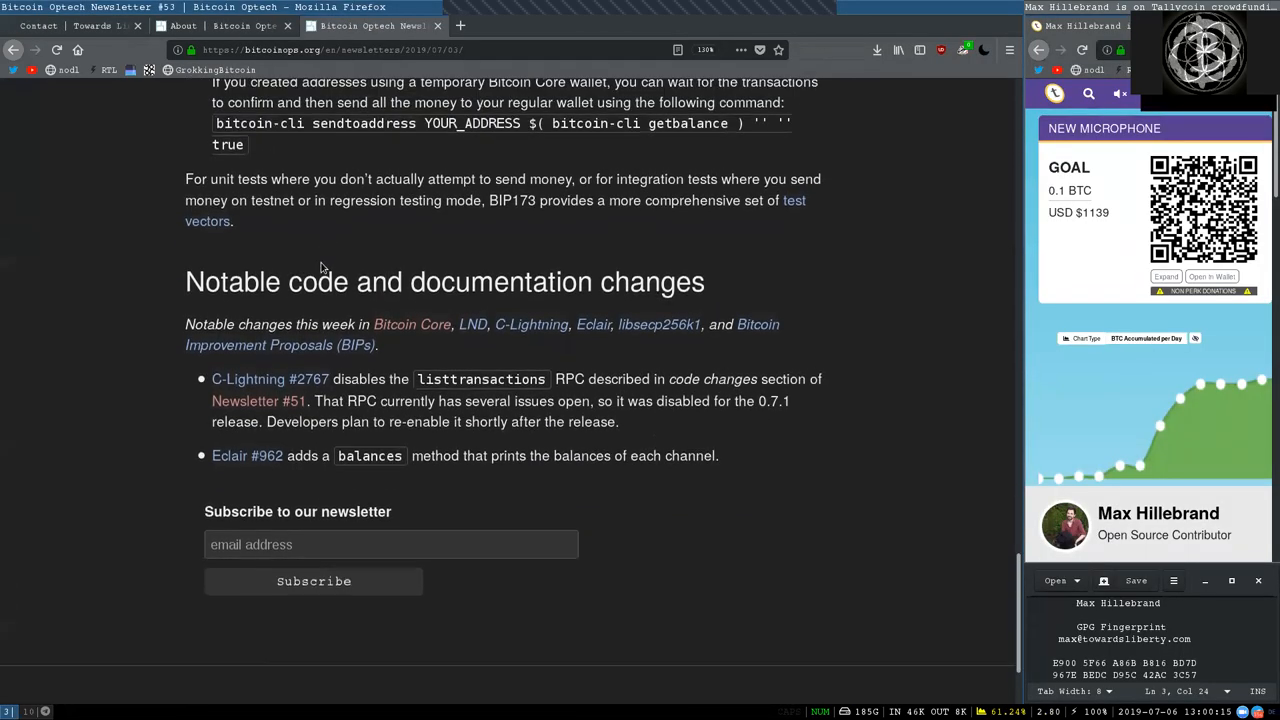
pyautogui.doubleClick(337, 324)
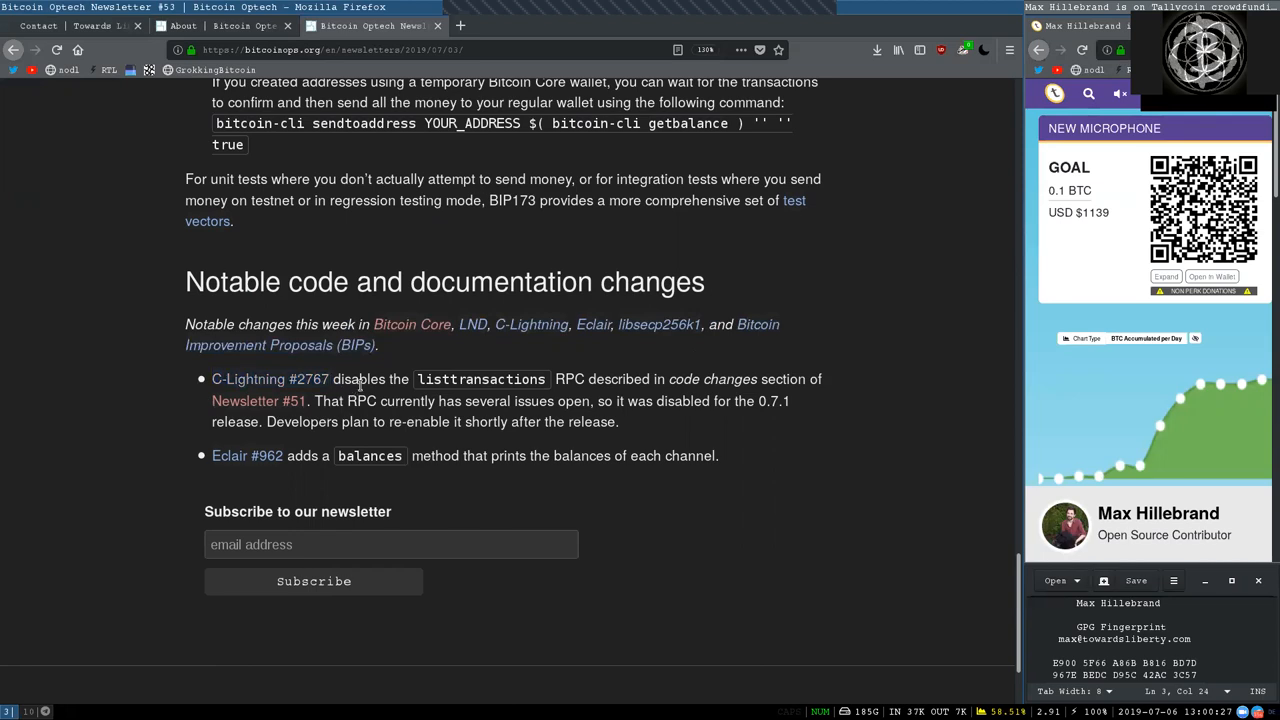
pyautogui.doubleClick(569, 379)
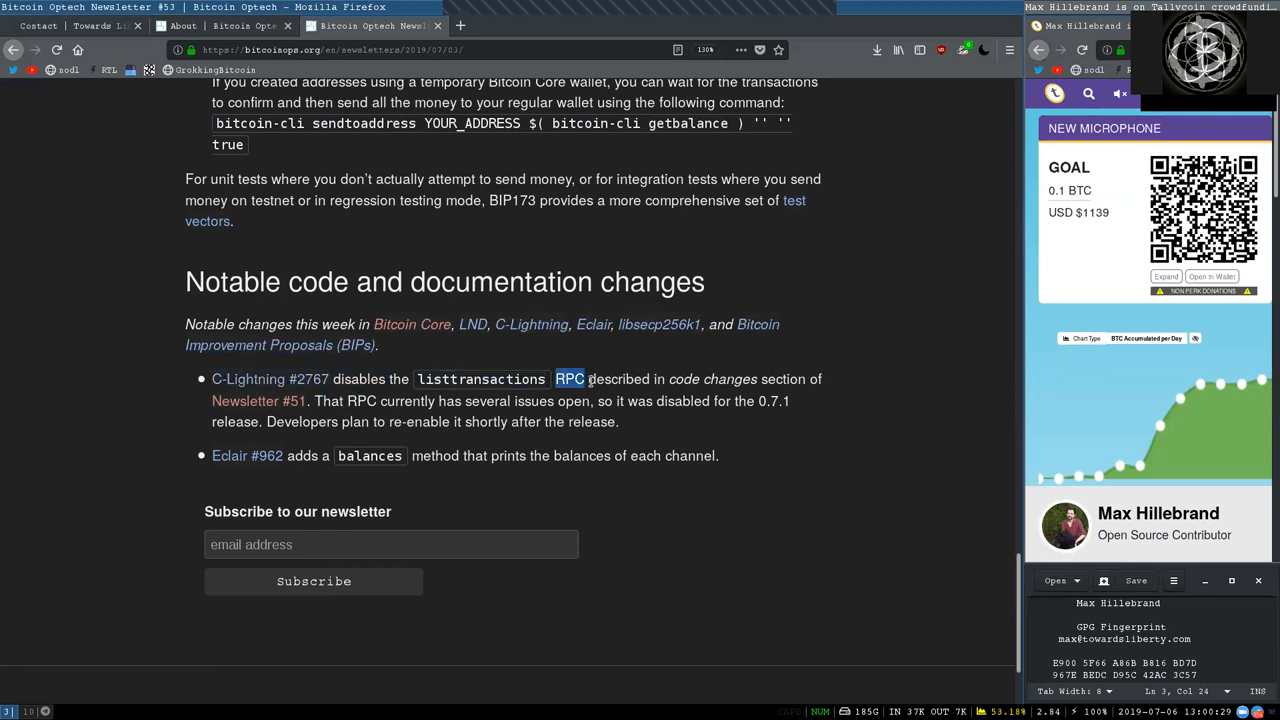
pyautogui.doubleClick(713, 379)
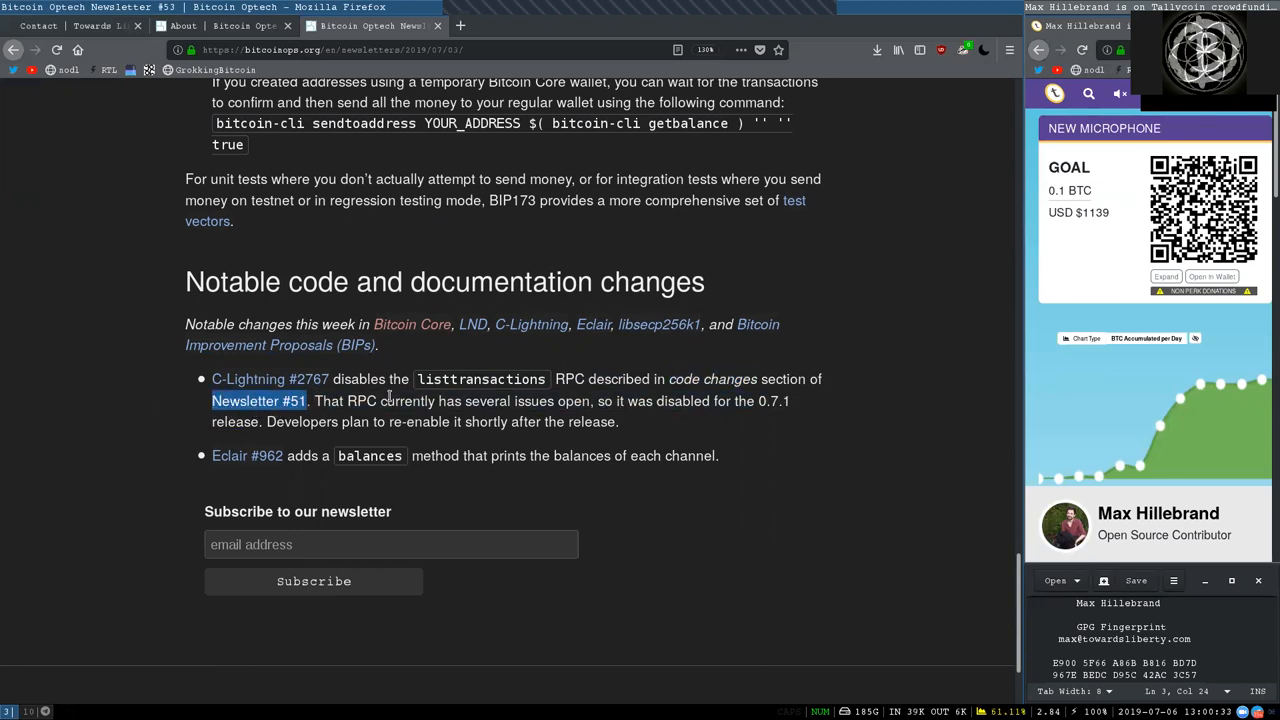
pyautogui.doubleClick(509, 401)
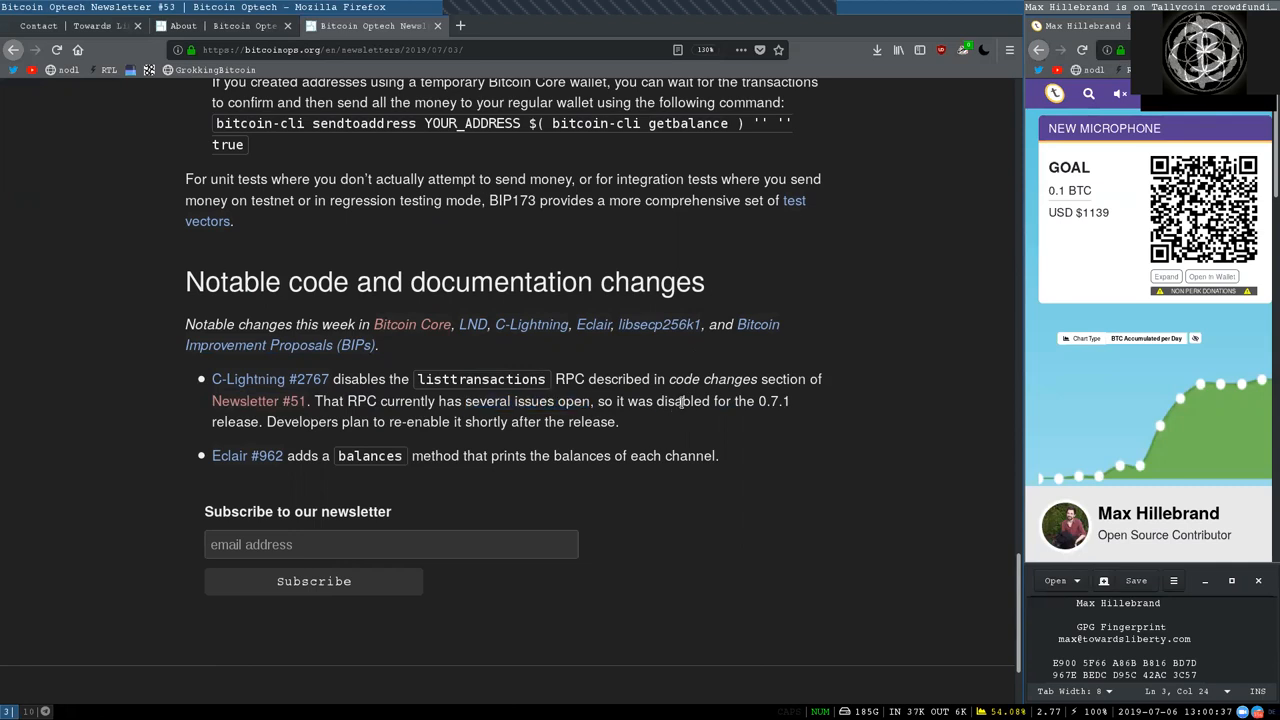
pyautogui.doubleClick(772, 400)
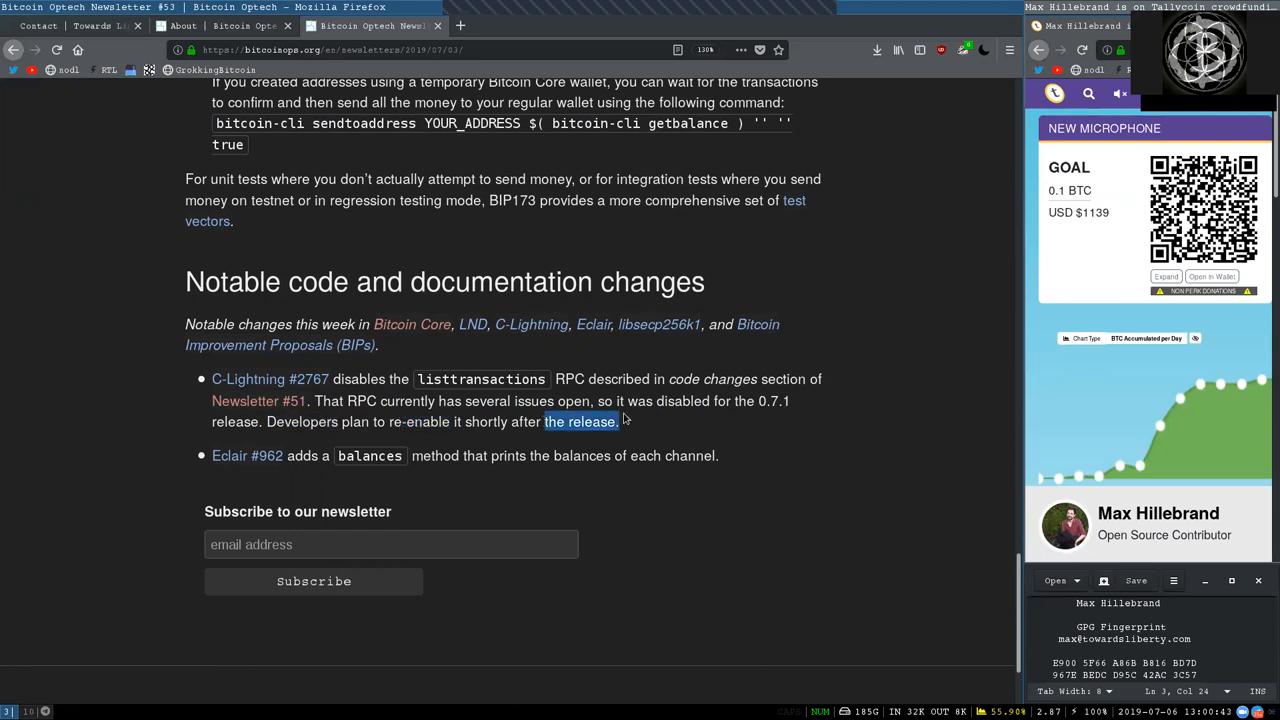
pyautogui.moveTo(247, 455)
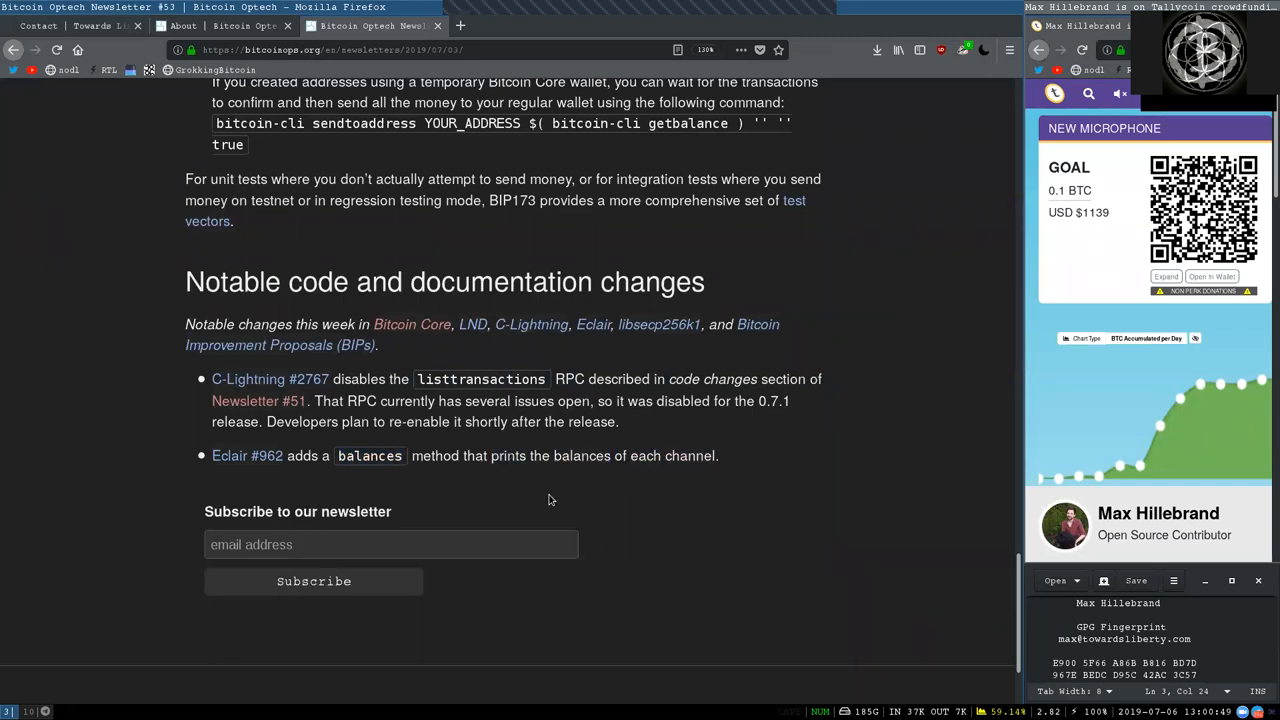
pyautogui.doubleClick(238, 511)
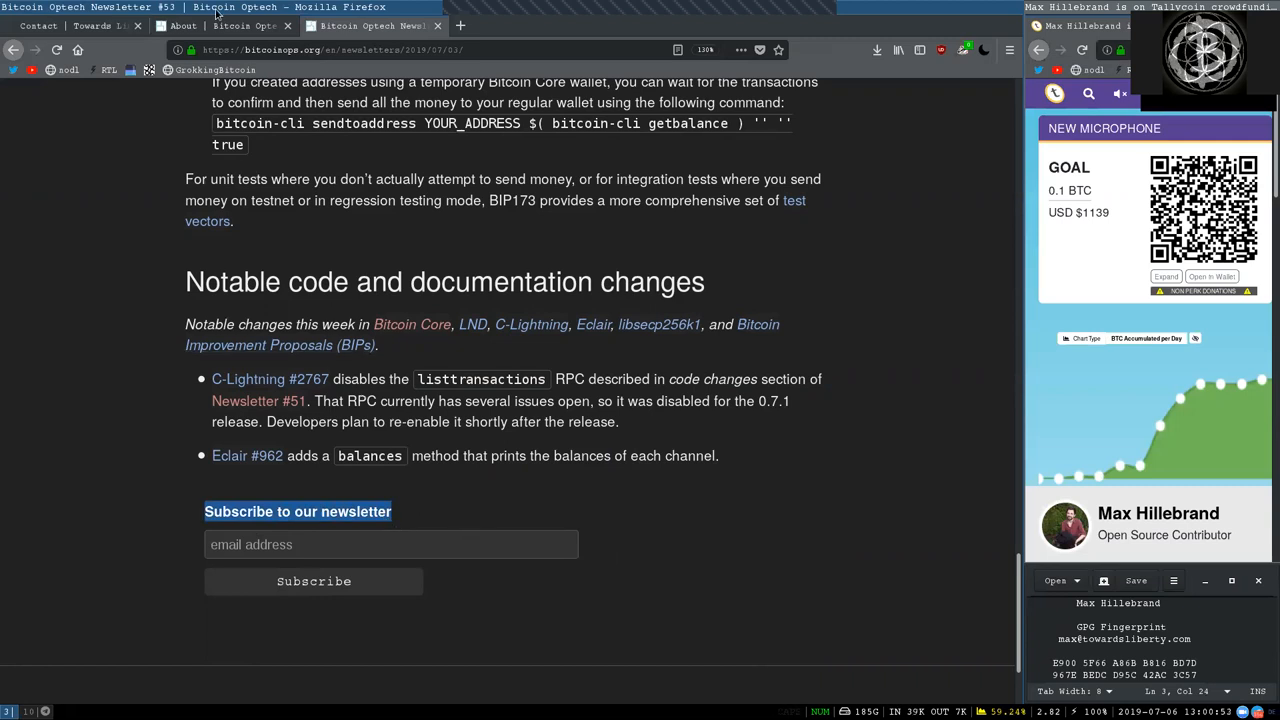
# Return to the Bitcoin Optech About page and scroll back to its top.
pyautogui.click(183, 25)
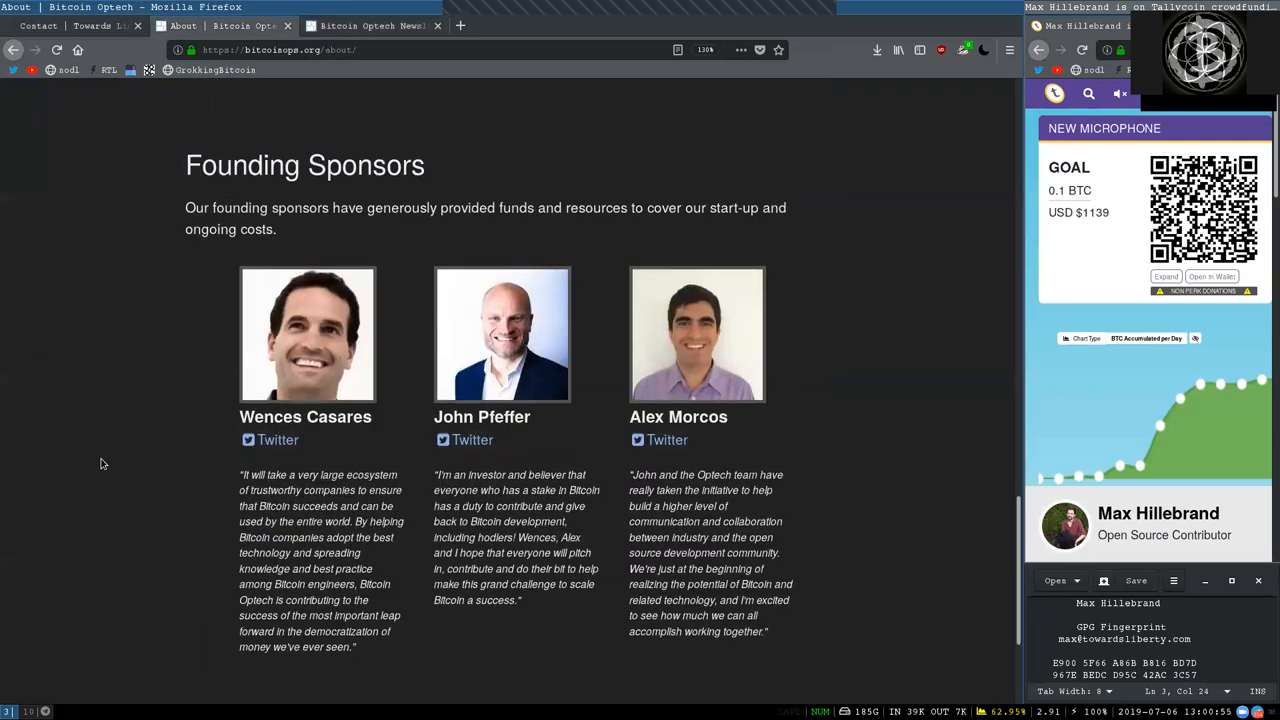
pyautogui.scroll(-3)
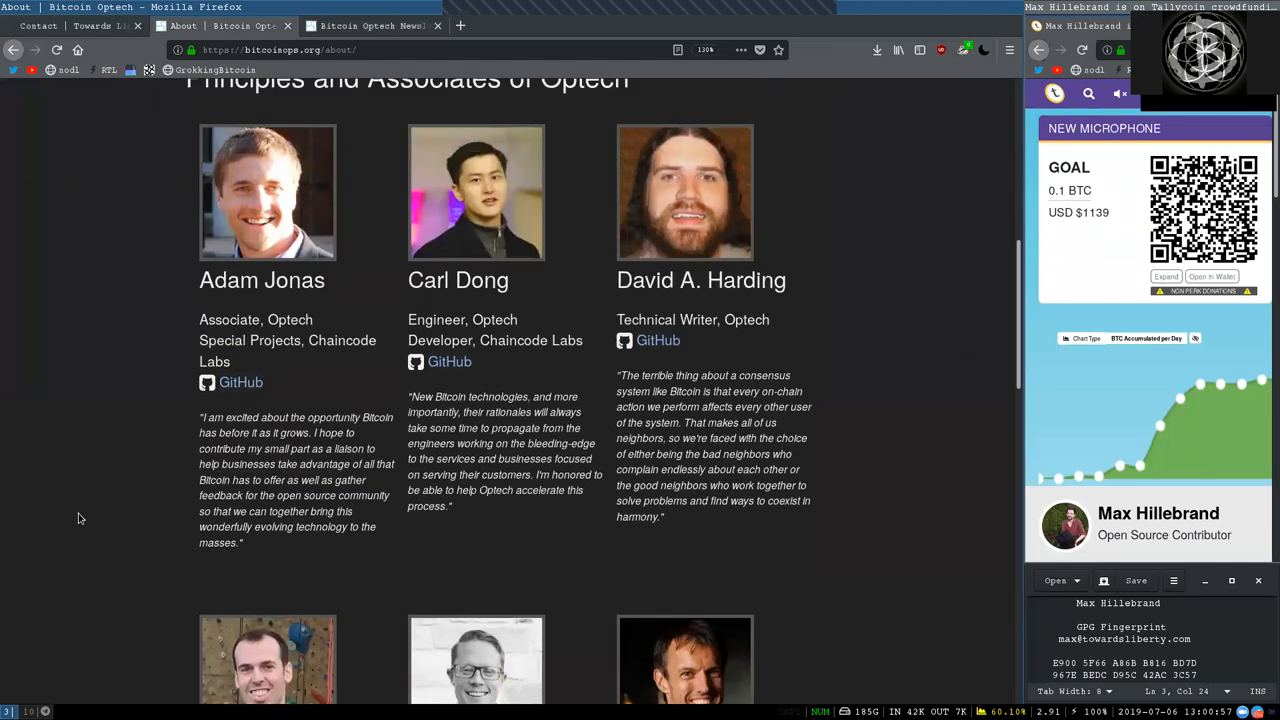
pyautogui.scroll(3)
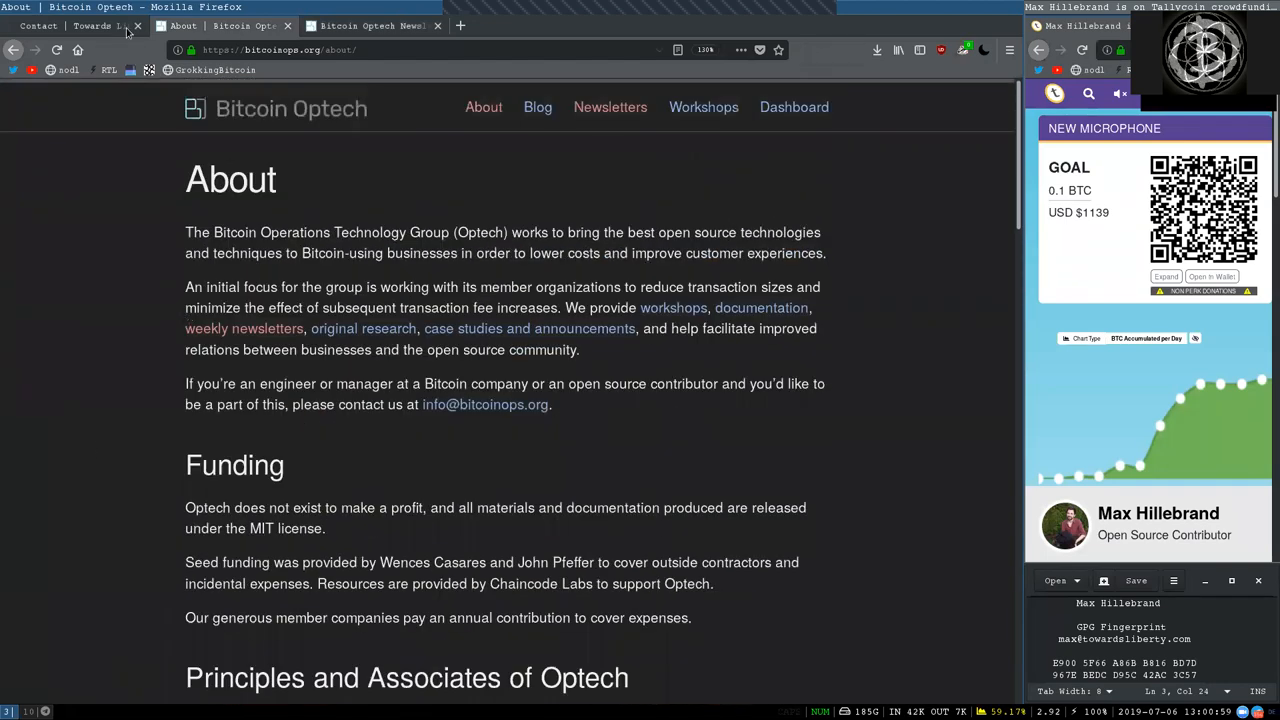
# Switch to the 'Contact | Towards Liberty' tab showing the hodl hotline consultation offer.
pyautogui.click(92, 25)
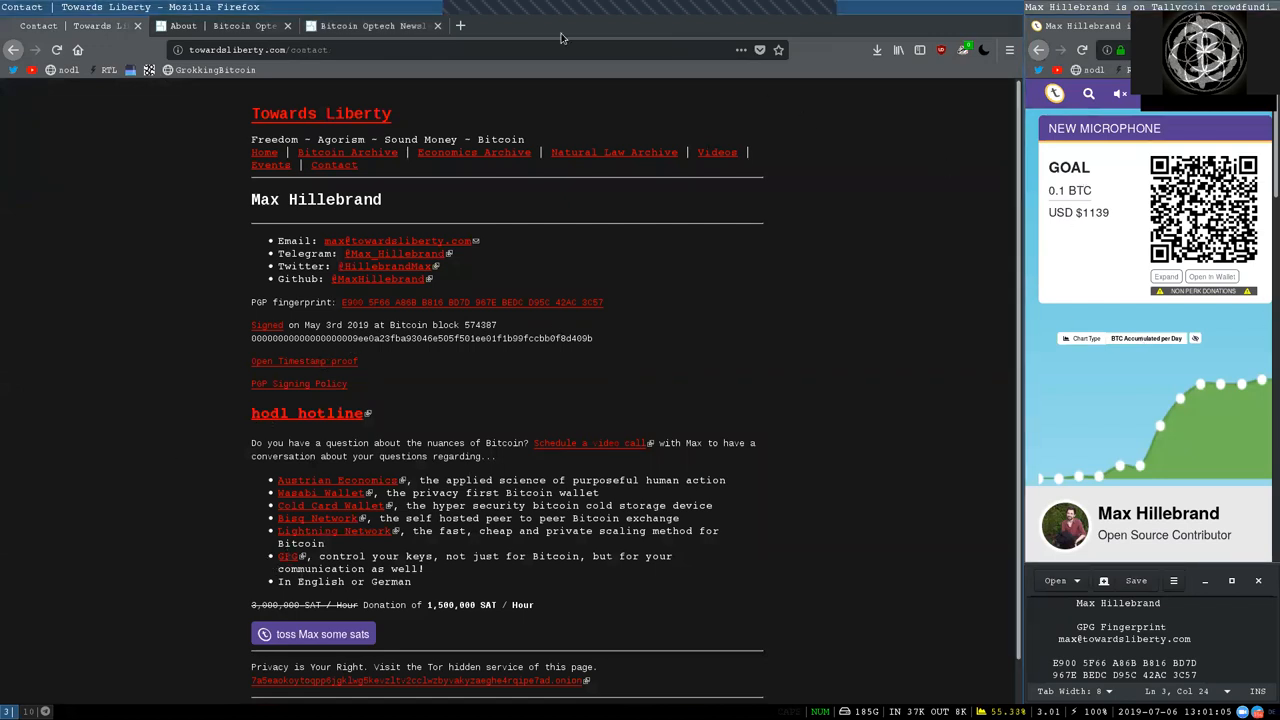
pyautogui.click(740, 50)
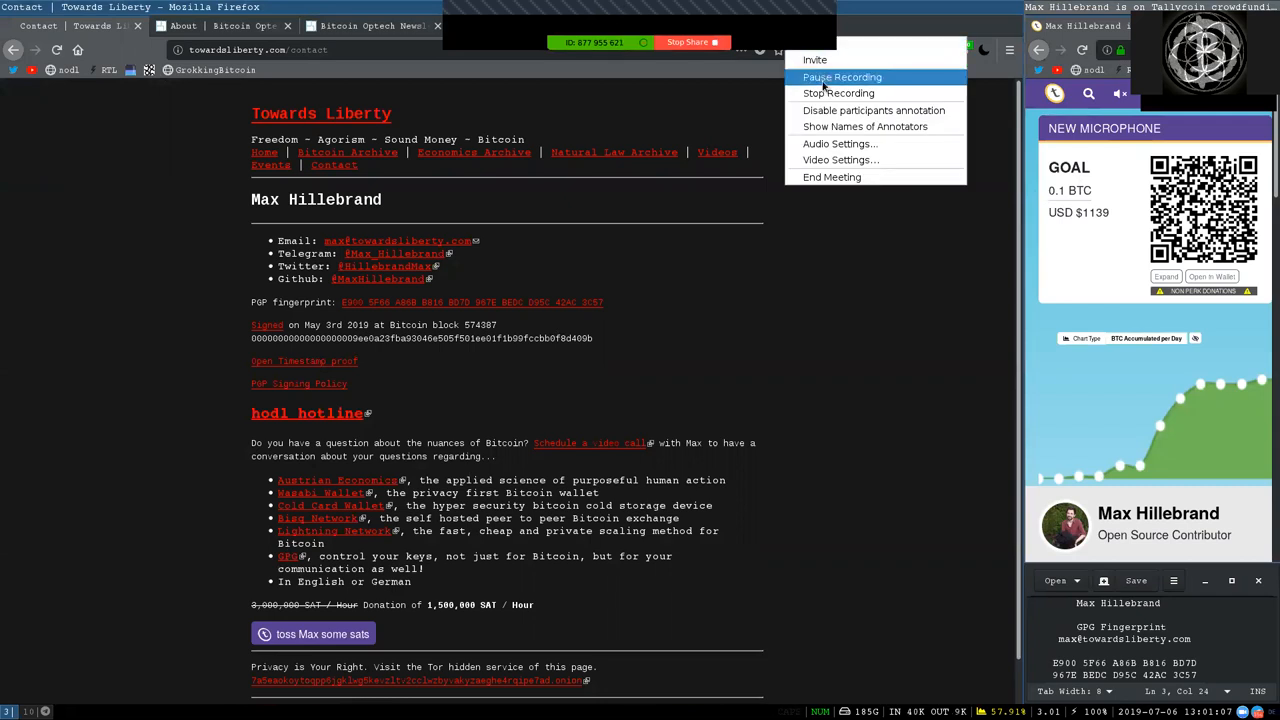